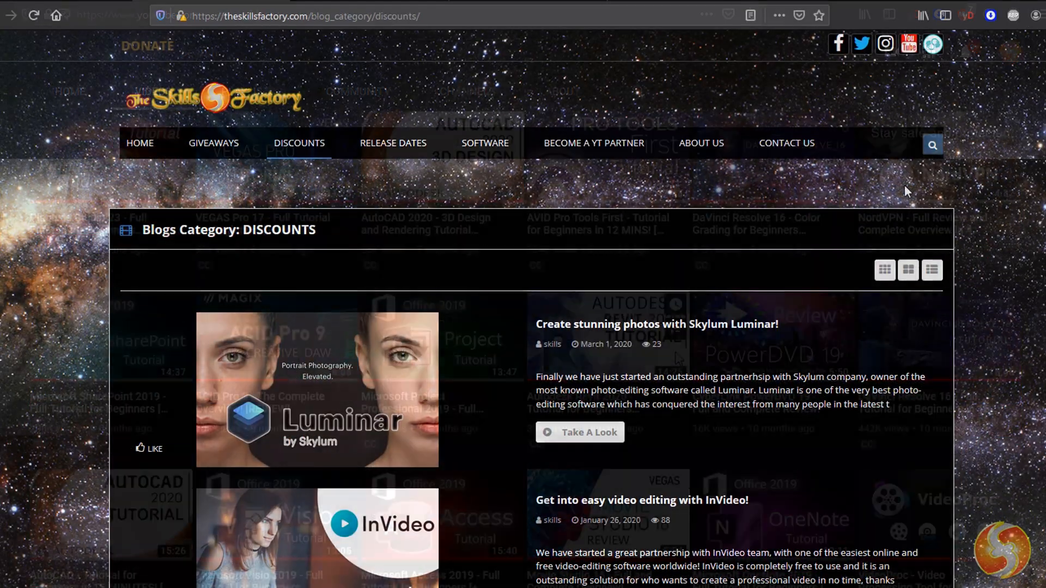
# Step: Preview the existing scene at a few points along the timeline, including the cup photo
pyautogui.scroll(-3)
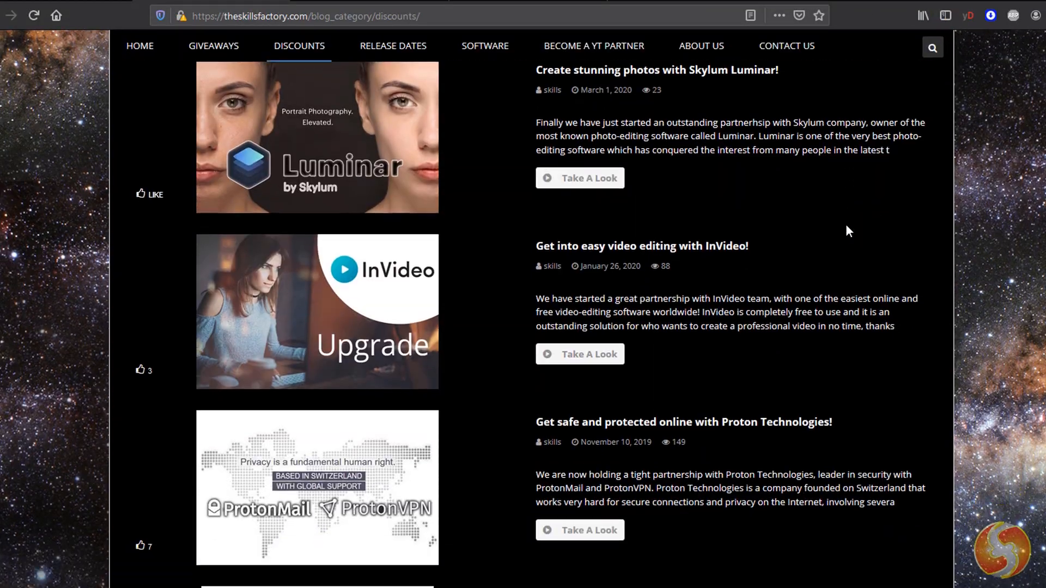
pyautogui.scroll(-3)
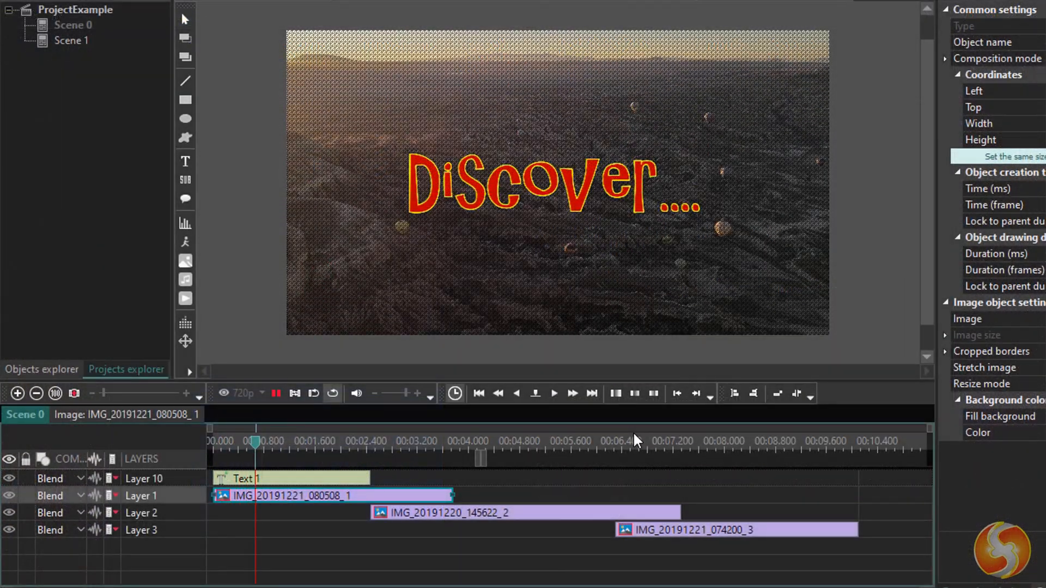
pyautogui.click(371, 440)
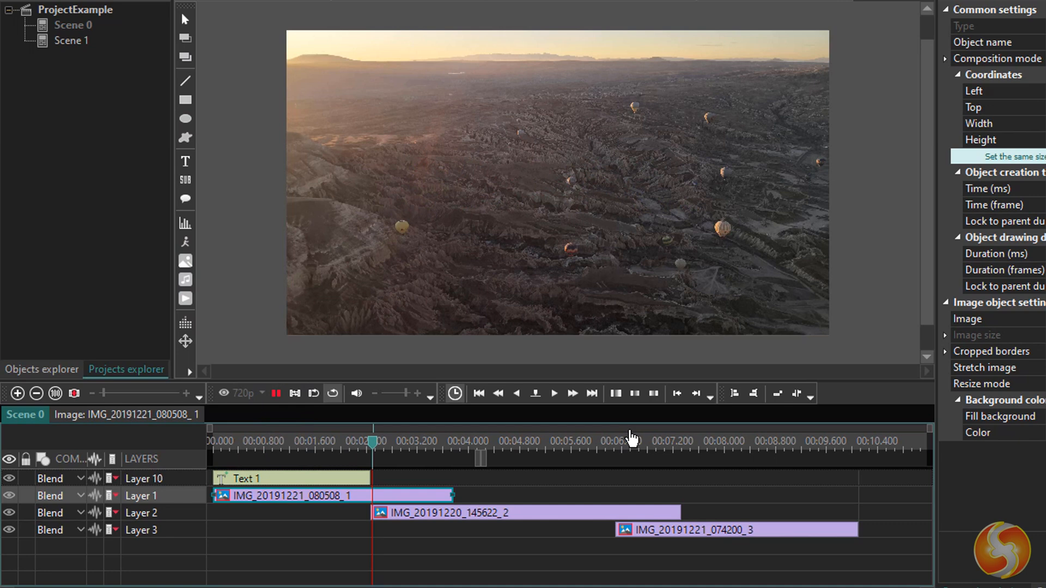
pyautogui.click(504, 441)
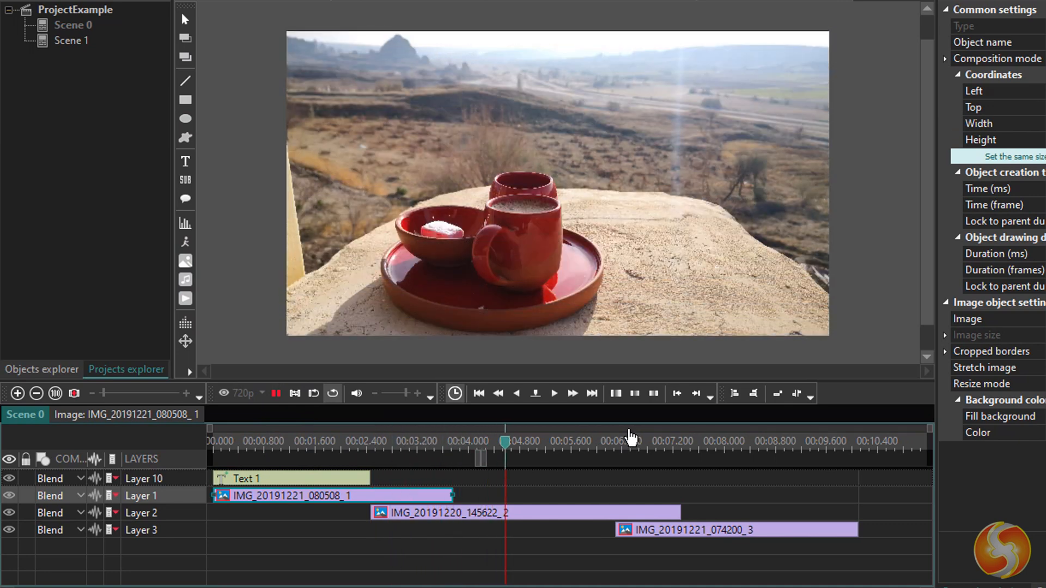
pyautogui.click(613, 440)
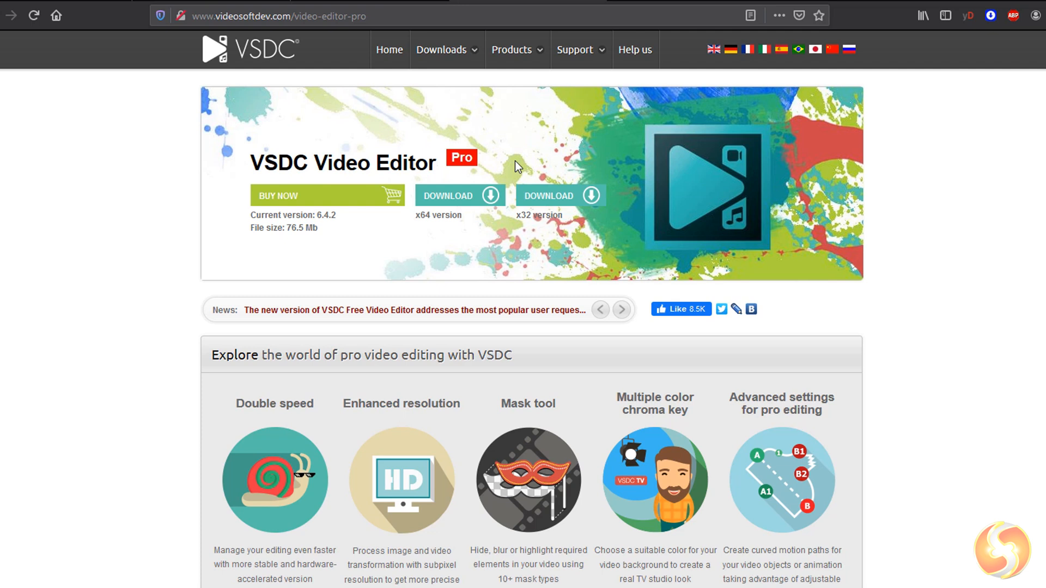
pyautogui.scroll(-3)
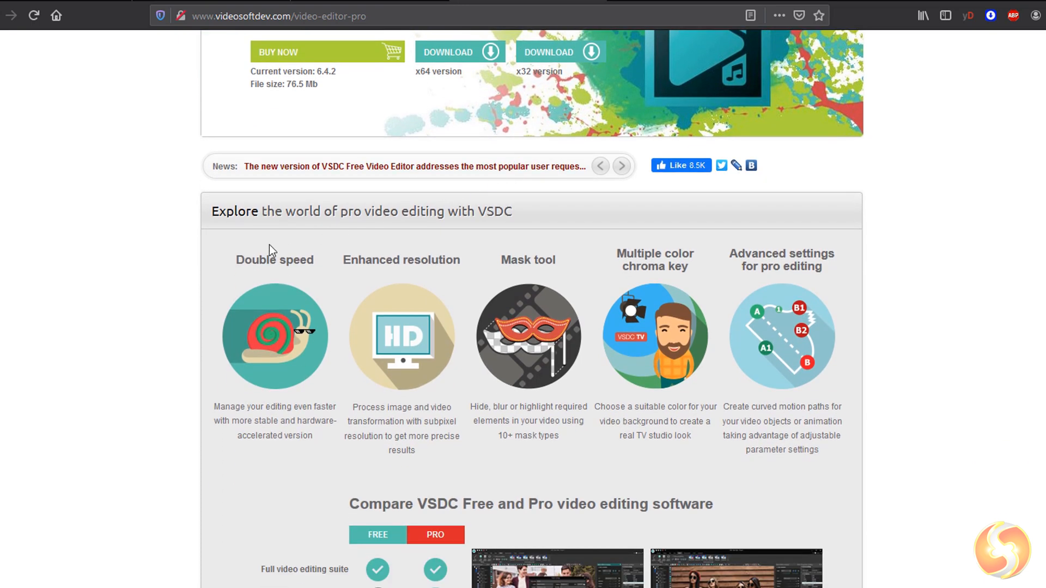
pyautogui.moveTo(477, 251)
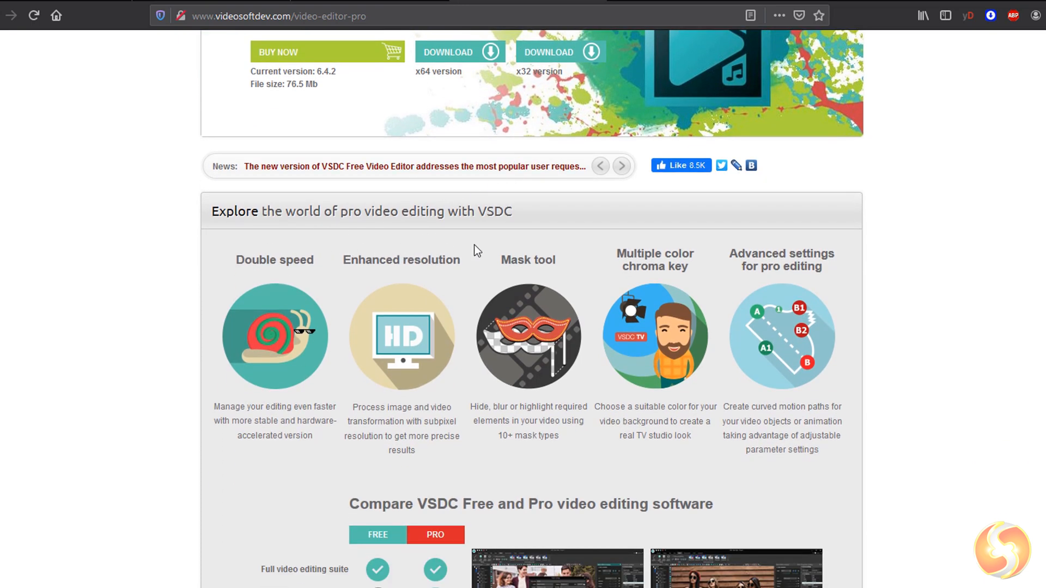
pyautogui.moveTo(733, 272)
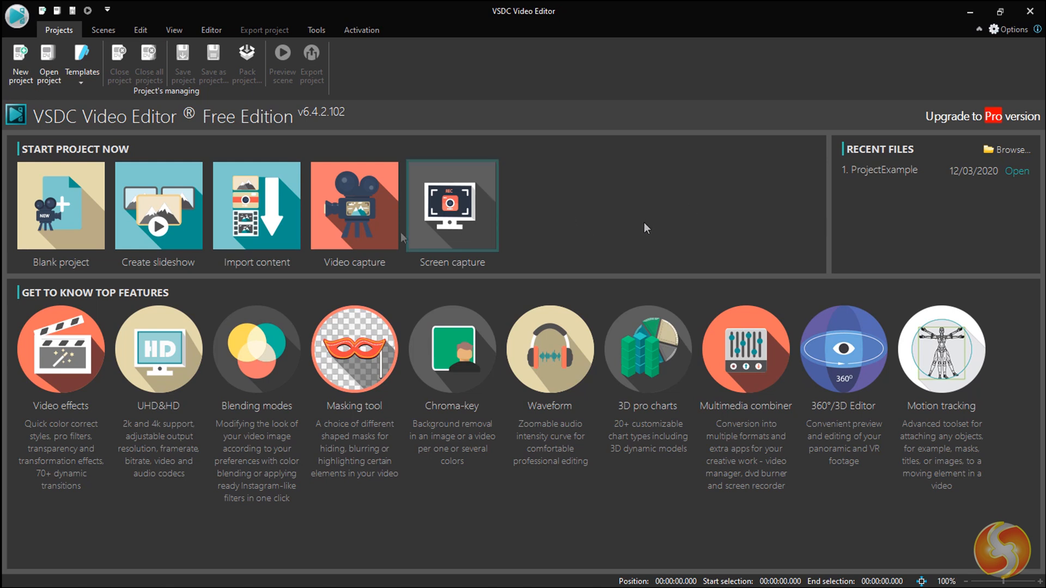
pyautogui.moveTo(746, 349)
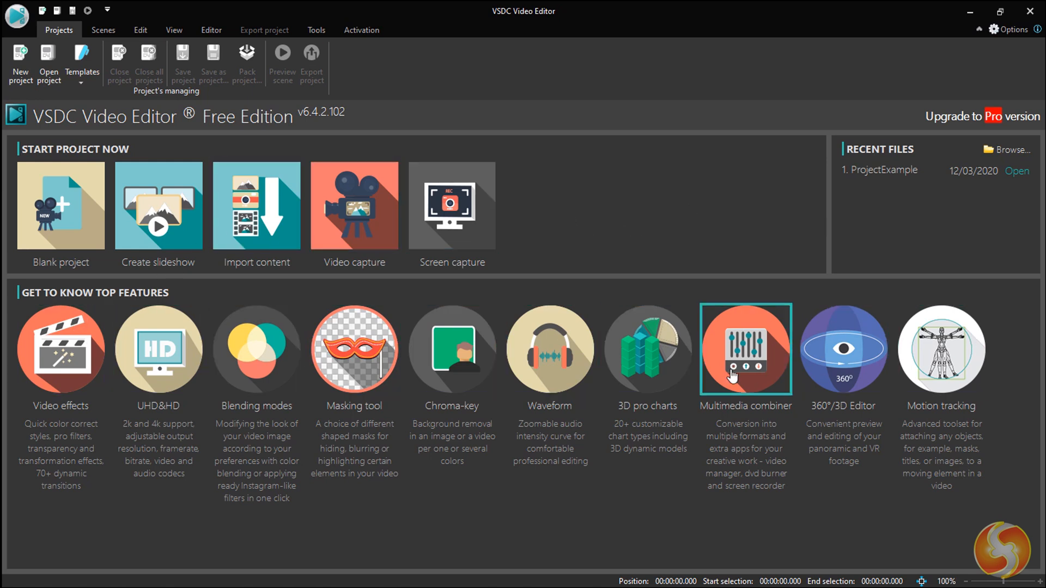
pyautogui.moveTo(354, 360)
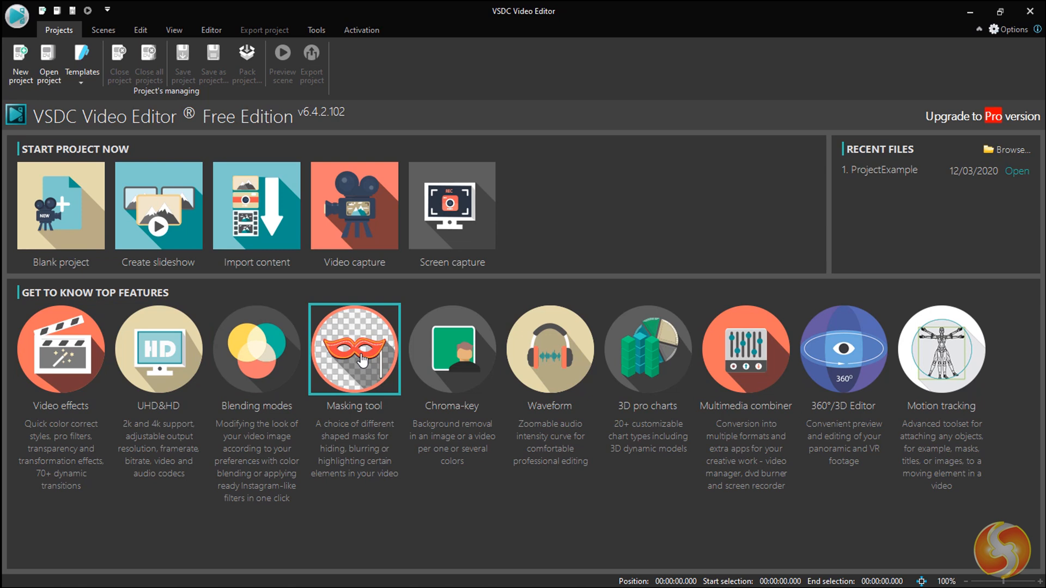
pyautogui.moveTo(75, 230)
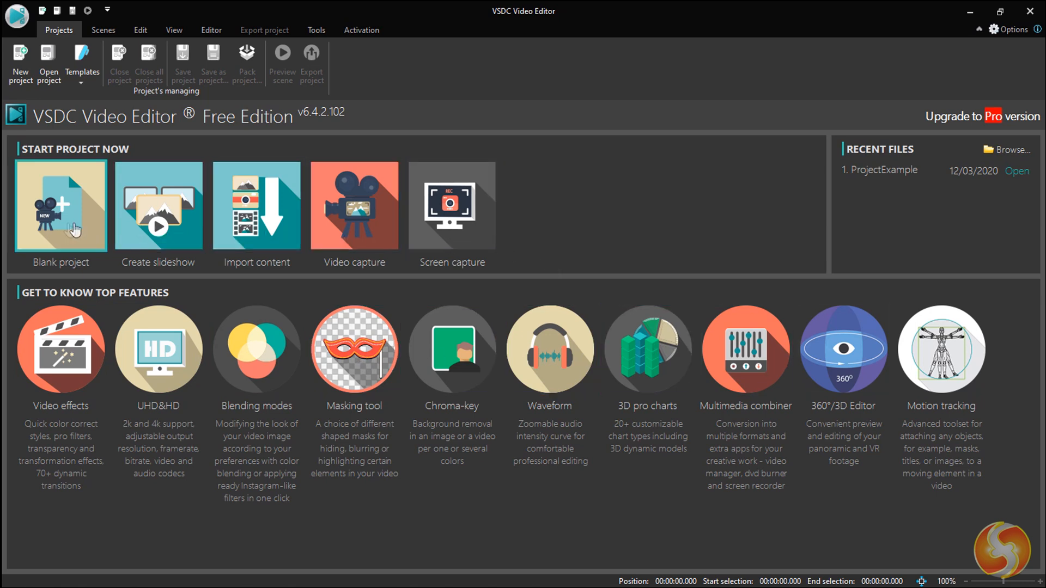
pyautogui.moveTo(451, 205)
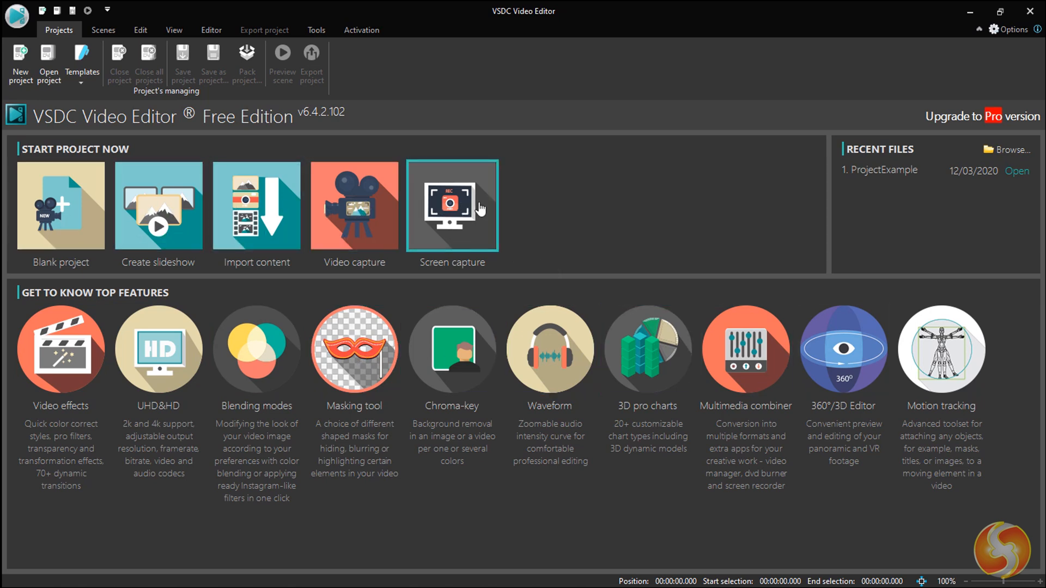
pyautogui.moveTo(427, 215)
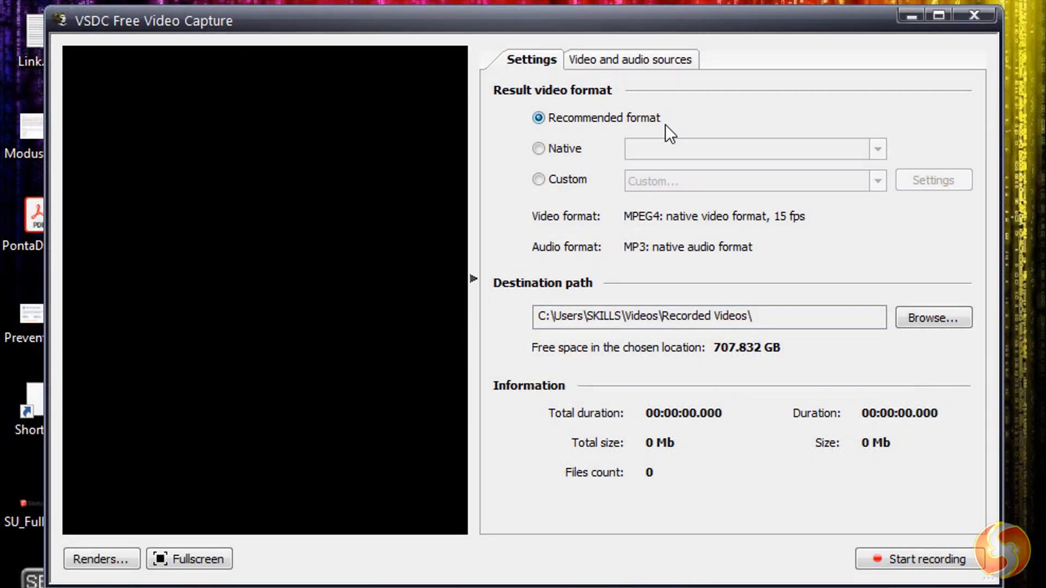
pyautogui.moveTo(634, 120)
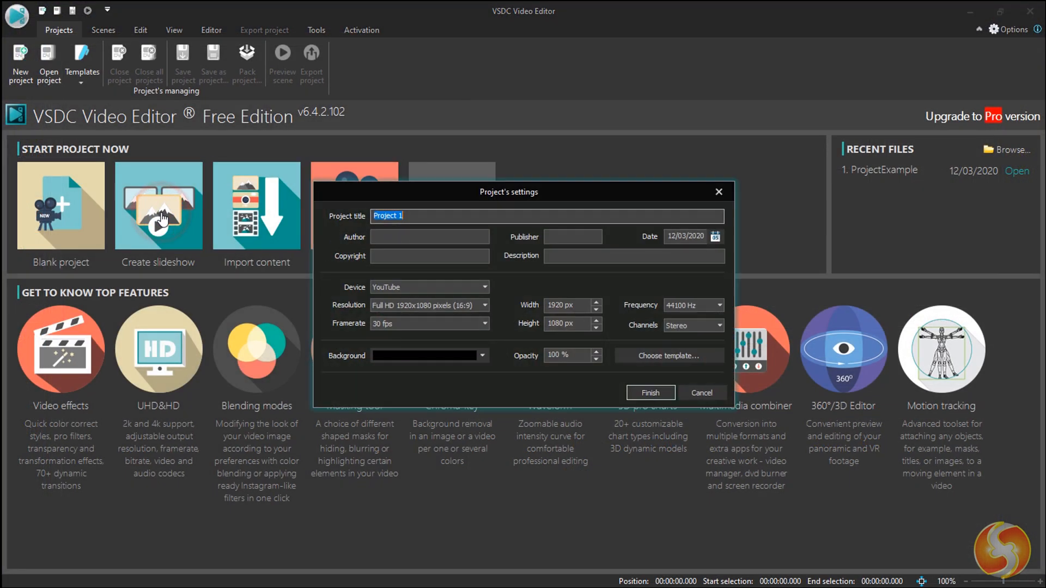
# Step: Name the project MySlideshow, confirm its settings and apply Skew transitions between the photos
pyautogui.write('My')
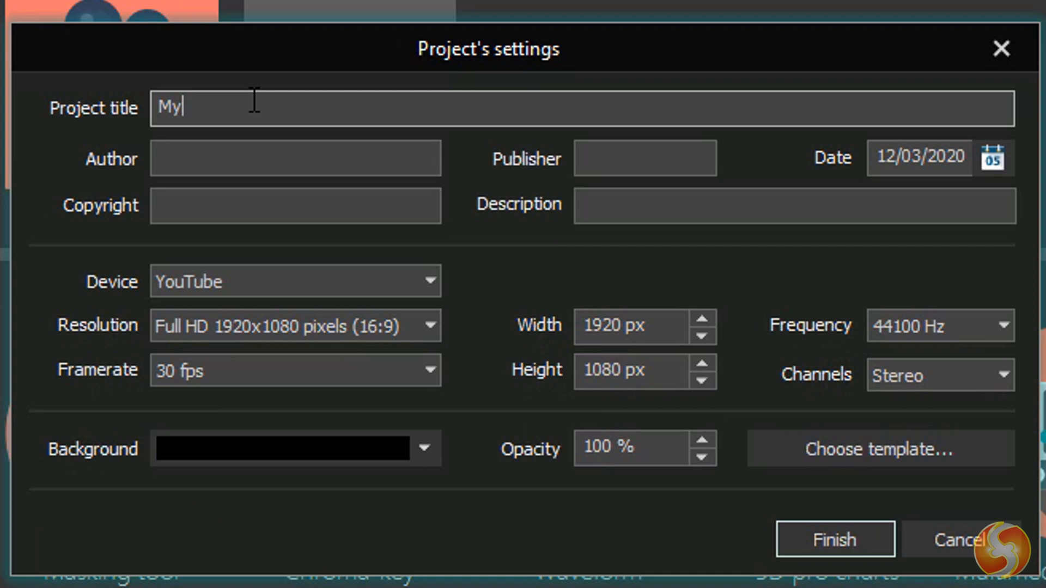
pyautogui.click(834, 540)
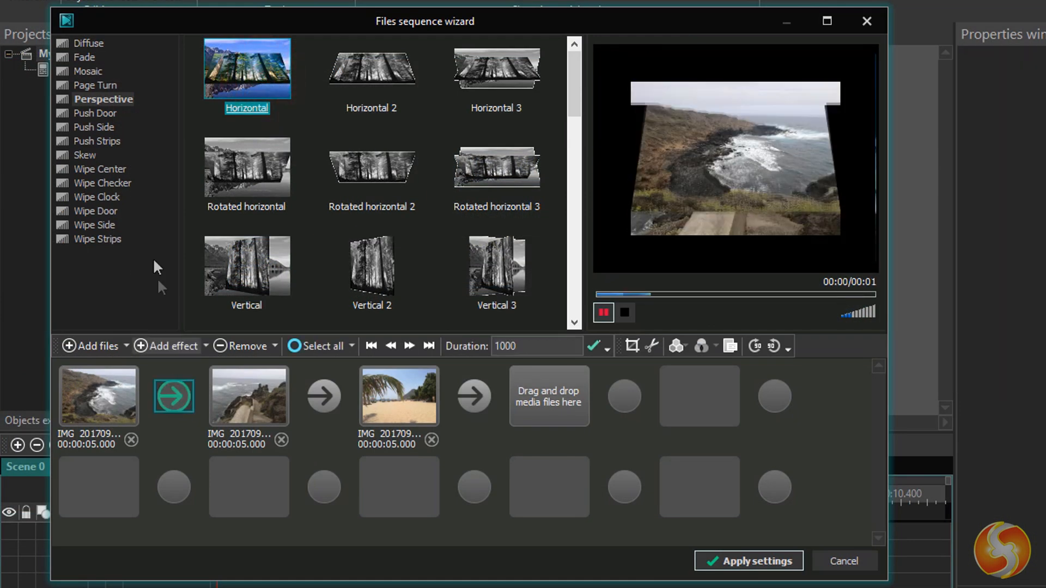
pyautogui.click(372, 67)
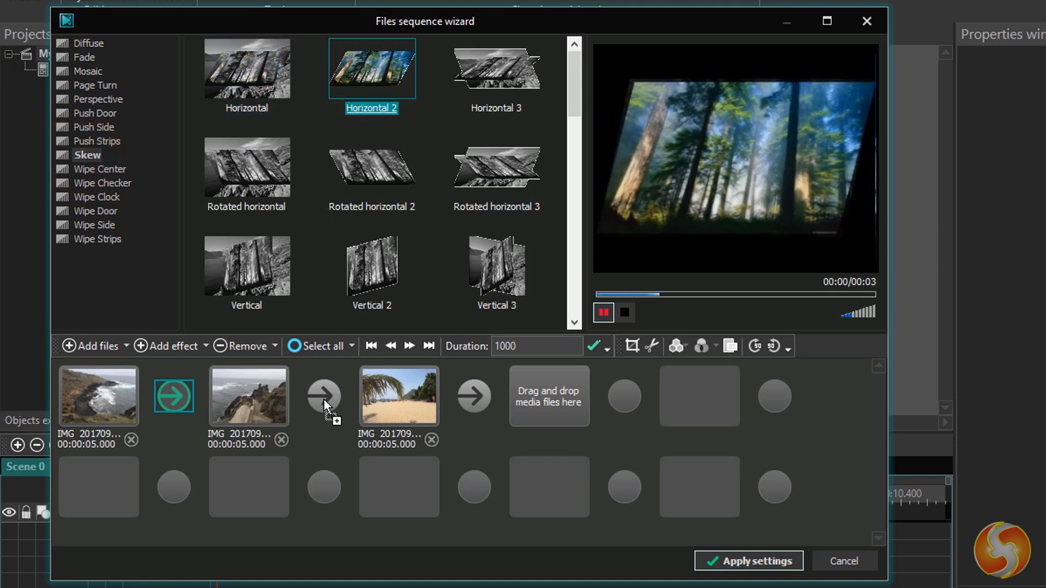
pyautogui.click(754, 561)
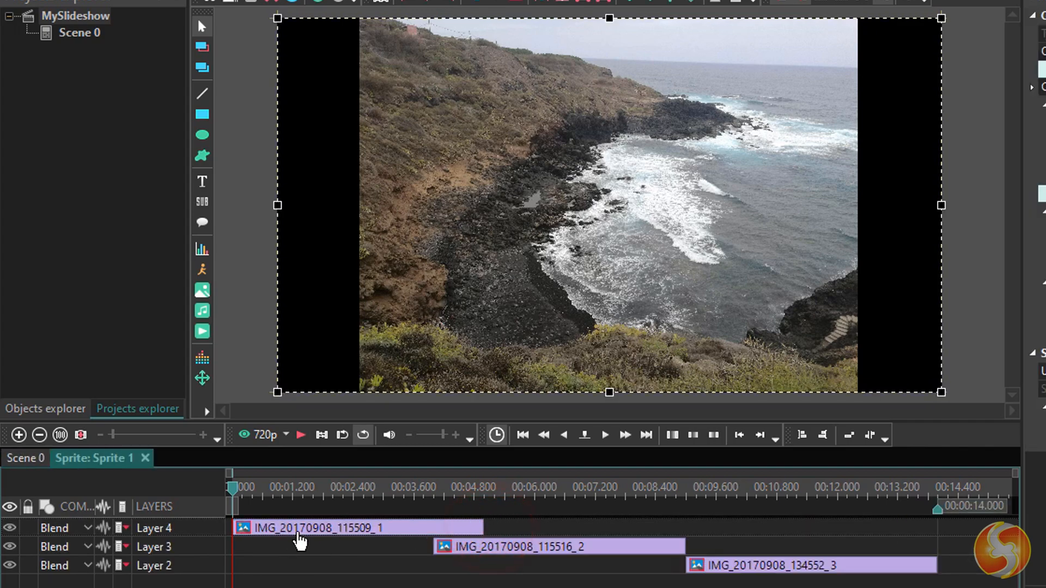
pyautogui.moveTo(753, 553)
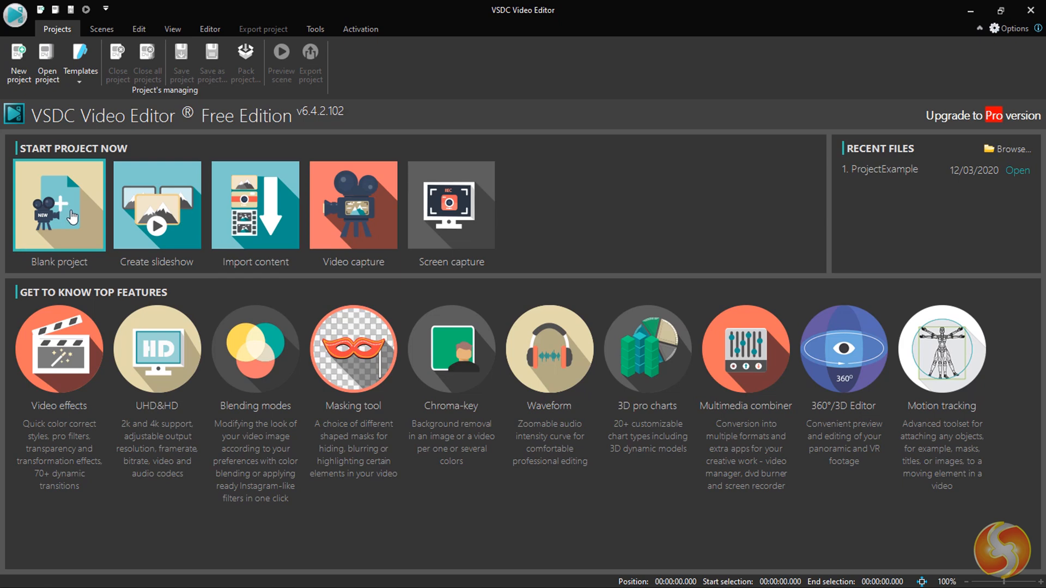
# Step: Create blank project MyProject at Full HD 30 fps, reviewing framerate and width, and finish
pyautogui.click(59, 204)
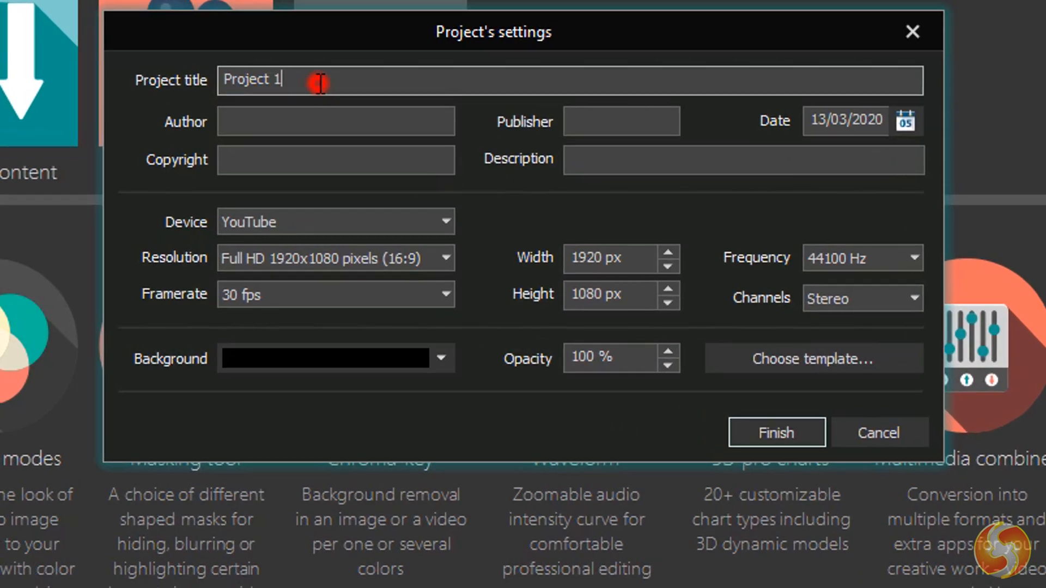
pyautogui.write('MyPr')
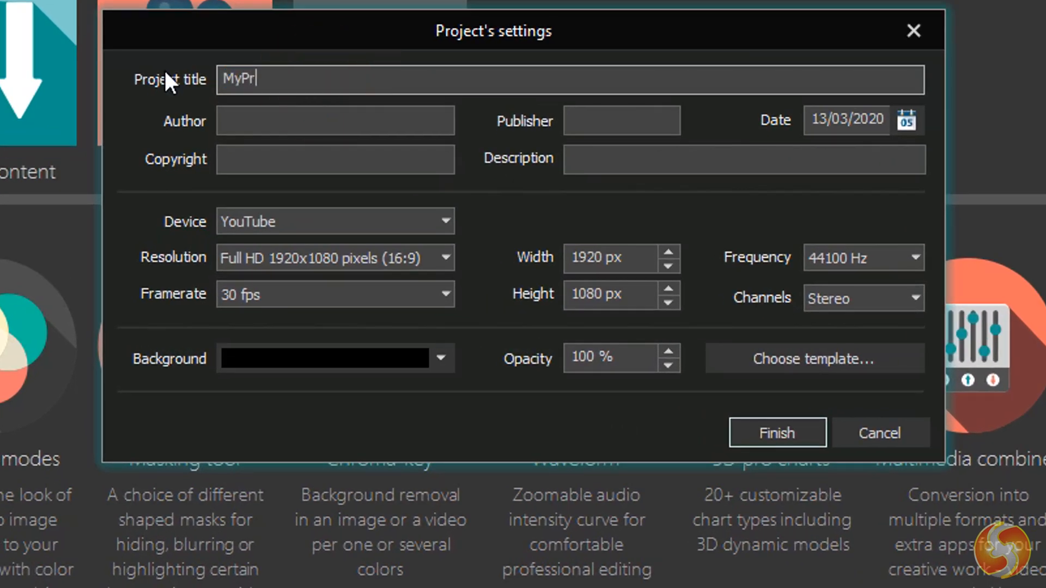
pyautogui.click(333, 221)
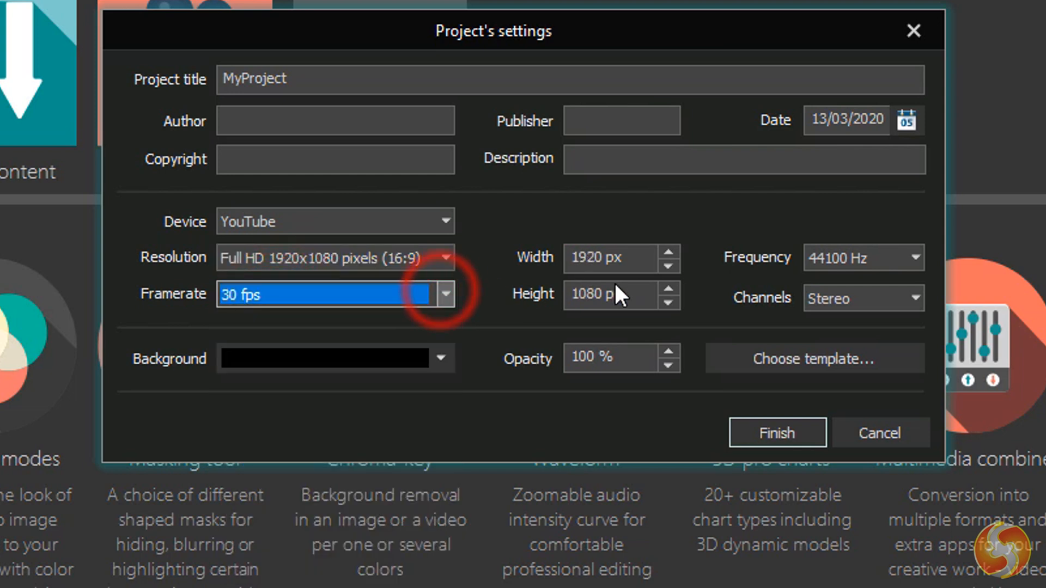
pyautogui.click(668, 252)
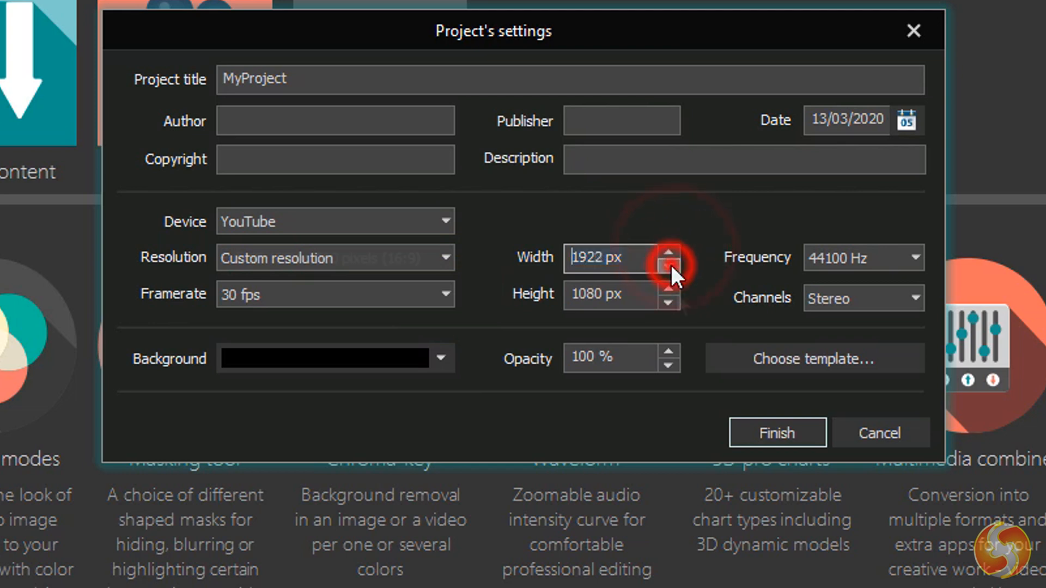
pyautogui.click(915, 259)
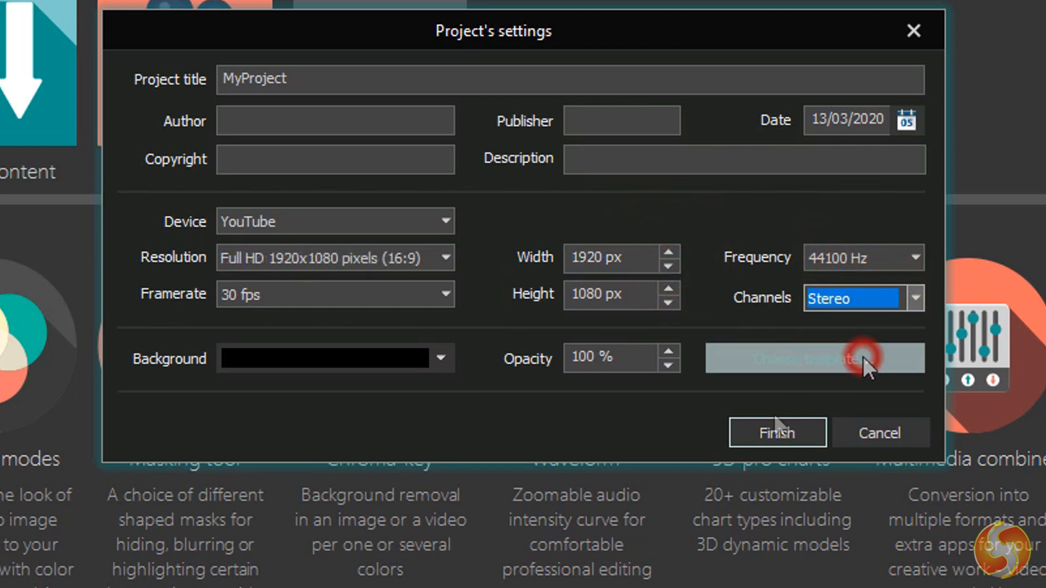
pyautogui.click(776, 433)
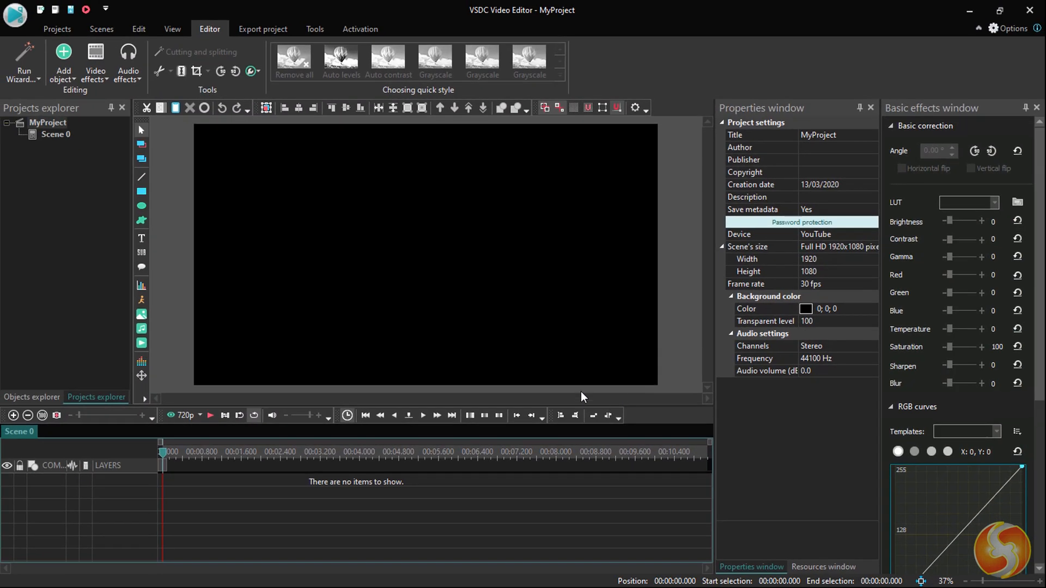
pyautogui.moveTo(486, 338)
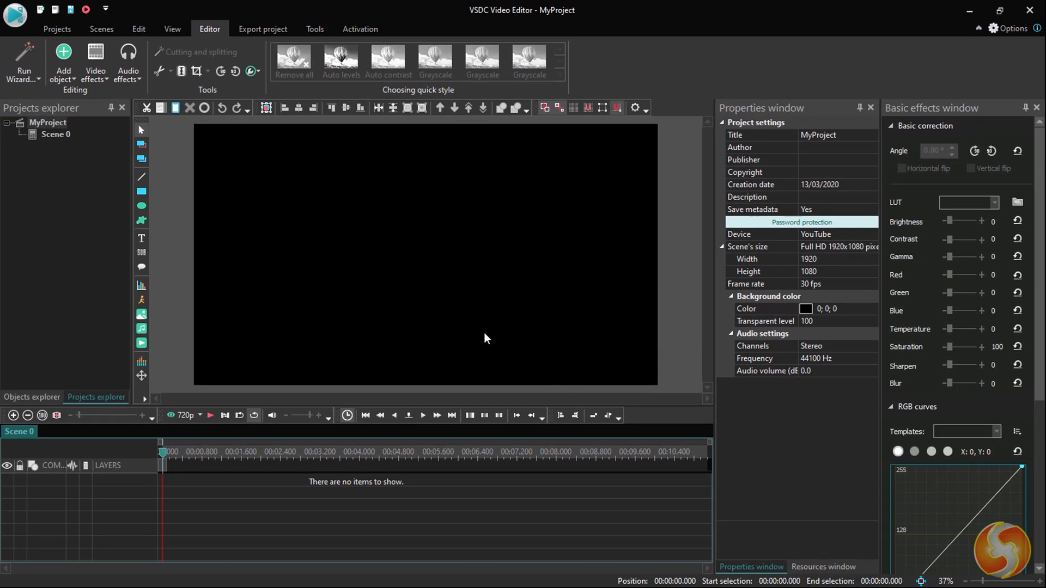
# Step: Show the project's settings in the Properties window from the View tab
pyautogui.click(57, 29)
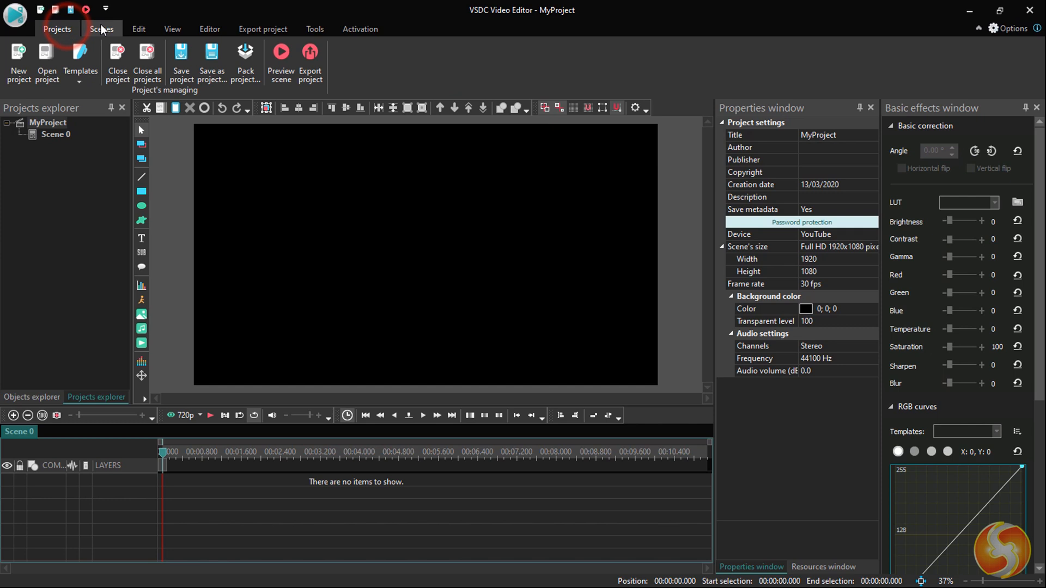
pyautogui.click(172, 28)
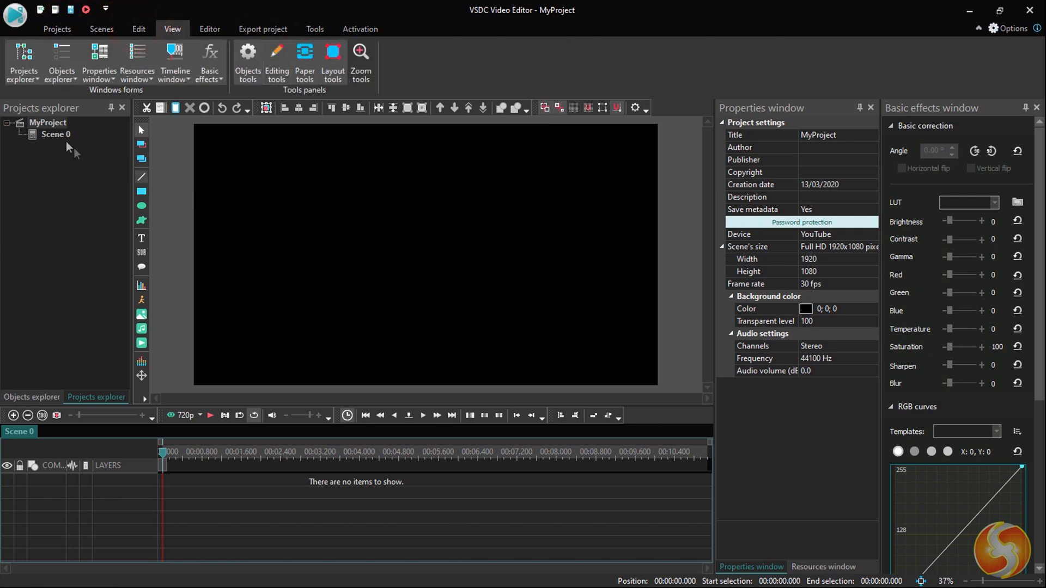
pyautogui.moveTo(808, 280)
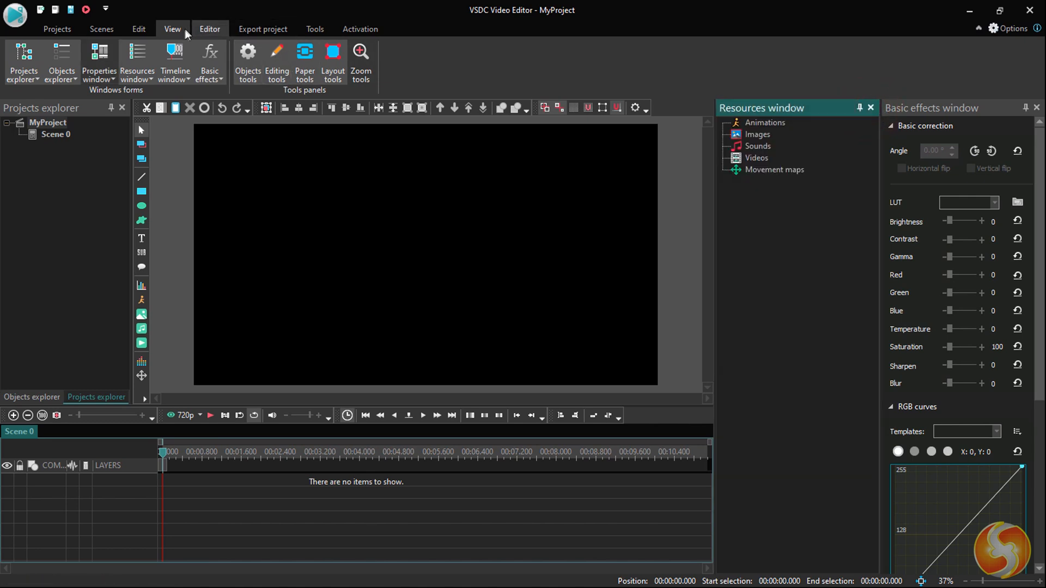
pyautogui.click(99, 63)
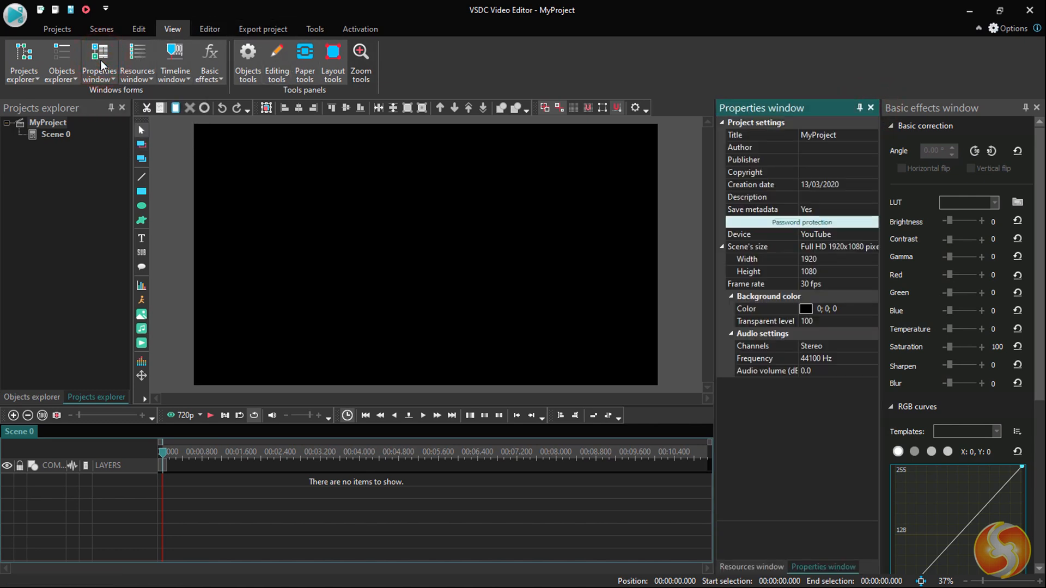
pyautogui.moveTo(637, 292)
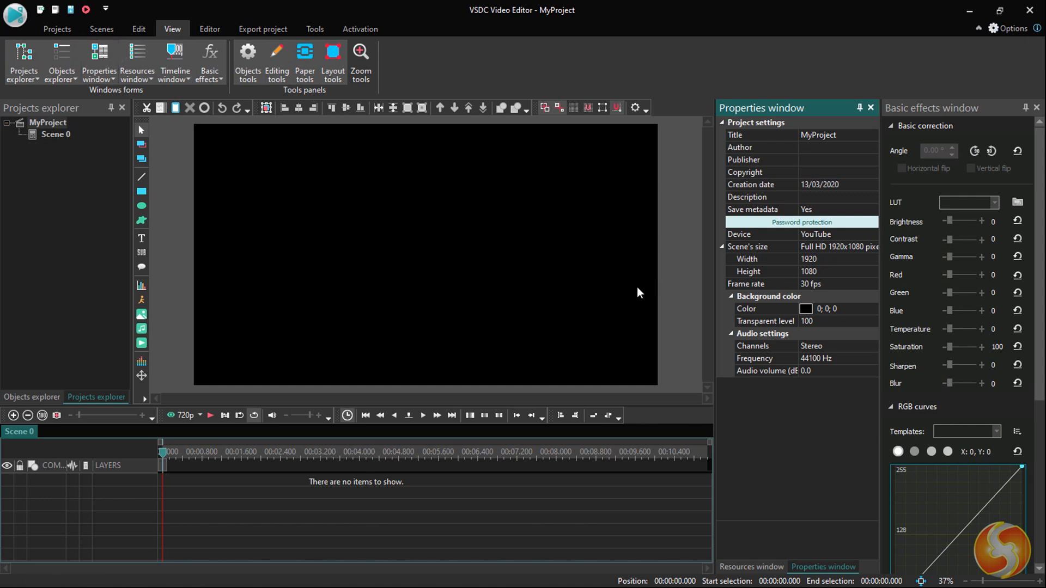
pyautogui.moveTo(132, 497)
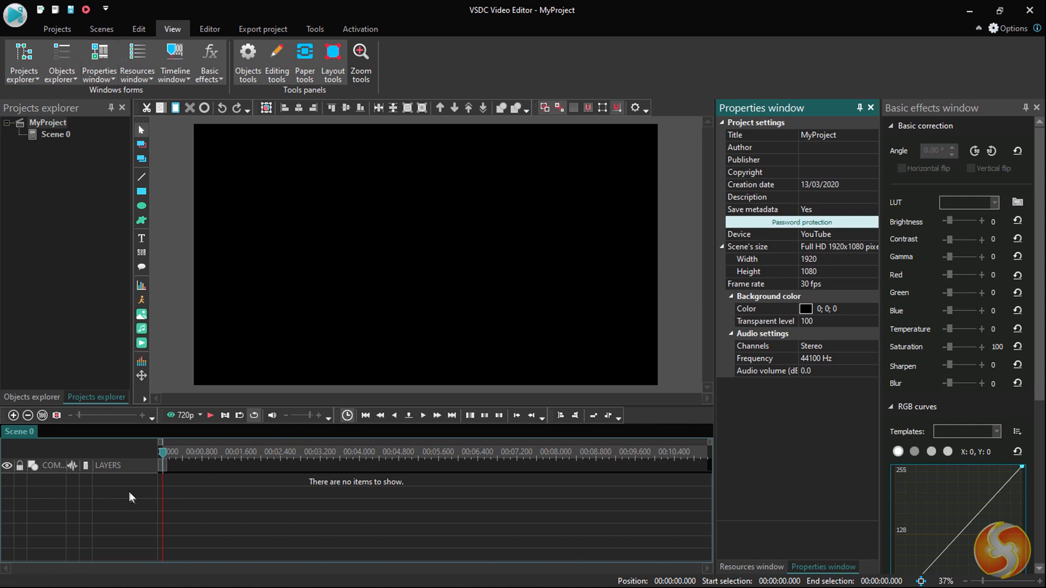
pyautogui.moveTo(452, 501)
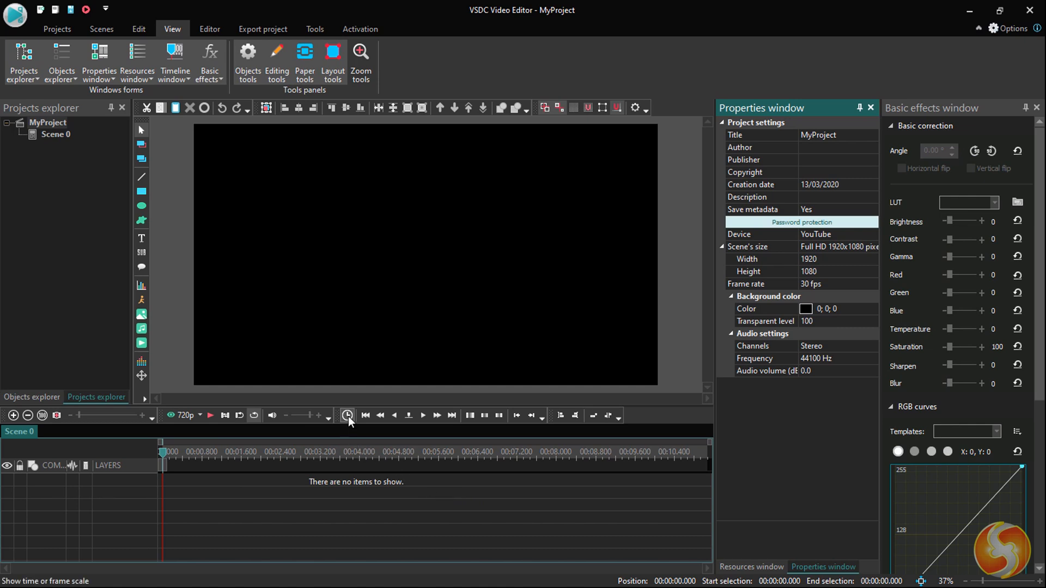
# Step: Switch the timeline scale to frames and back to time
pyautogui.click(346, 415)
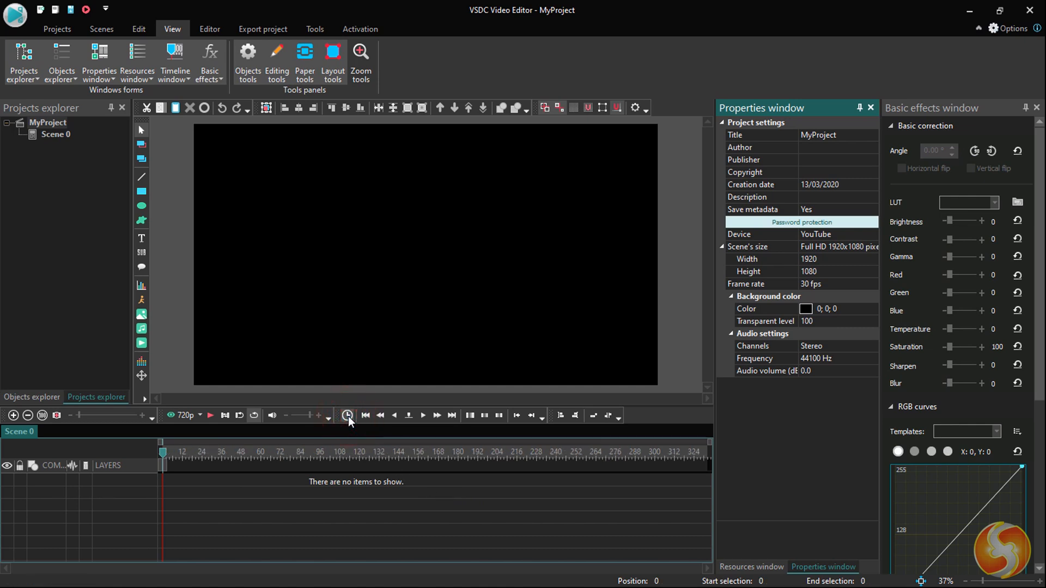
pyautogui.click(347, 415)
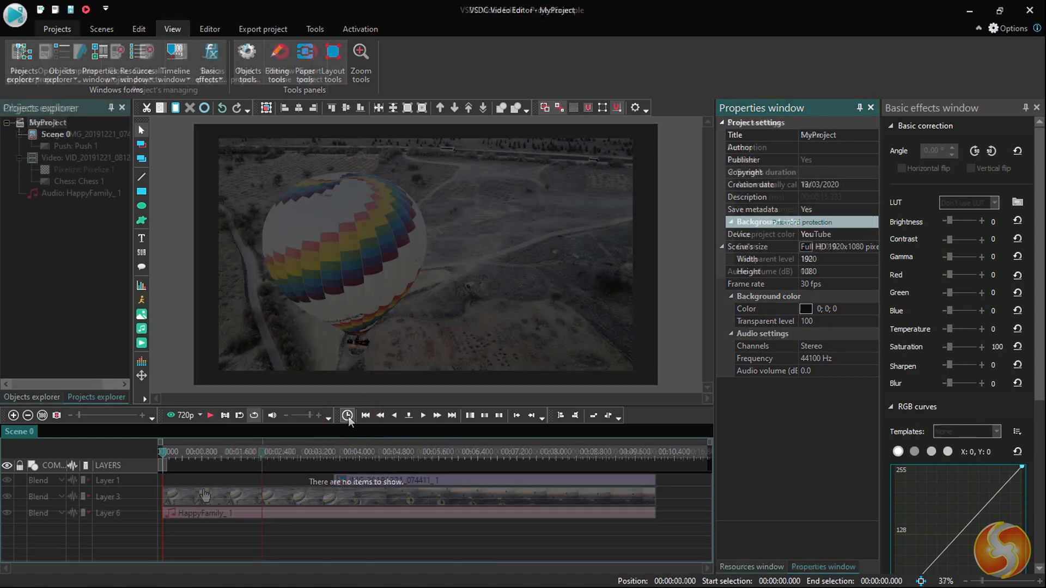
# Step: Browse the example project's objects and its list of two scenes
pyautogui.click(57, 29)
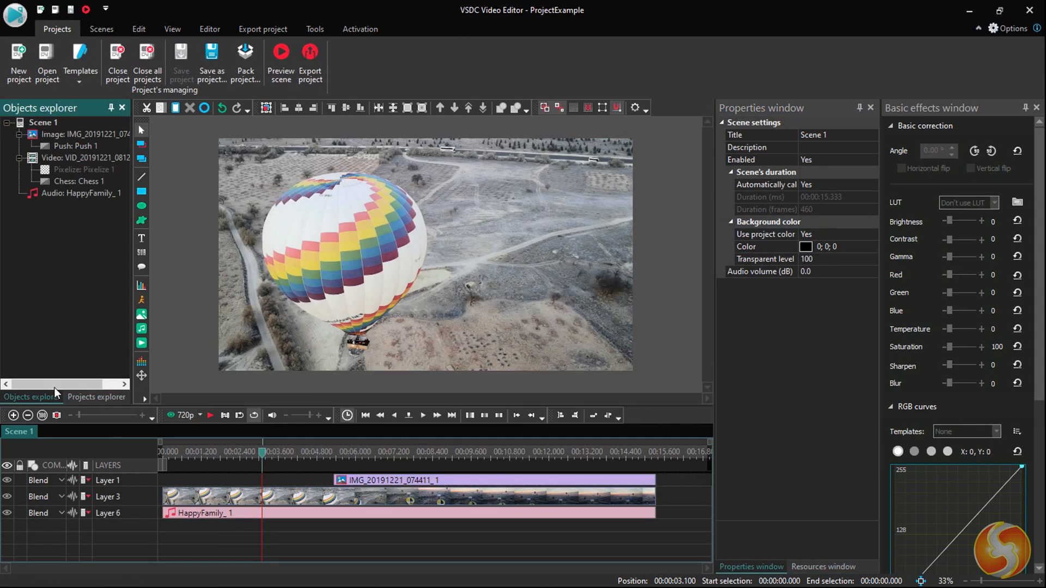
pyautogui.click(96, 397)
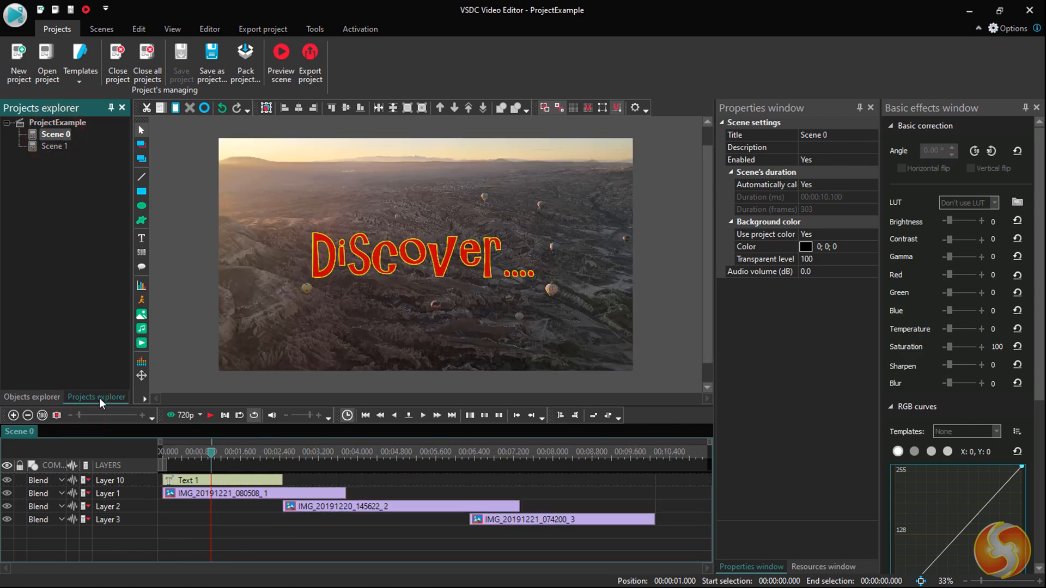
pyautogui.moveTo(465, 507)
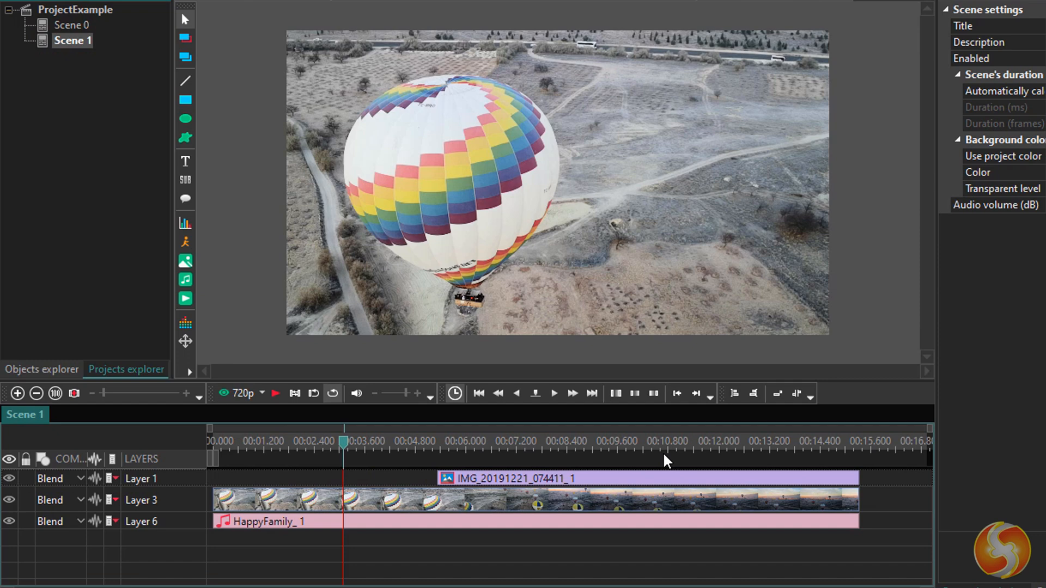
pyautogui.click(547, 442)
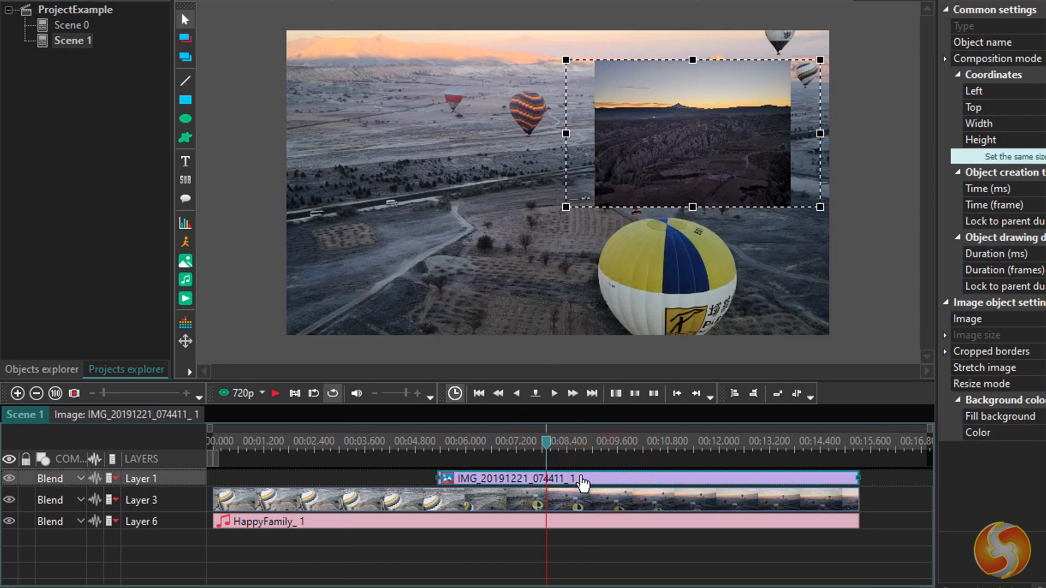
# Step: Select the image, balloon video and landscape clips on the timeline to inspect them
pyautogui.click(320, 500)
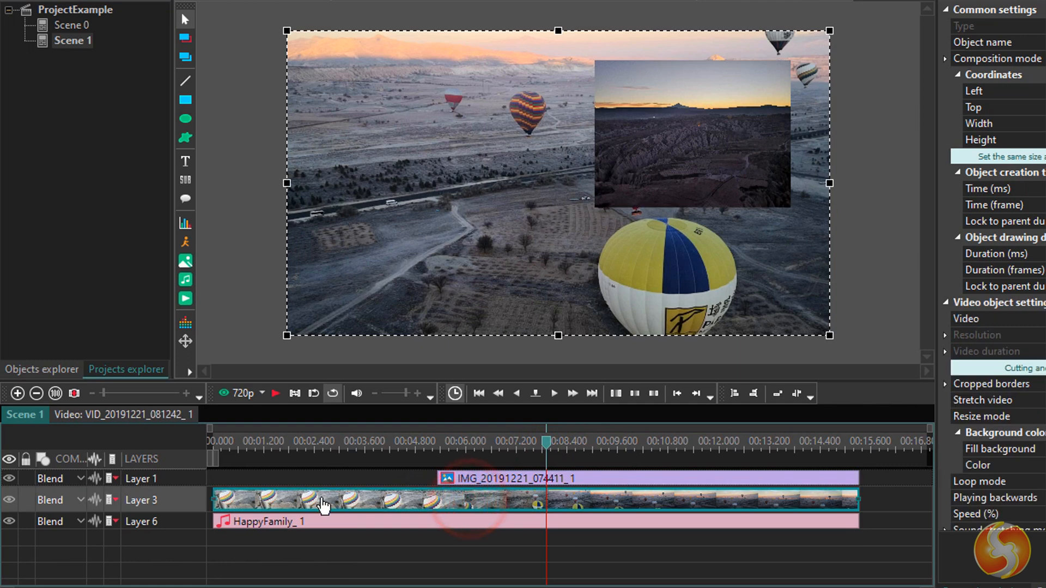
pyautogui.click(350, 522)
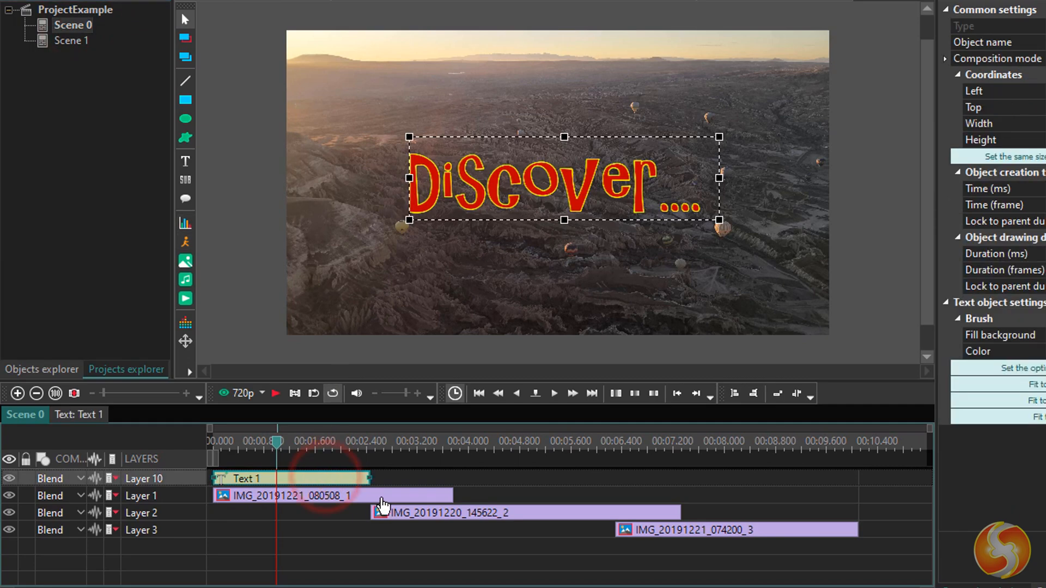
pyautogui.click(733, 529)
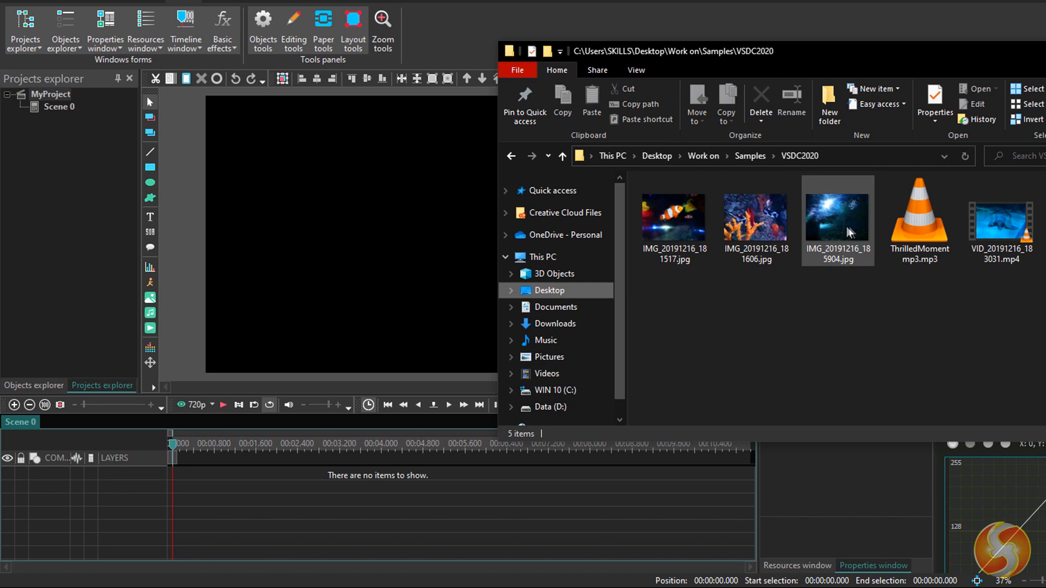
# Step: Bring the turtle MP4, two aquarium JPGs and ThrilledMoment MP3 onto the timeline and show the Resources list
pyautogui.click(1001, 216)
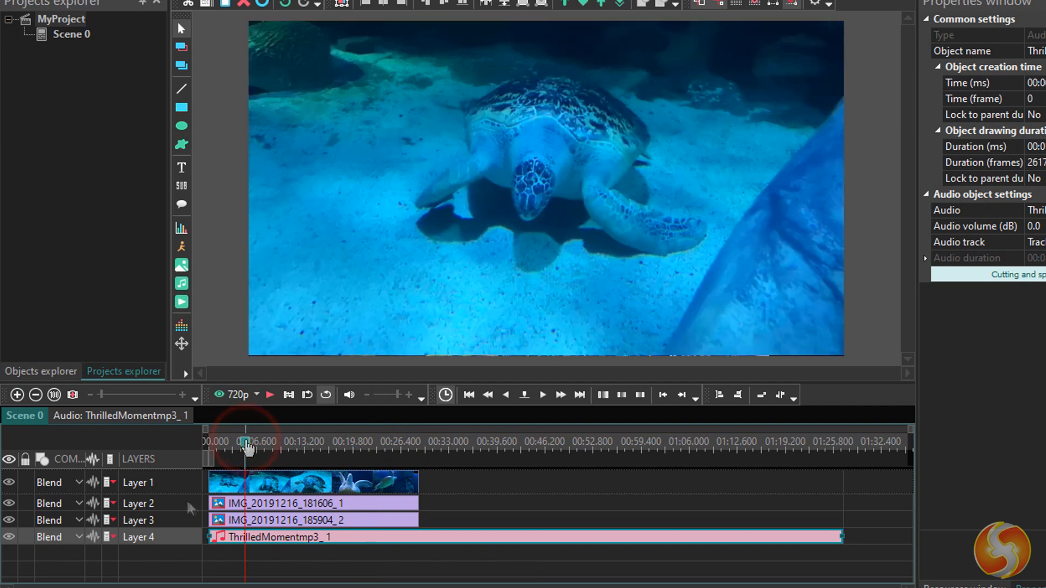
pyautogui.moveTo(164, 513)
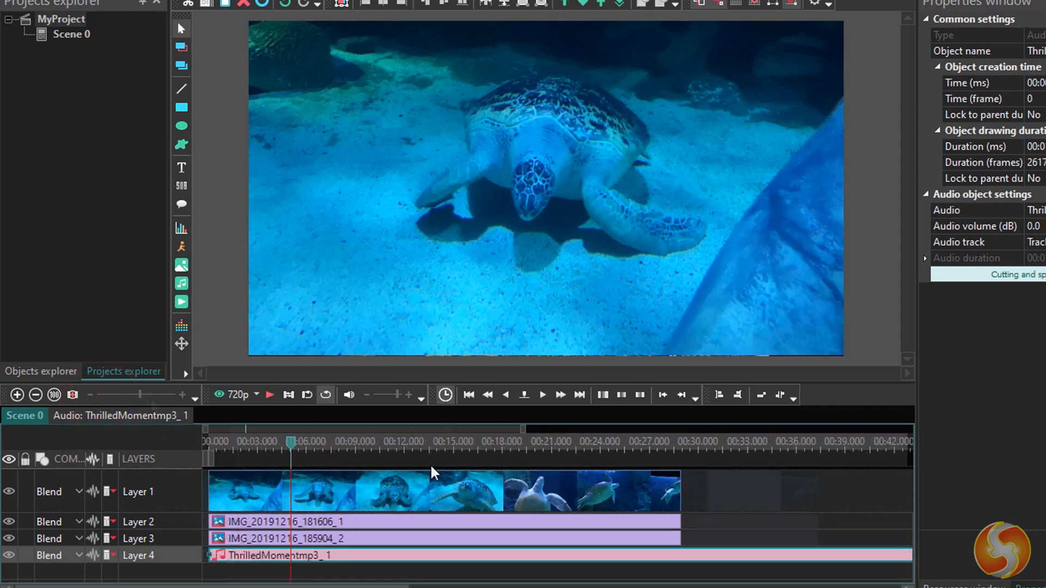
pyautogui.moveTo(507, 477)
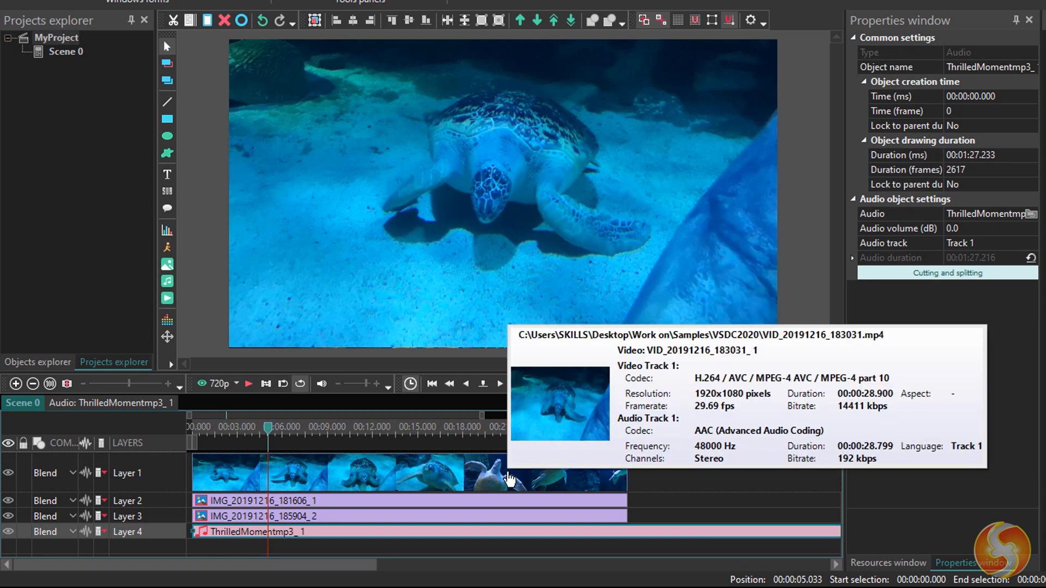
pyautogui.moveTo(501, 524)
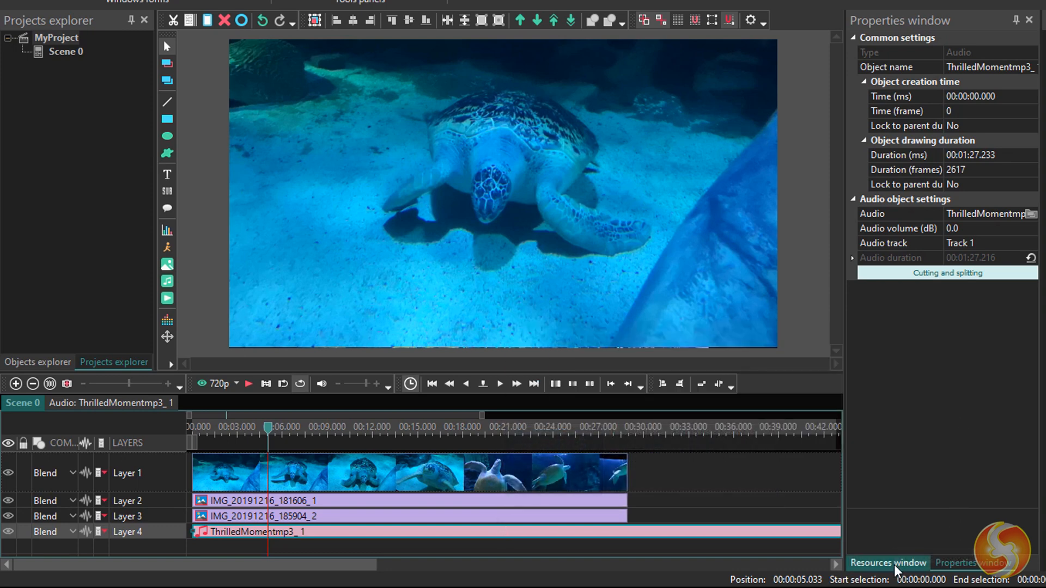
pyautogui.click(888, 562)
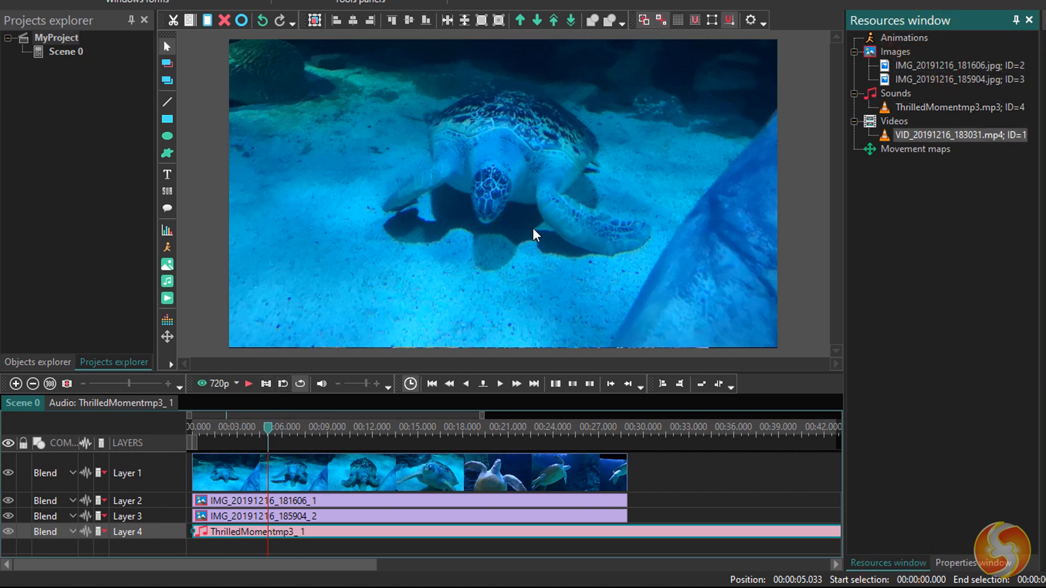
pyautogui.moveTo(522, 308)
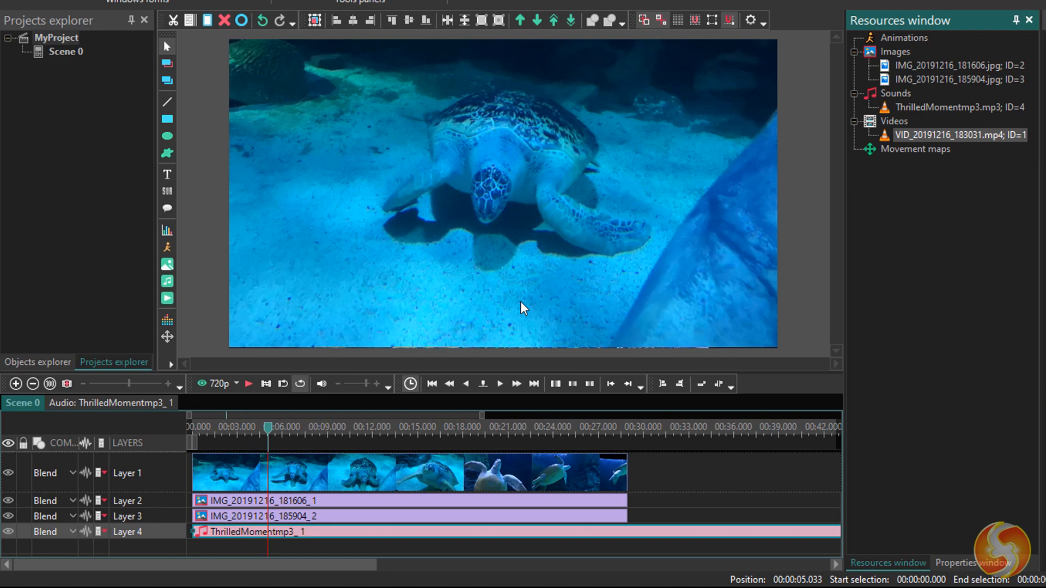
pyautogui.moveTo(302, 372)
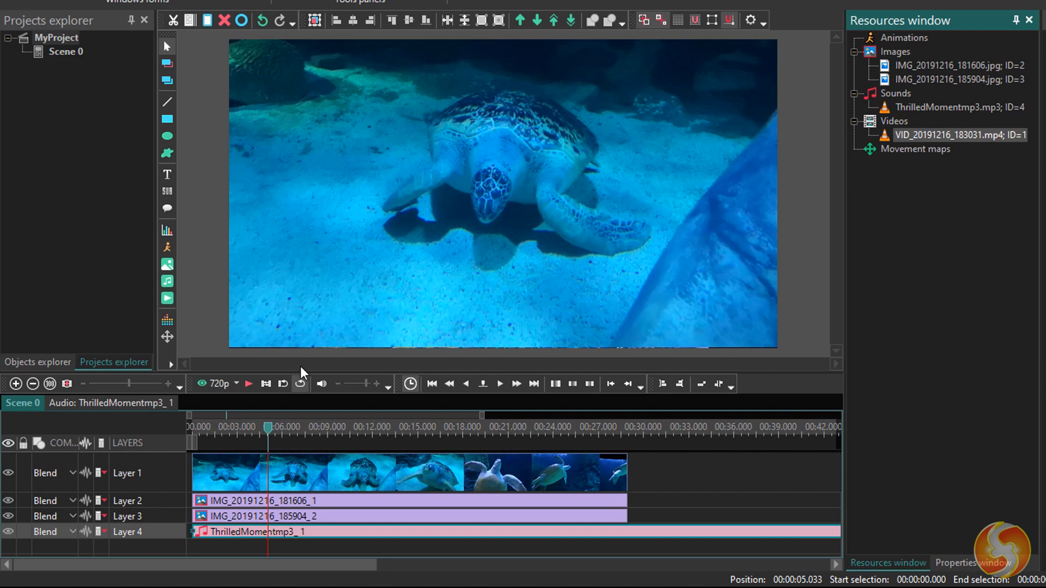
# Step: Play the turtle scene, jump the playhead ahead, and watch it in the separate preview player
pyautogui.click(337, 427)
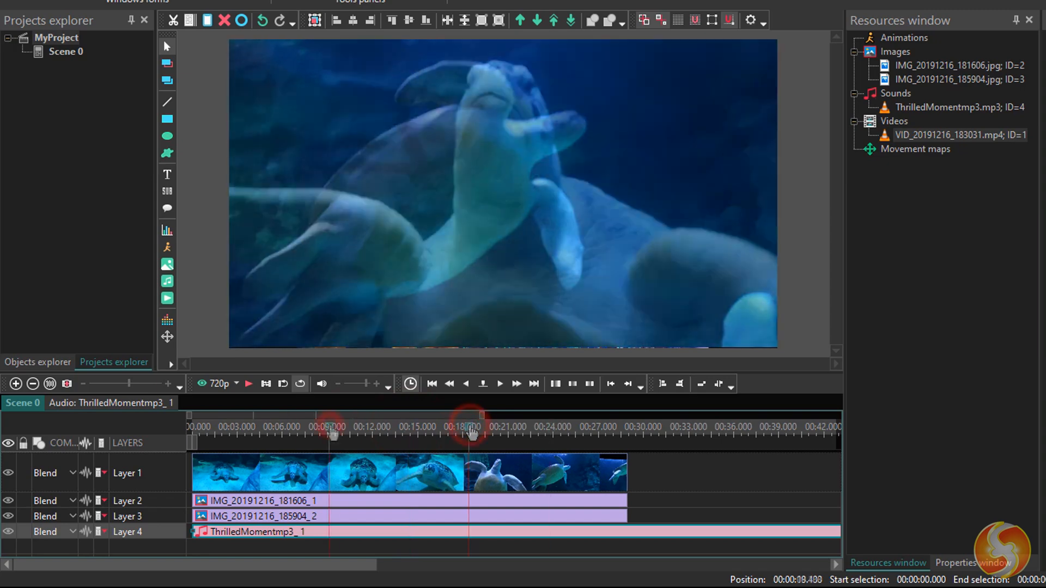
pyautogui.click(368, 434)
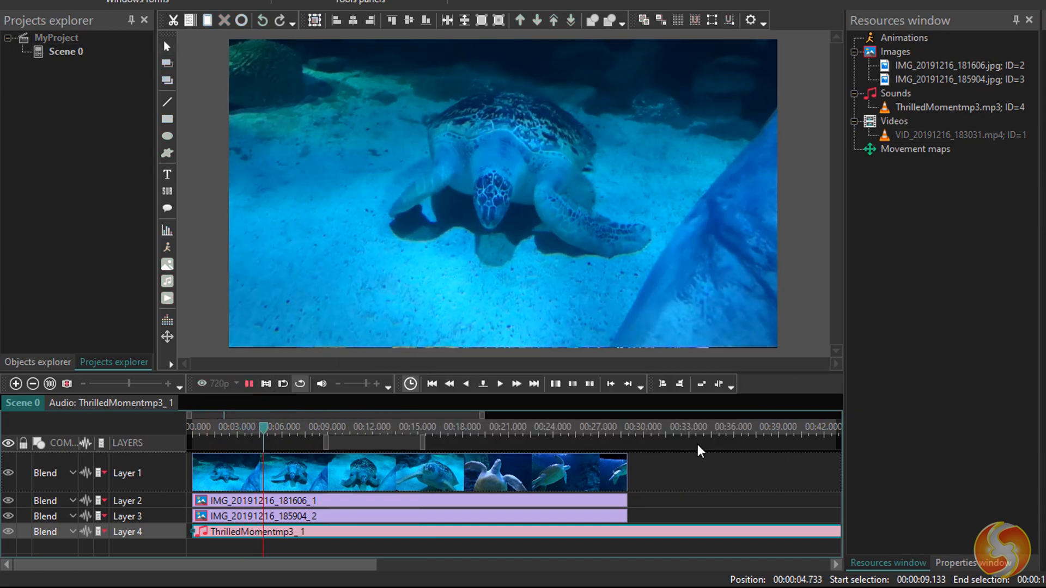
pyautogui.click(249, 385)
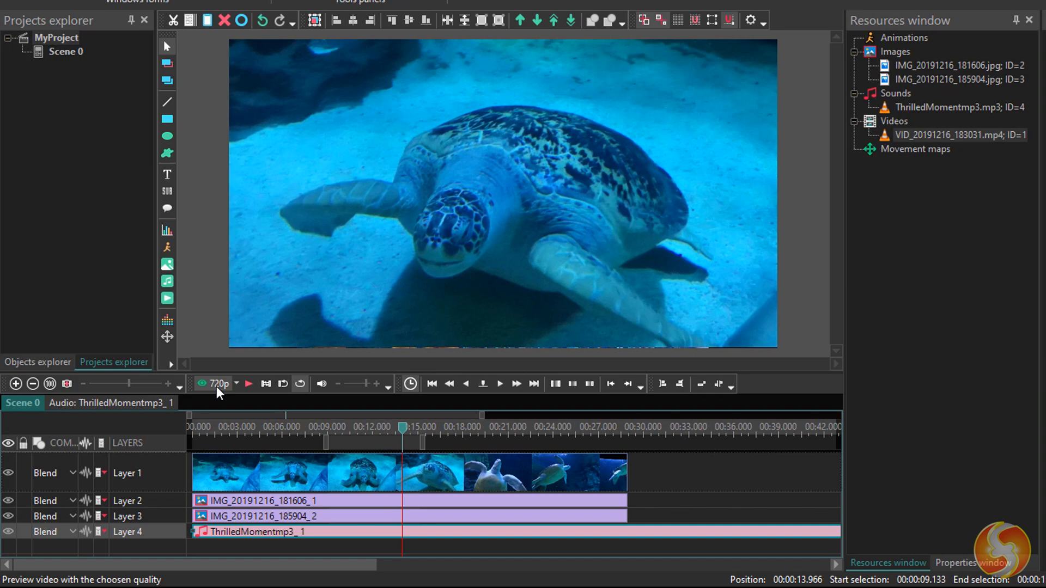
pyautogui.moveTo(203, 383)
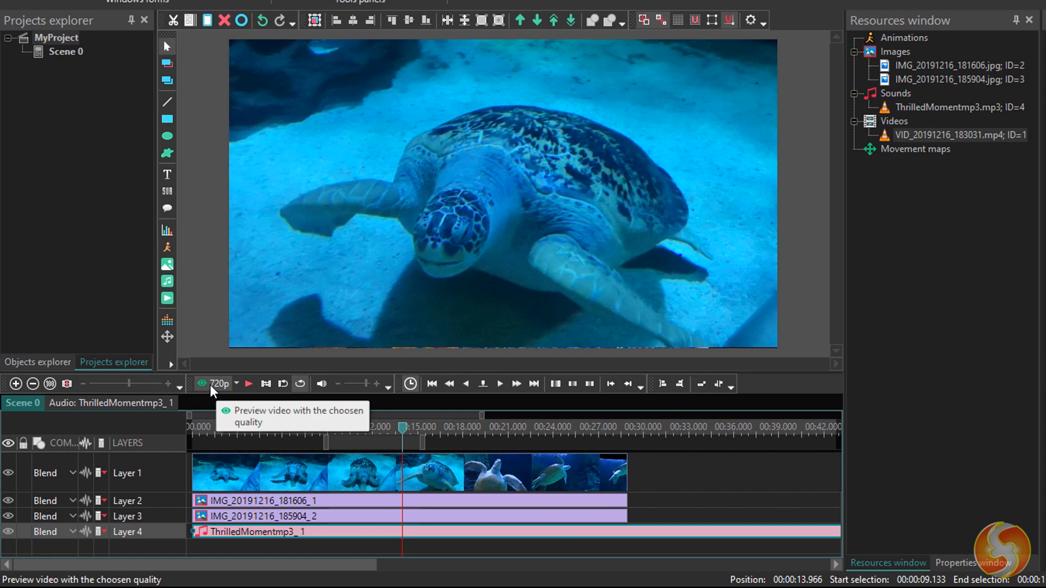
pyautogui.click(249, 384)
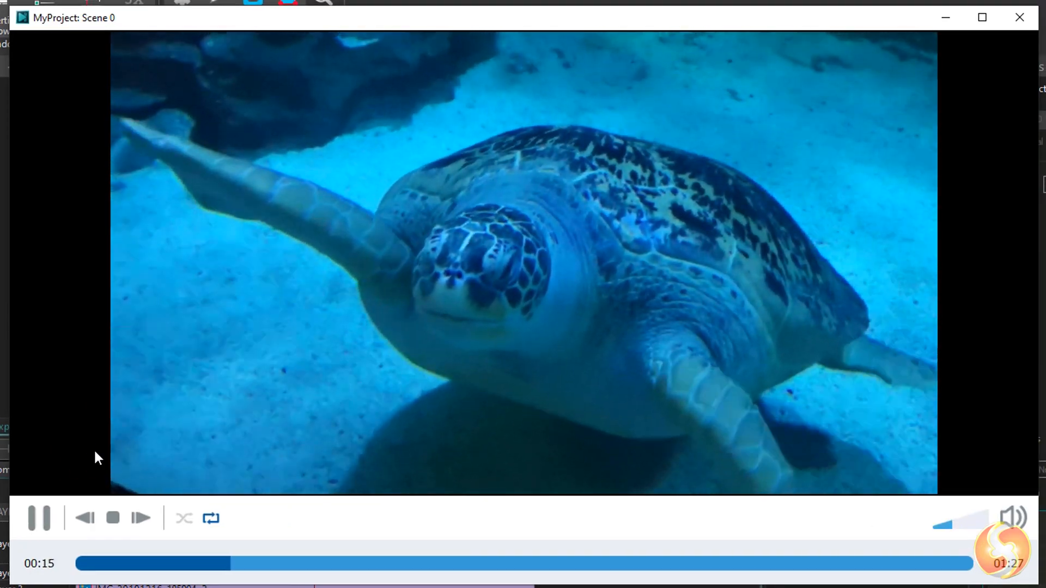
pyautogui.click(239, 386)
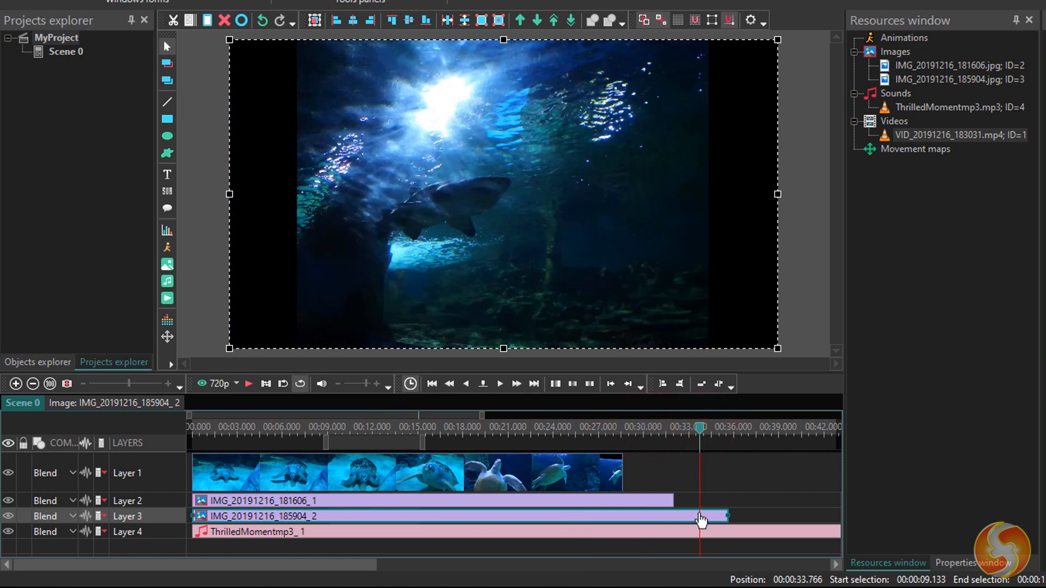
# Step: Select the second aquarium image clip and position the playhead around 31 seconds
pyautogui.click(694, 431)
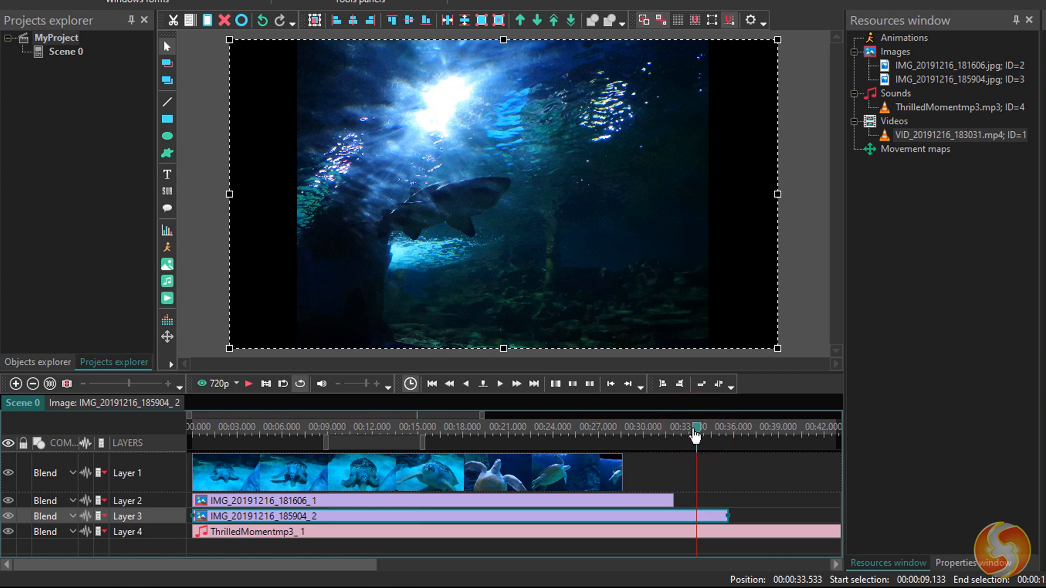
pyautogui.click(667, 427)
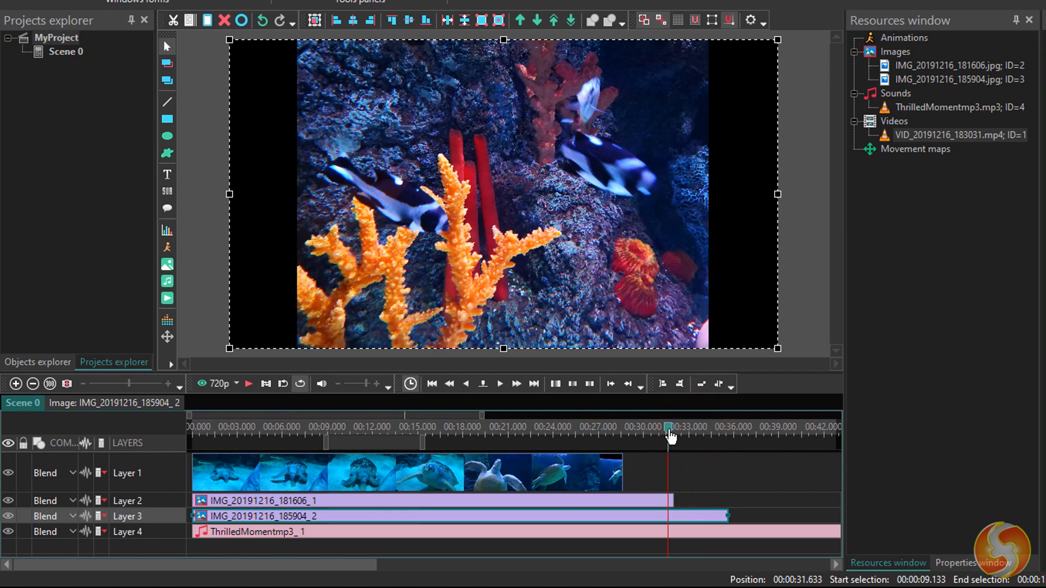
pyautogui.click(666, 427)
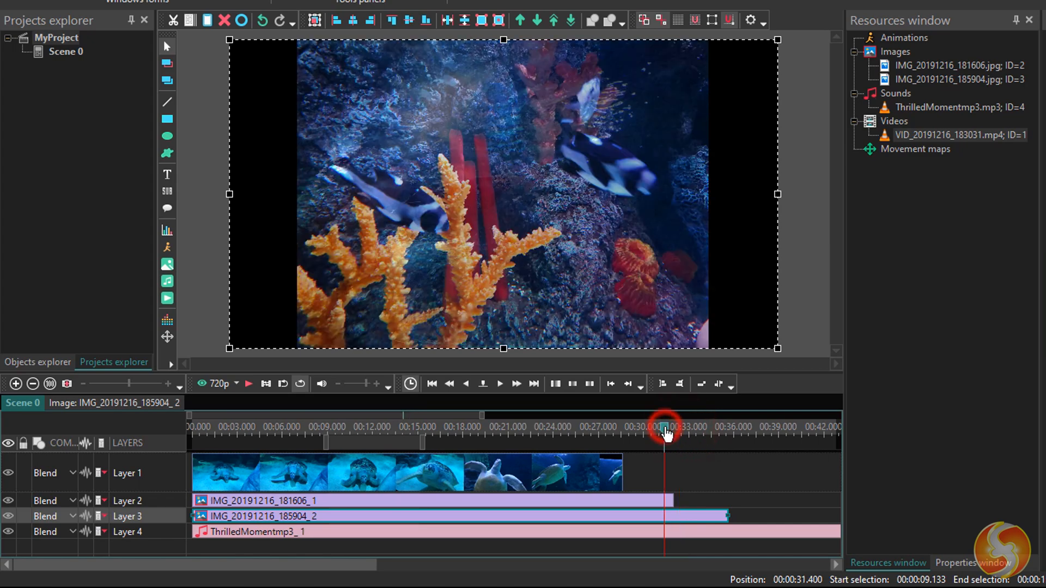
pyautogui.click(689, 431)
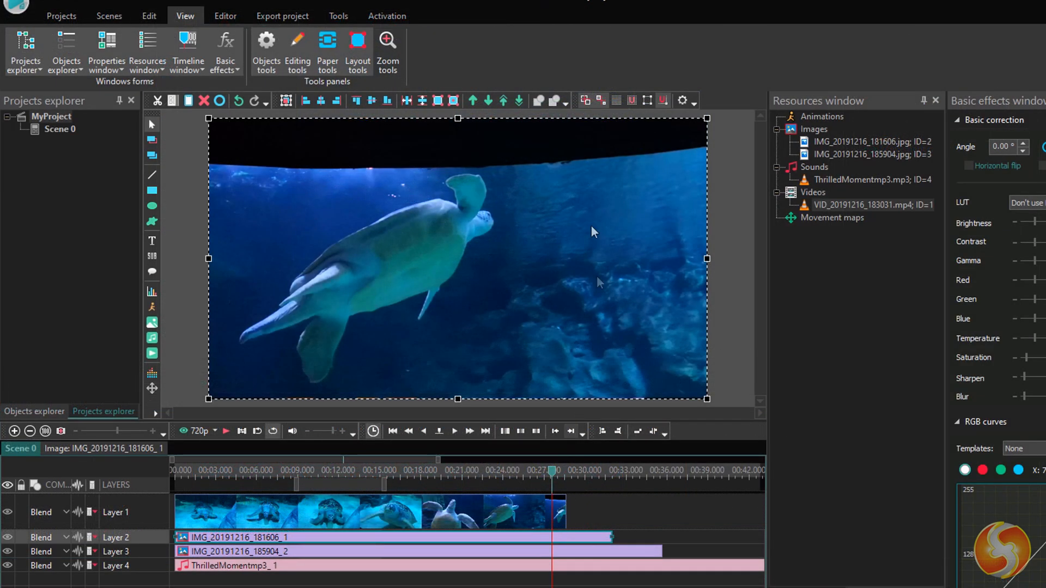
# Step: Raise the coral image layer above the video via Edit > Up, then toggle its visibility off and on
pyautogui.click(149, 15)
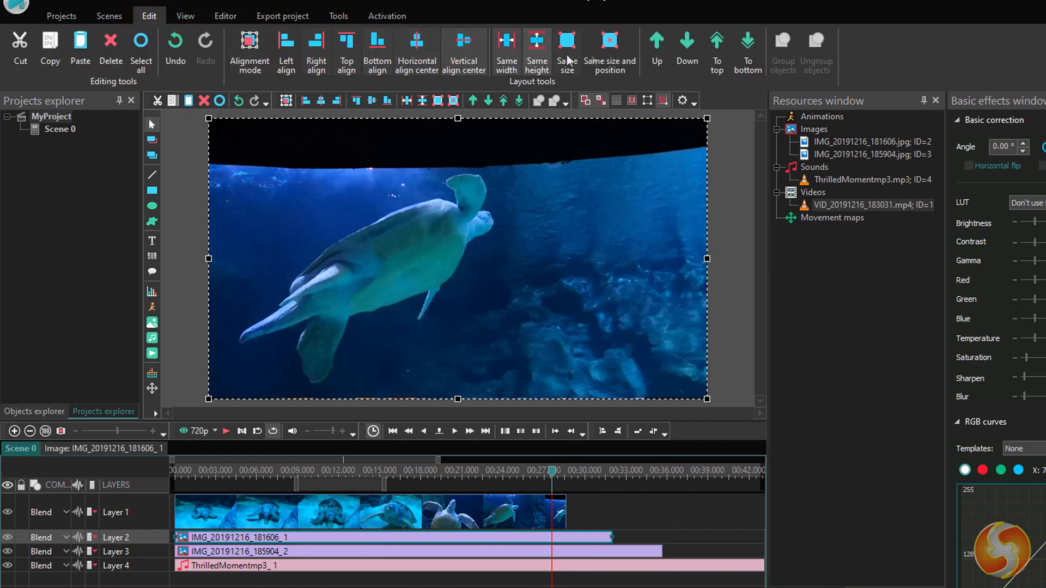
pyautogui.click(655, 42)
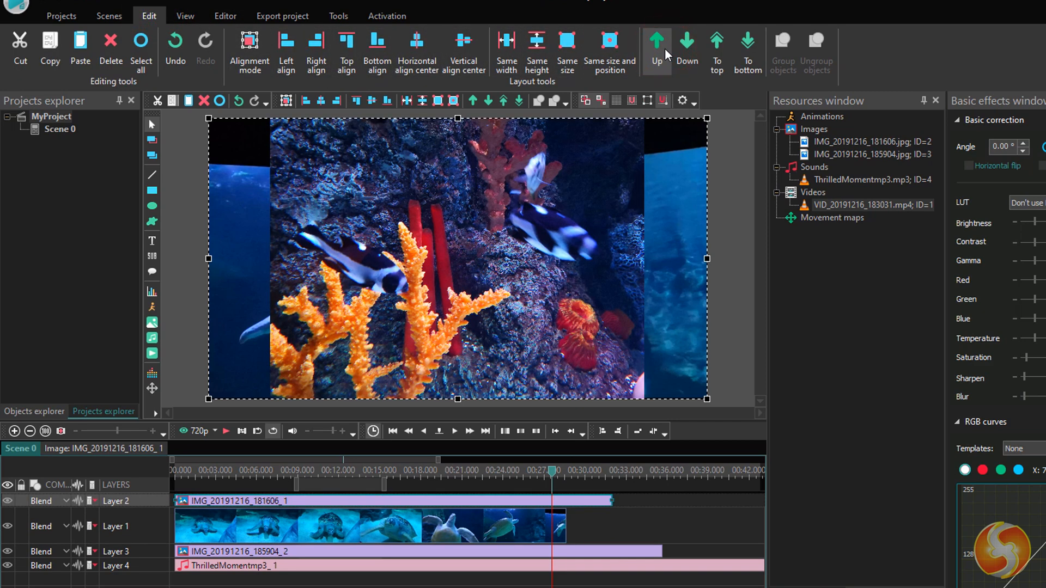
pyautogui.click(686, 47)
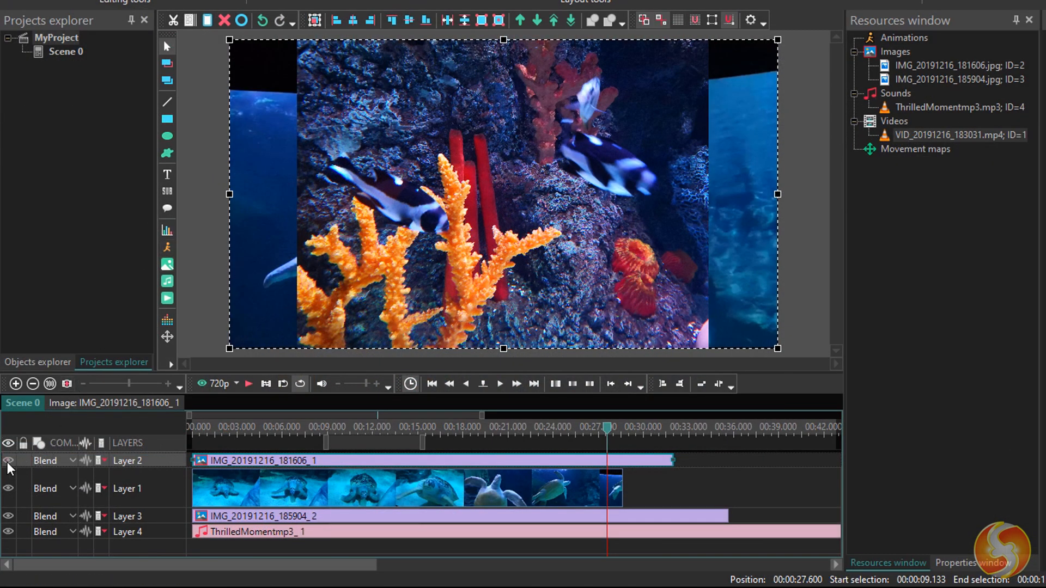
pyautogui.click(8, 460)
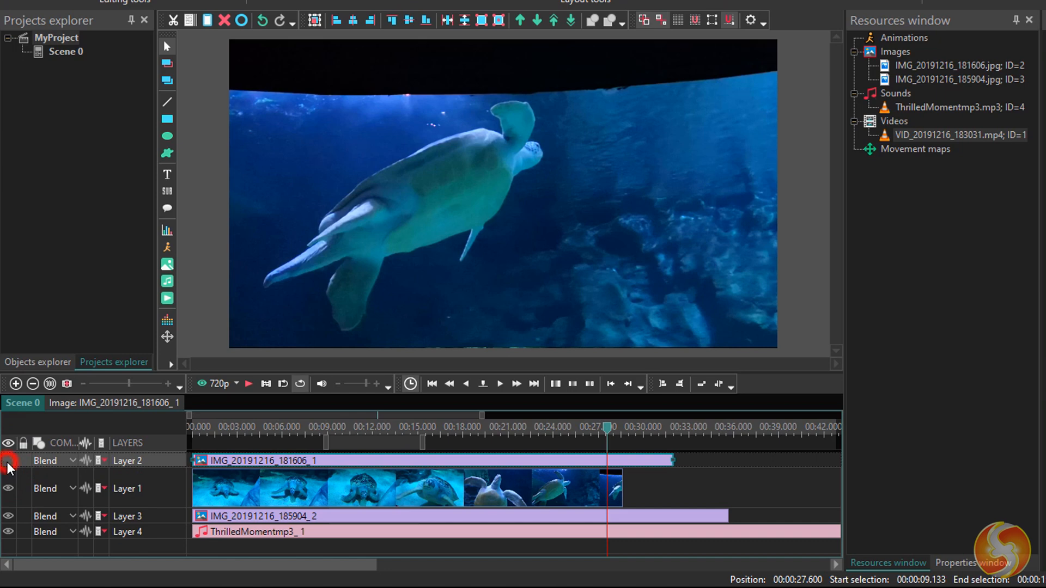
pyautogui.click(9, 464)
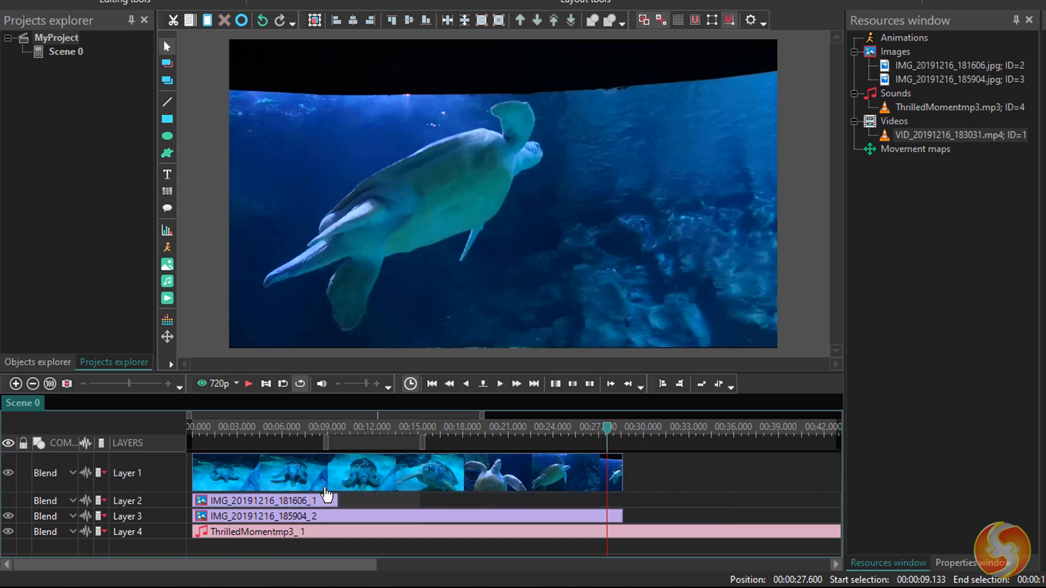
# Step: Lengthen the turtle video clip to about 39 seconds and play the result from around 25 seconds
pyautogui.click(333, 473)
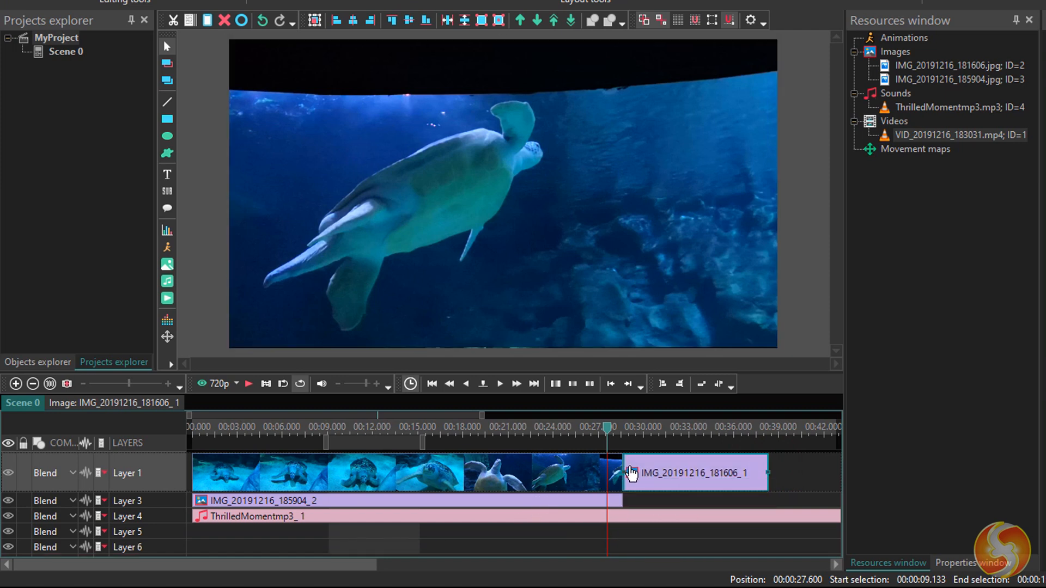
pyautogui.moveTo(600, 484)
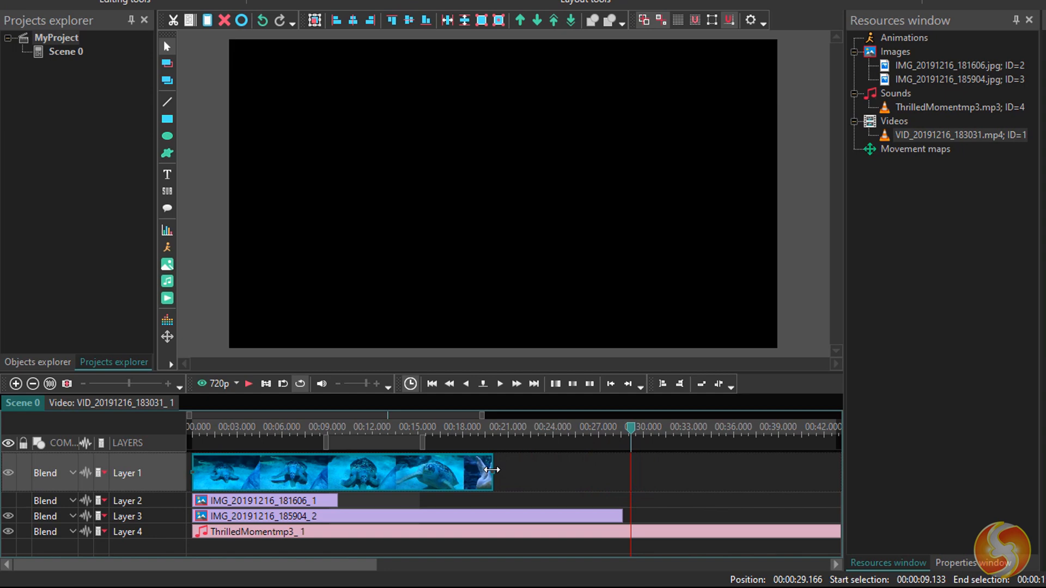
pyautogui.click(248, 384)
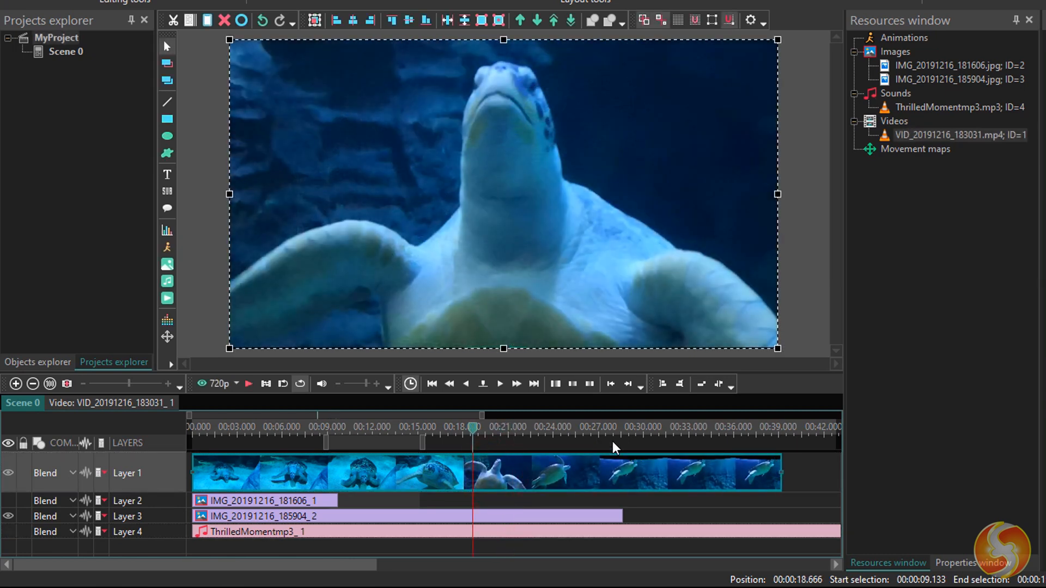
pyautogui.click(578, 427)
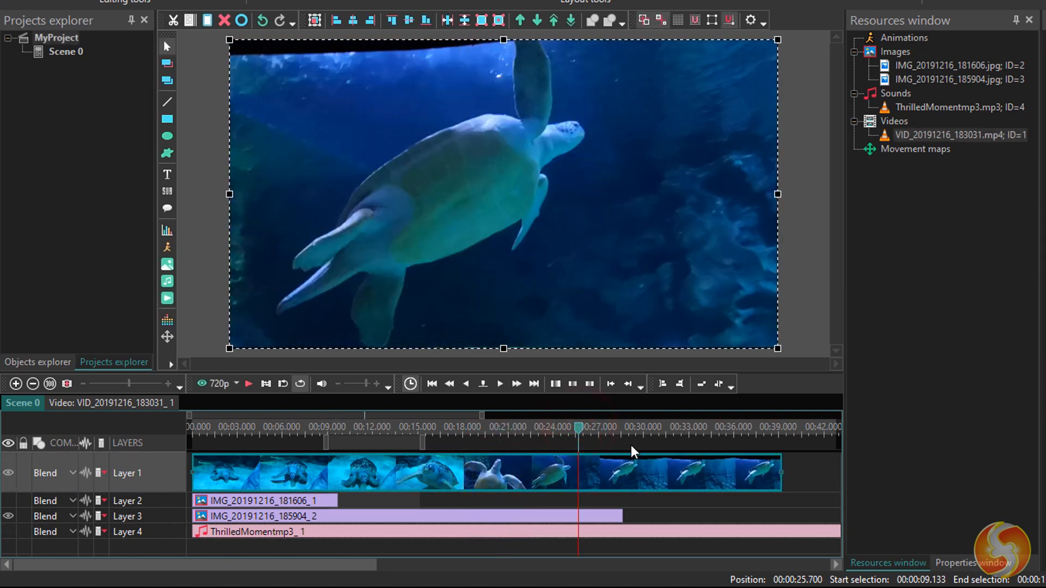
pyautogui.click(248, 384)
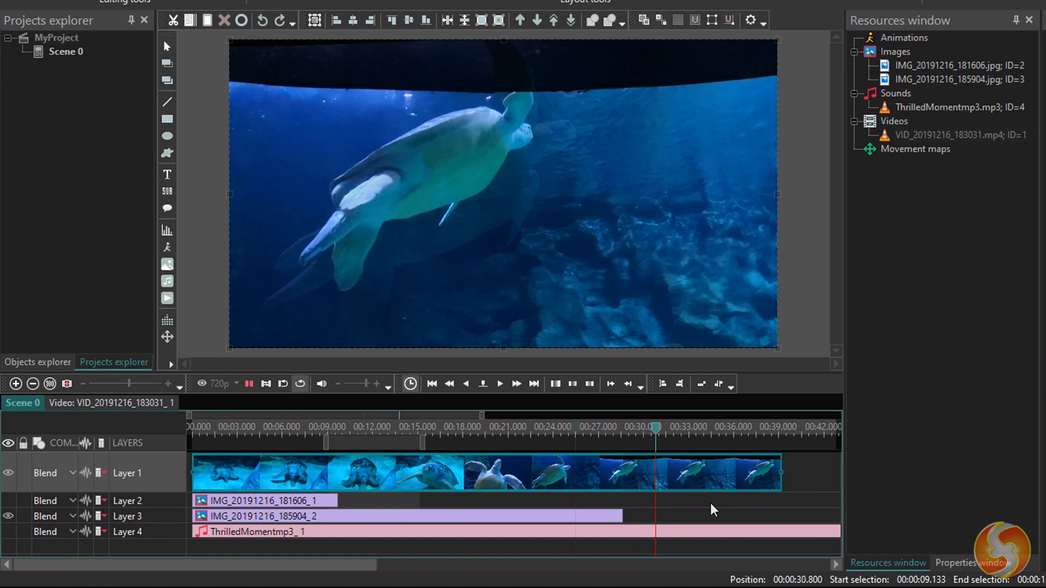
# Step: Cut the coral image clip from the timeline and restore it to its layer above the video
pyautogui.click(263, 501)
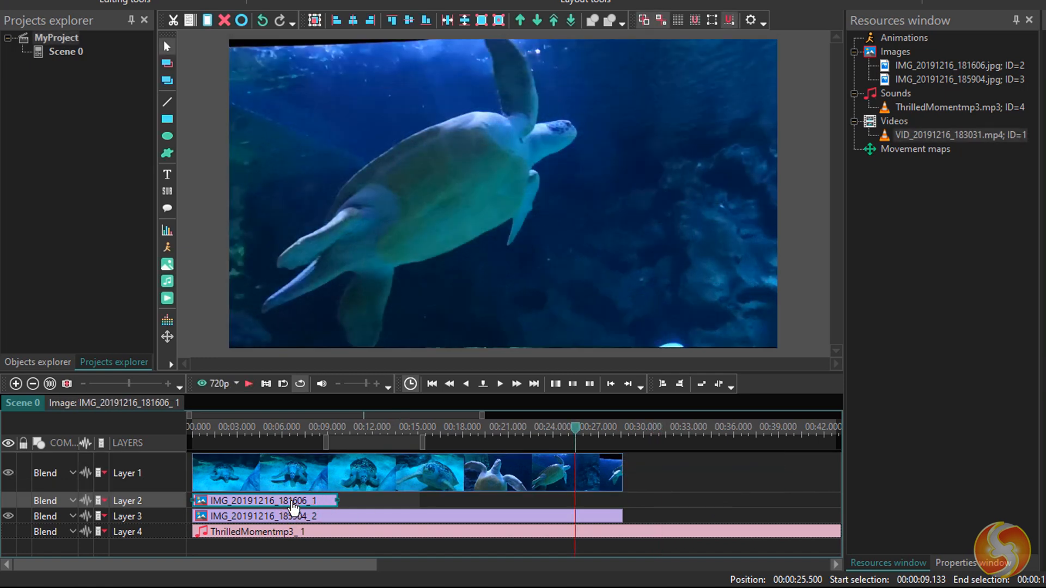
pyautogui.rightClick(290, 500)
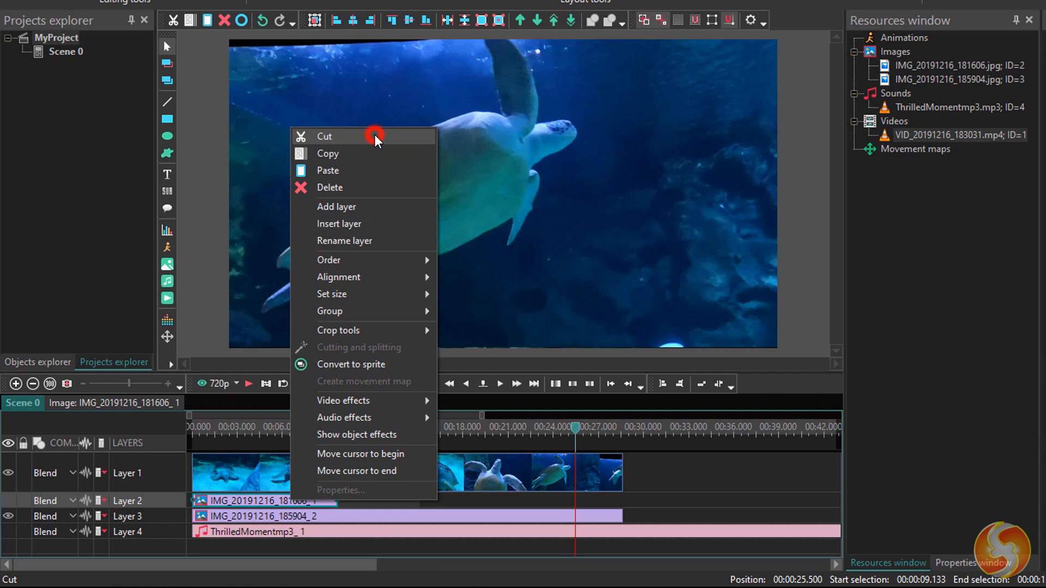
pyautogui.click(325, 137)
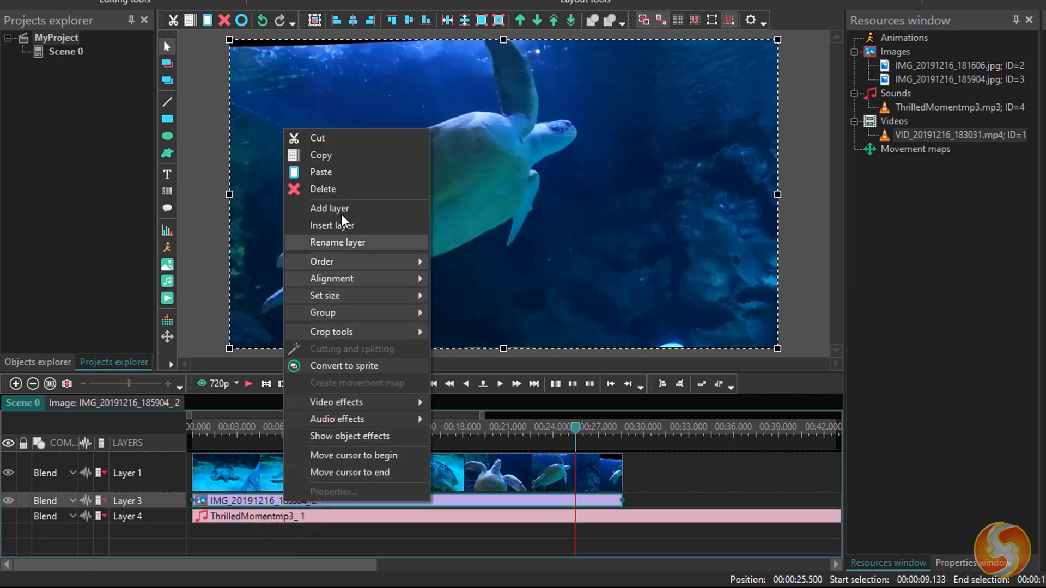
pyautogui.click(322, 189)
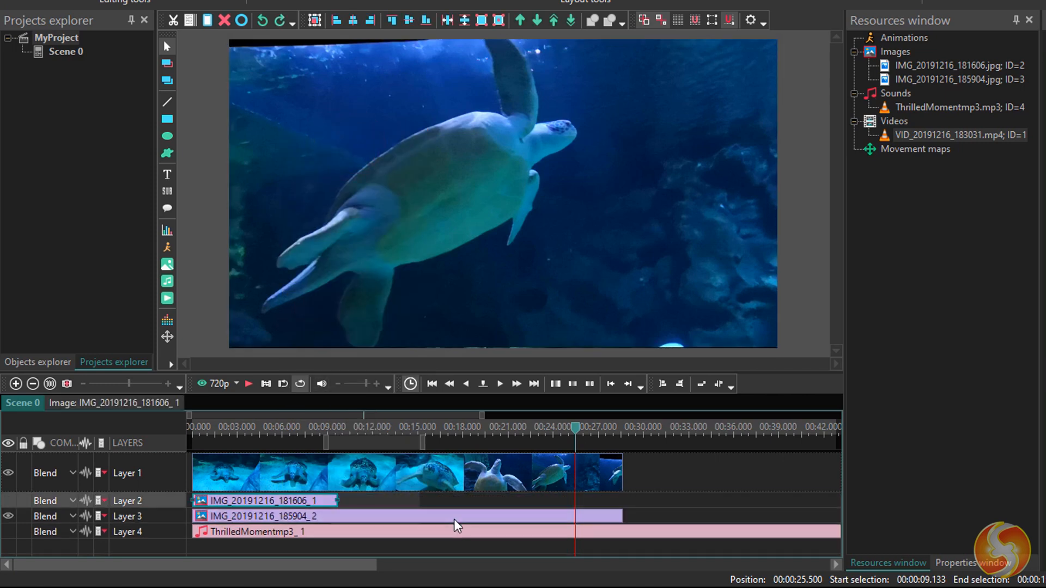
pyautogui.click(346, 491)
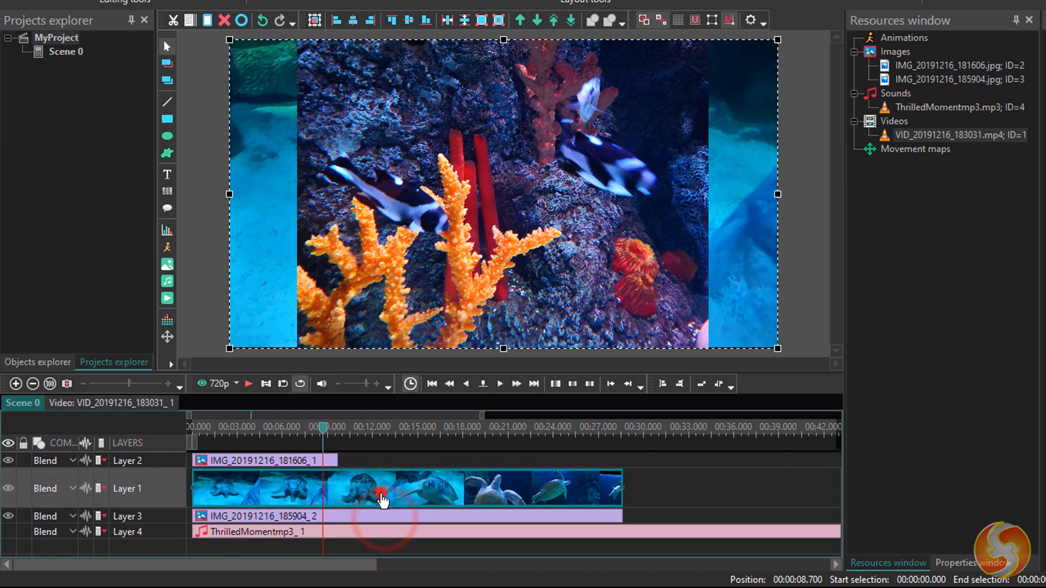
pyautogui.click(263, 460)
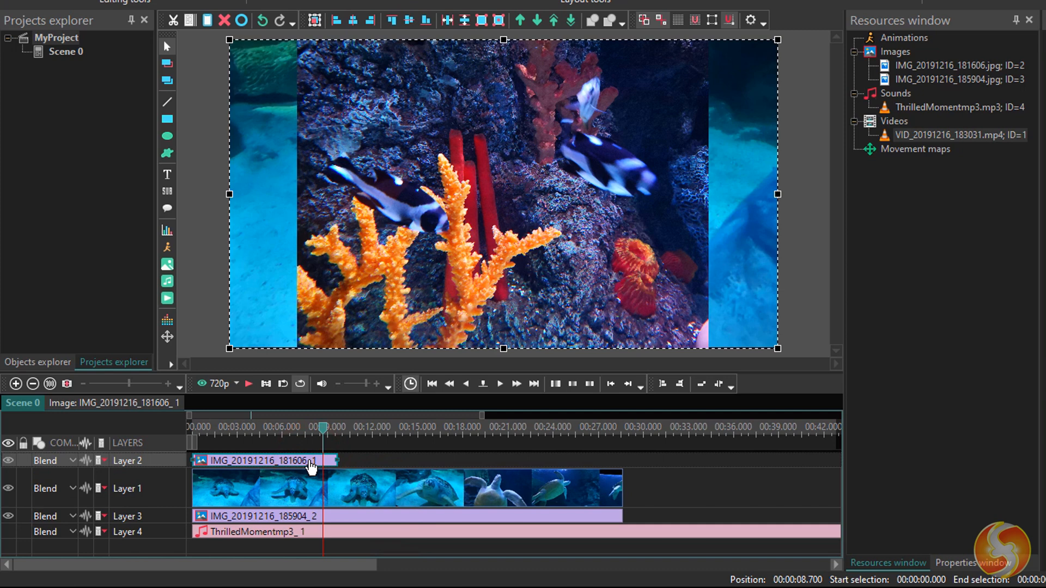
pyautogui.moveTo(569, 275)
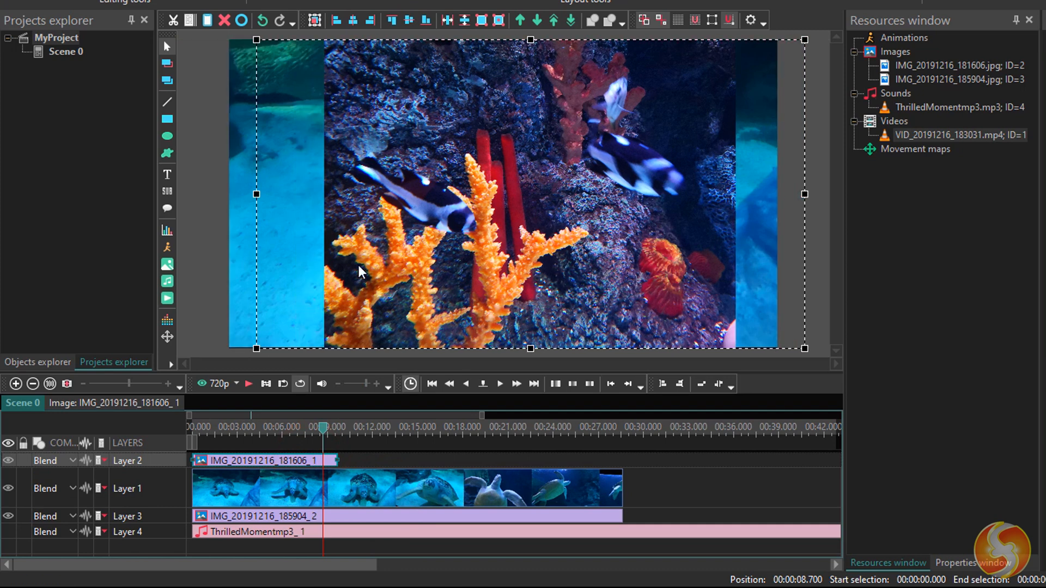
pyautogui.moveTo(419, 252)
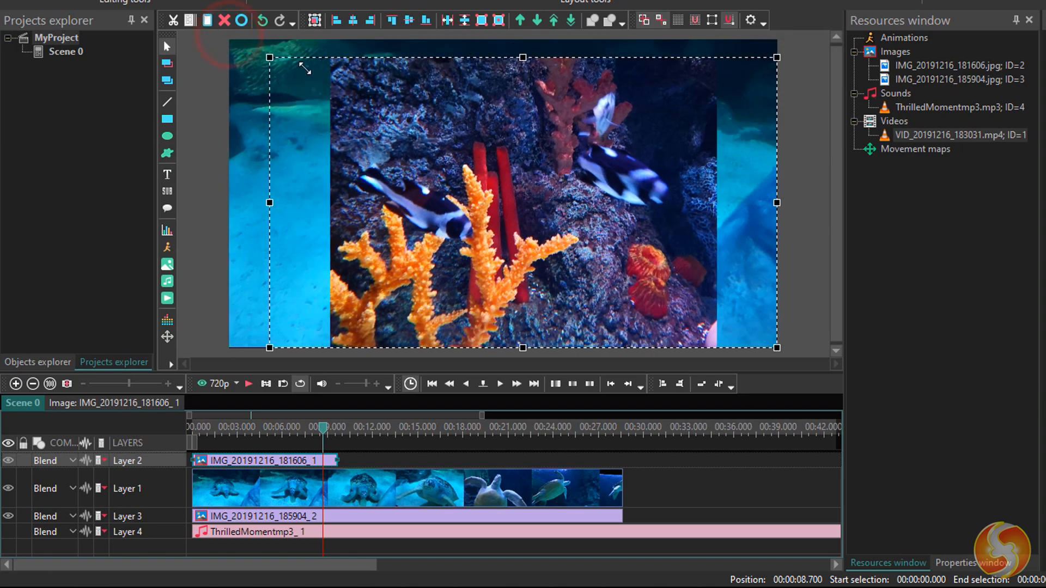
pyautogui.moveTo(269, 57); pyautogui.dragTo(333, 93)
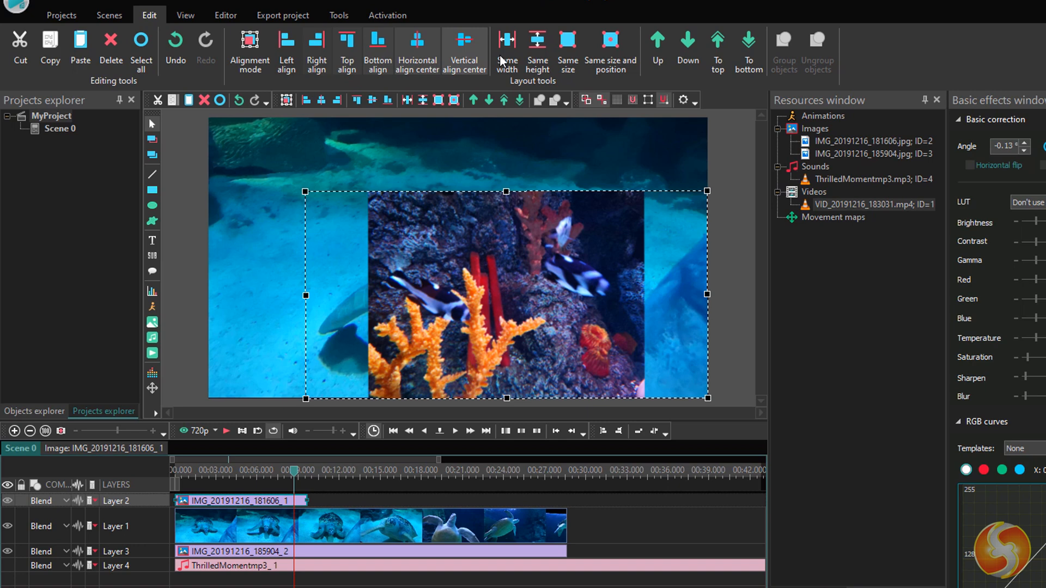
pyautogui.click(287, 52)
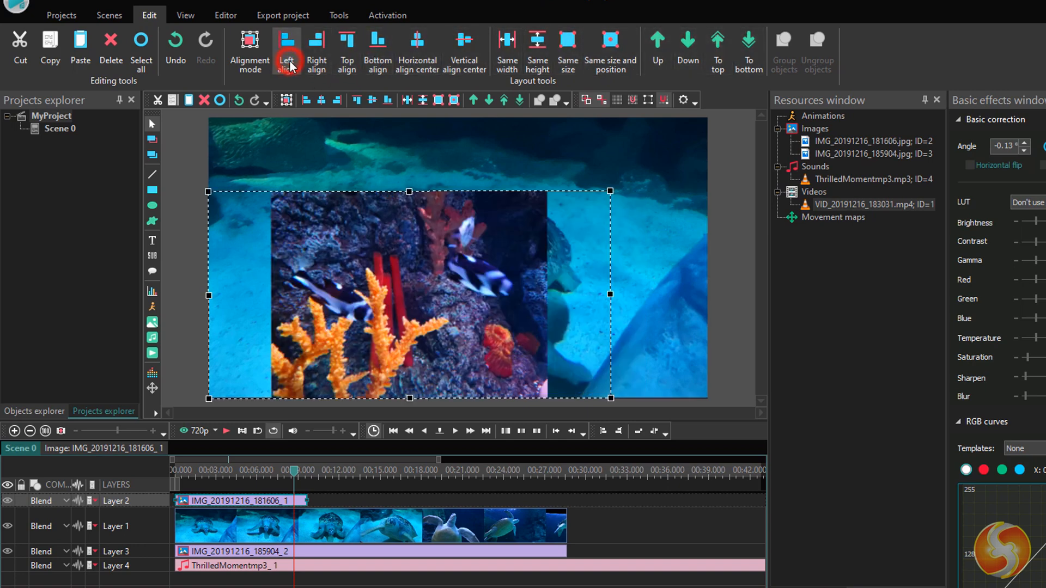
pyautogui.click(507, 50)
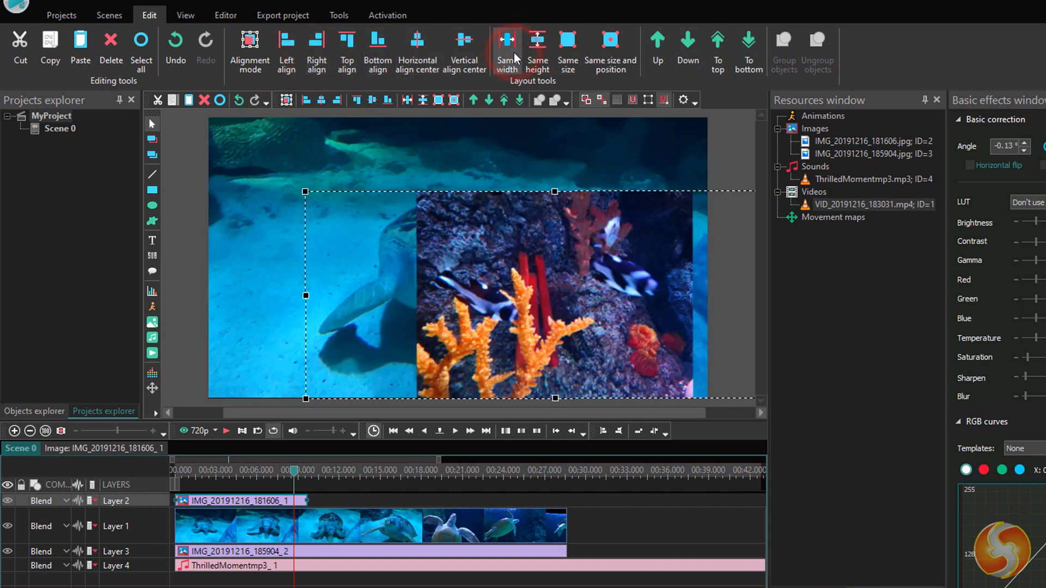
pyautogui.click(609, 51)
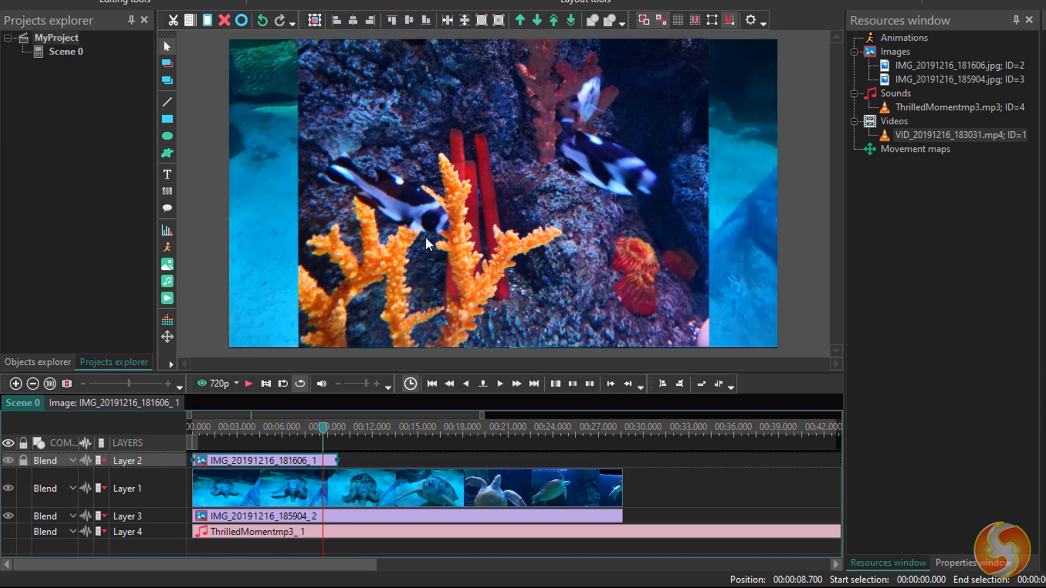
pyautogui.click(400, 487)
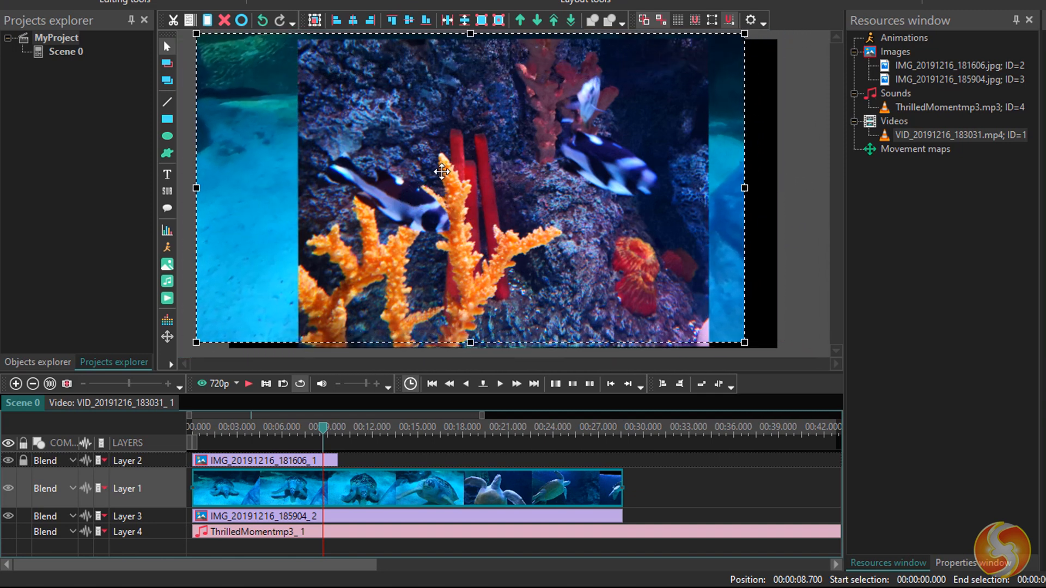
pyautogui.click(423, 481)
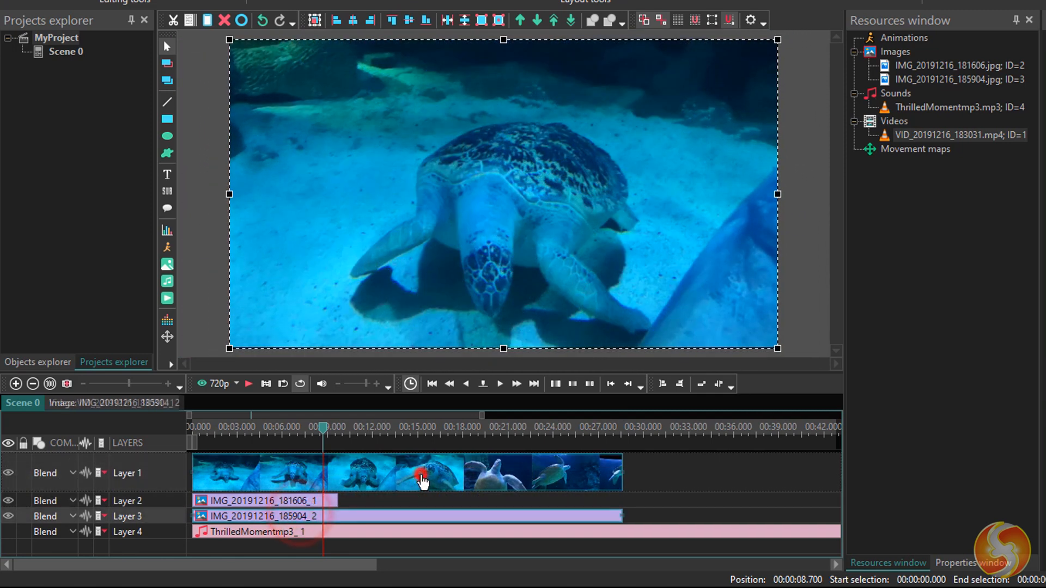
# Step: Bring up the turtle clip's properties and its Basic effects colour-correction window
pyautogui.click(971, 562)
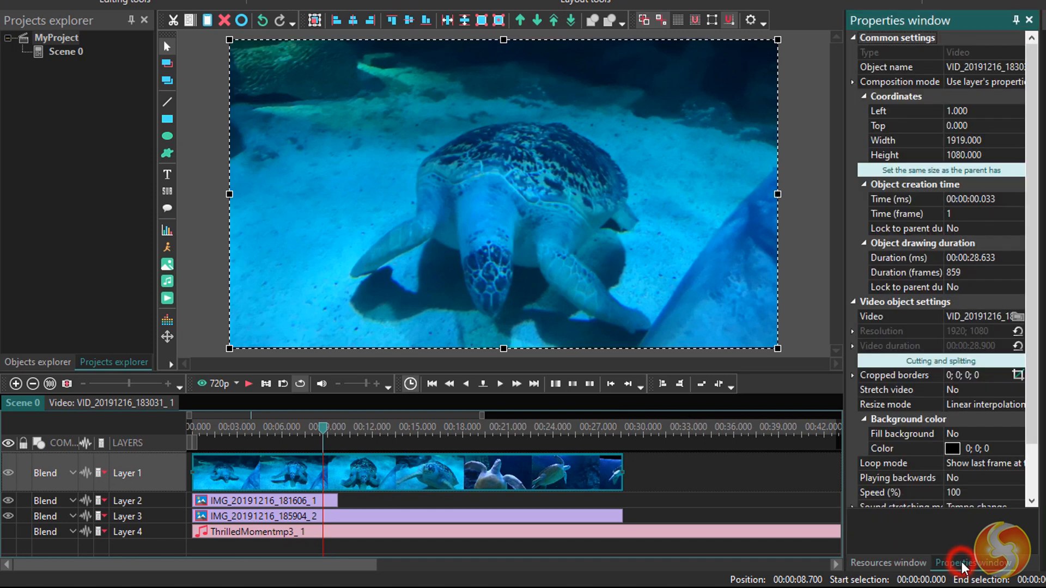
pyautogui.moveTo(959, 94)
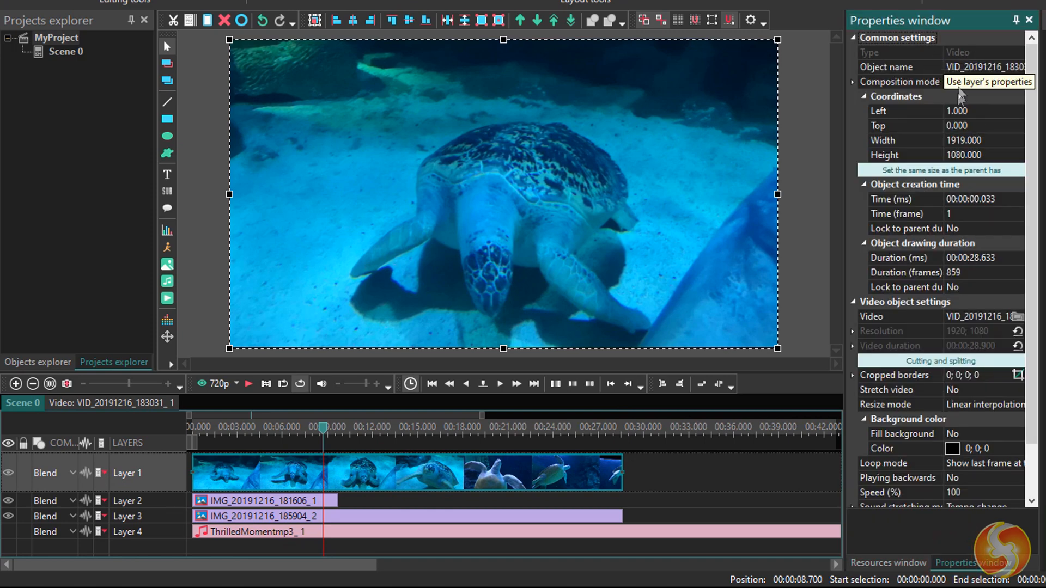
pyautogui.moveTo(951, 228)
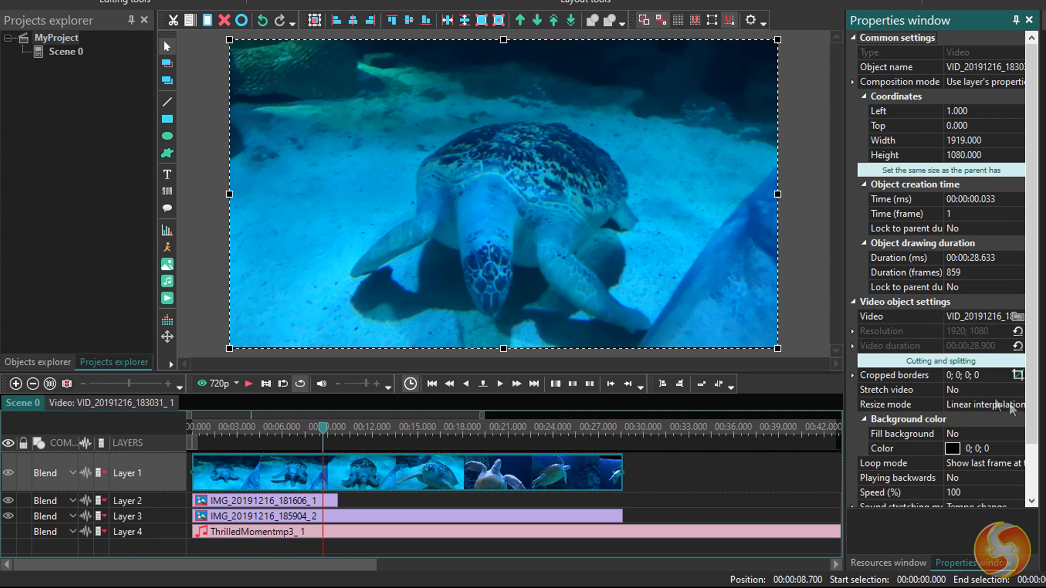
pyautogui.scroll(-3)
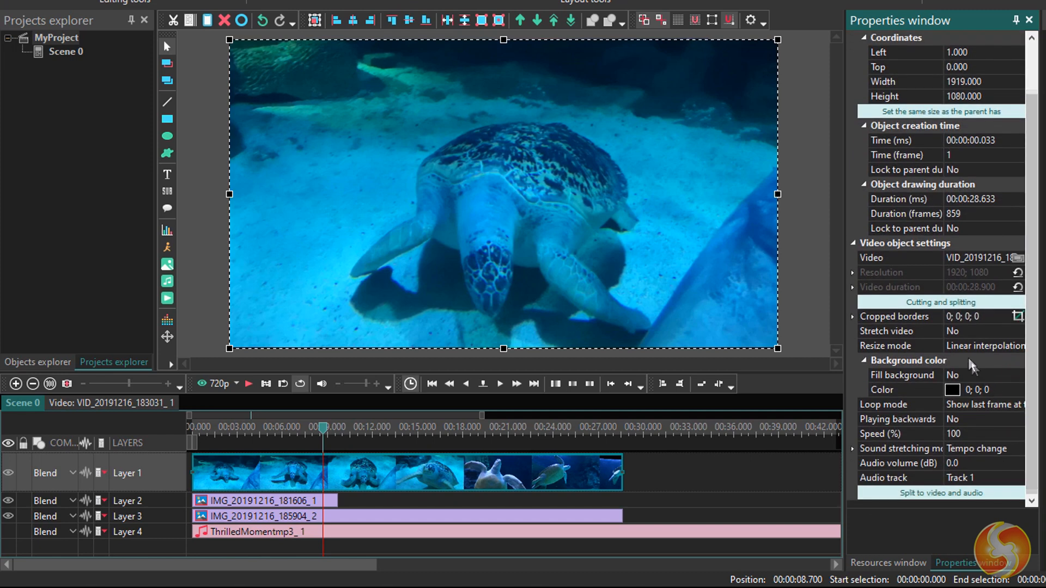
pyautogui.click(880, 433)
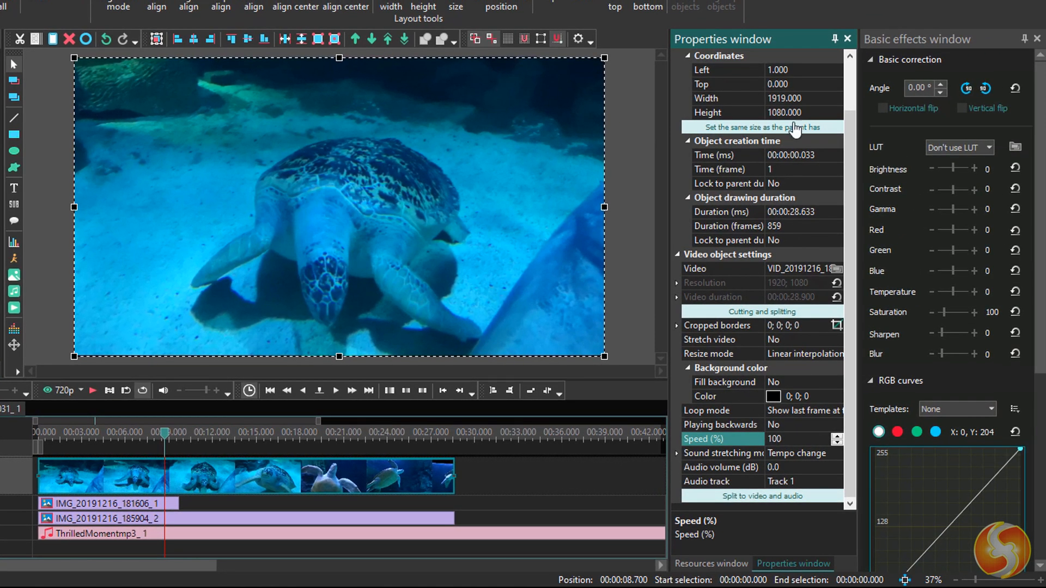
pyautogui.moveTo(955, 174)
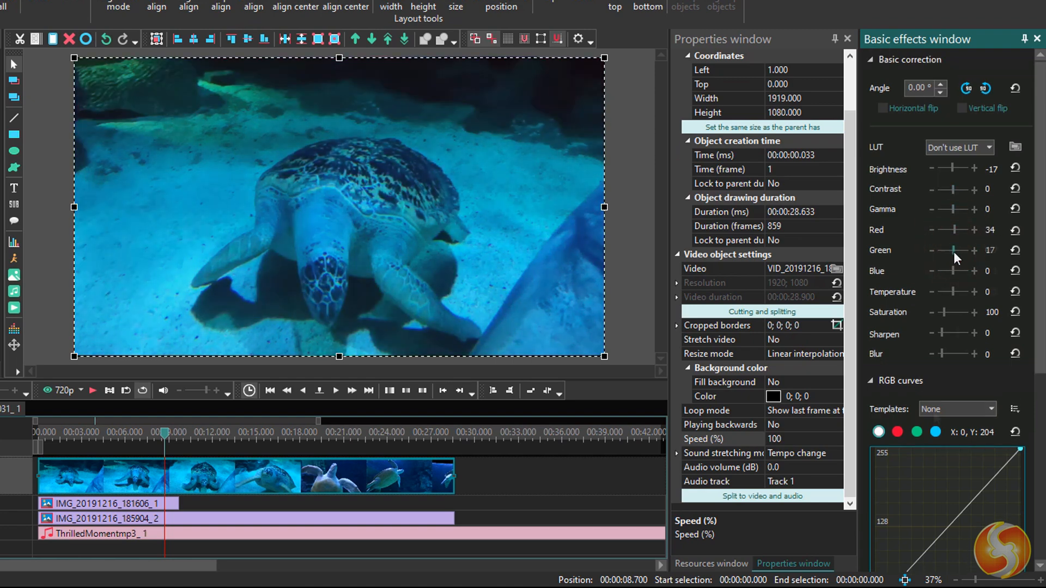
# Step: Review the Basic effects values (Brightness -17, Saturation 200, Sharpen 70) and move to the Editor tools
pyautogui.scroll(-3)
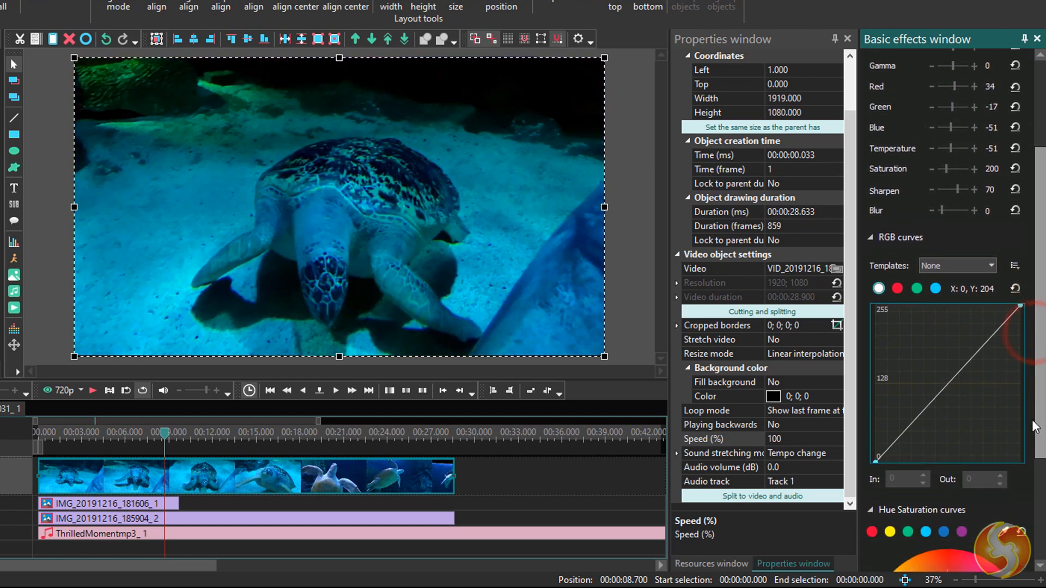
pyautogui.scroll(3)
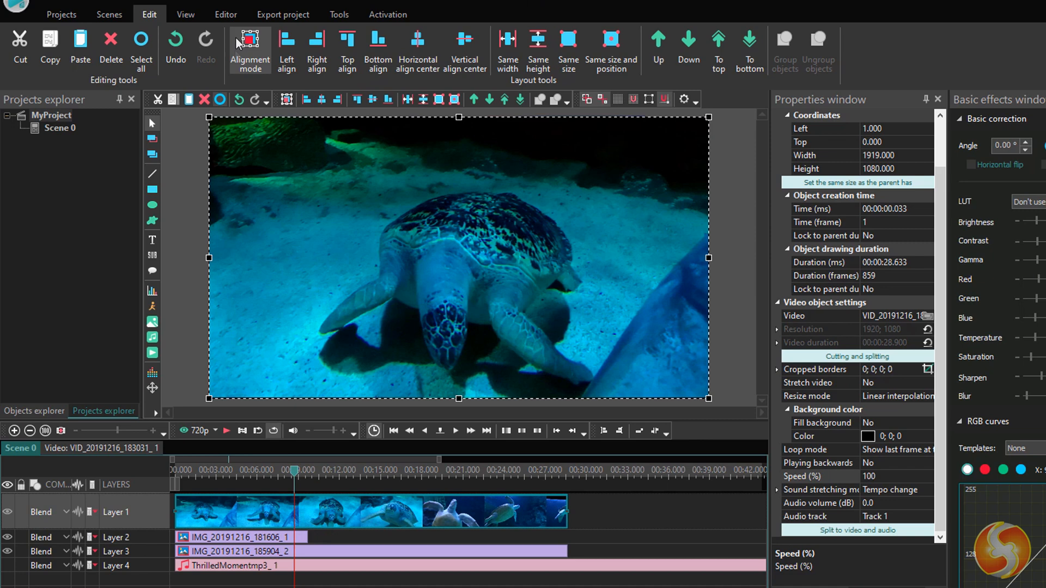
pyautogui.click(226, 14)
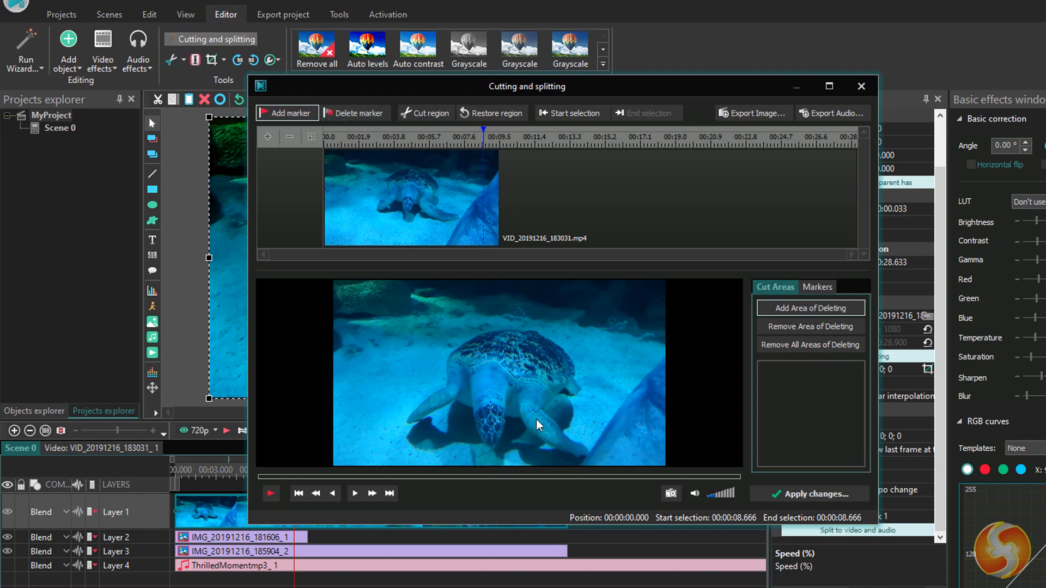
# Step: Leave the Cutting and splitting window and select the second piece of the split turtle clip
pyautogui.click(861, 86)
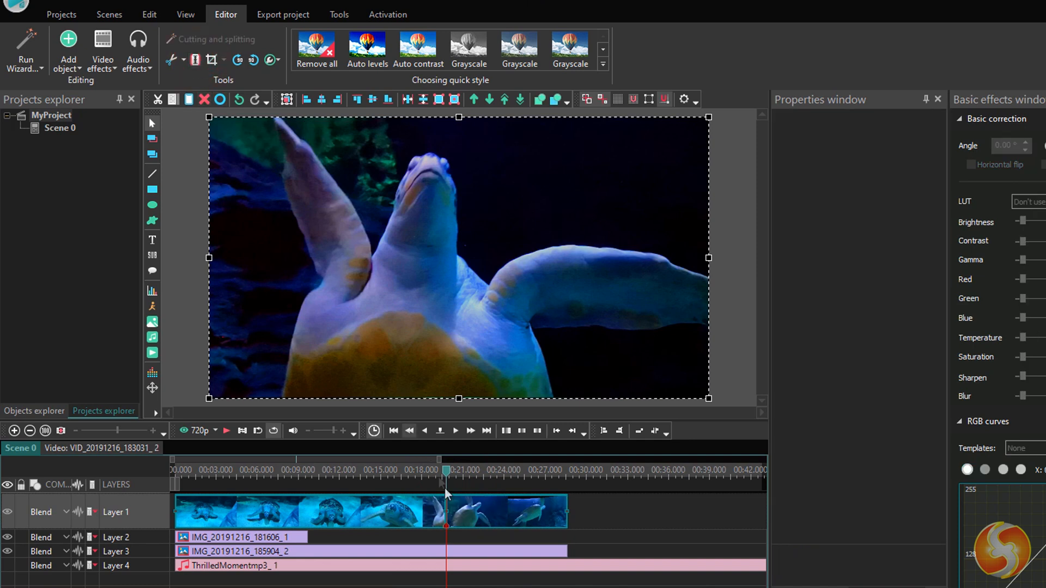
pyautogui.click(574, 512)
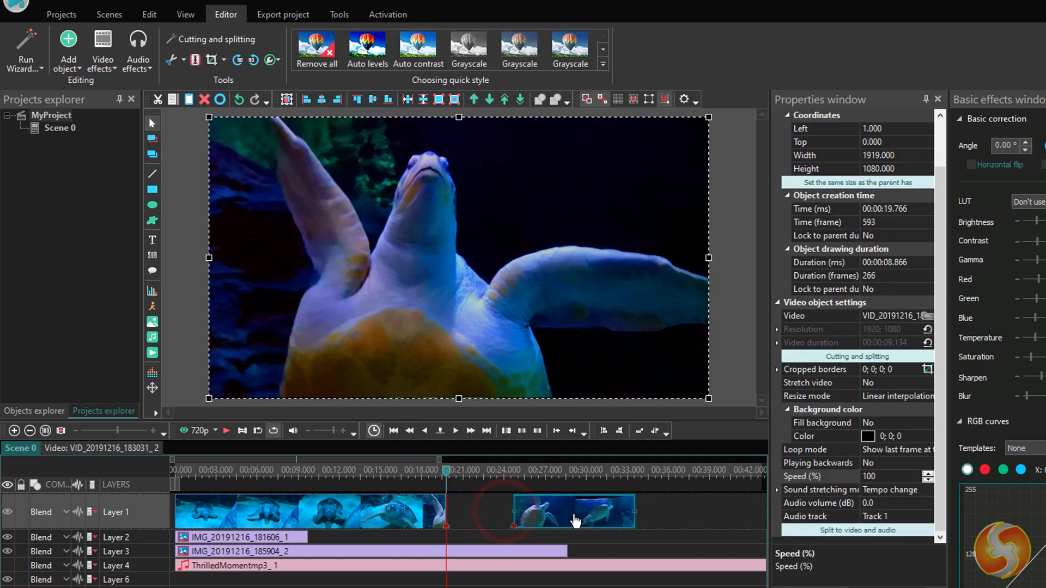
pyautogui.click(210, 60)
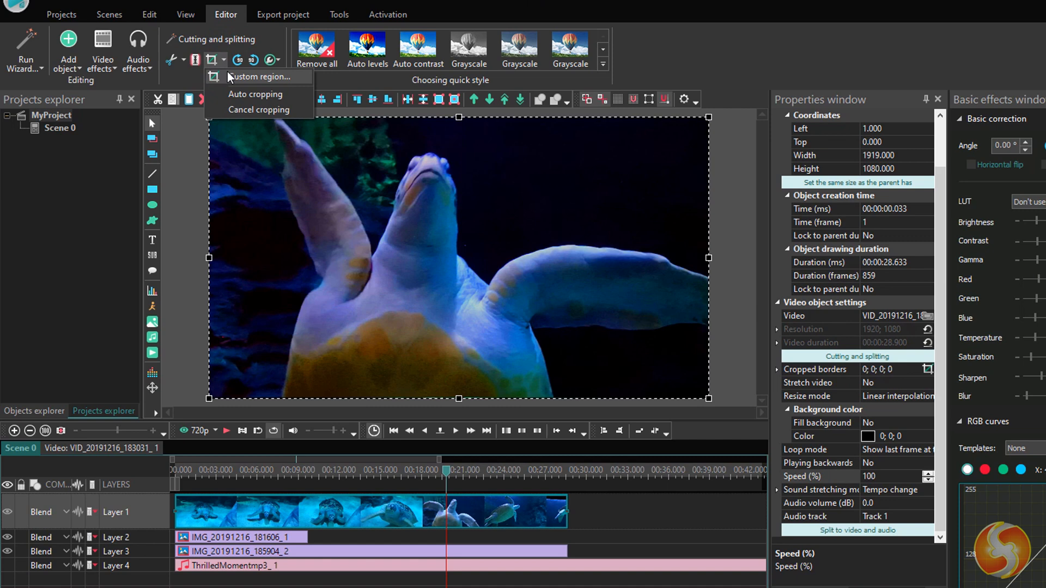
pyautogui.click(262, 76)
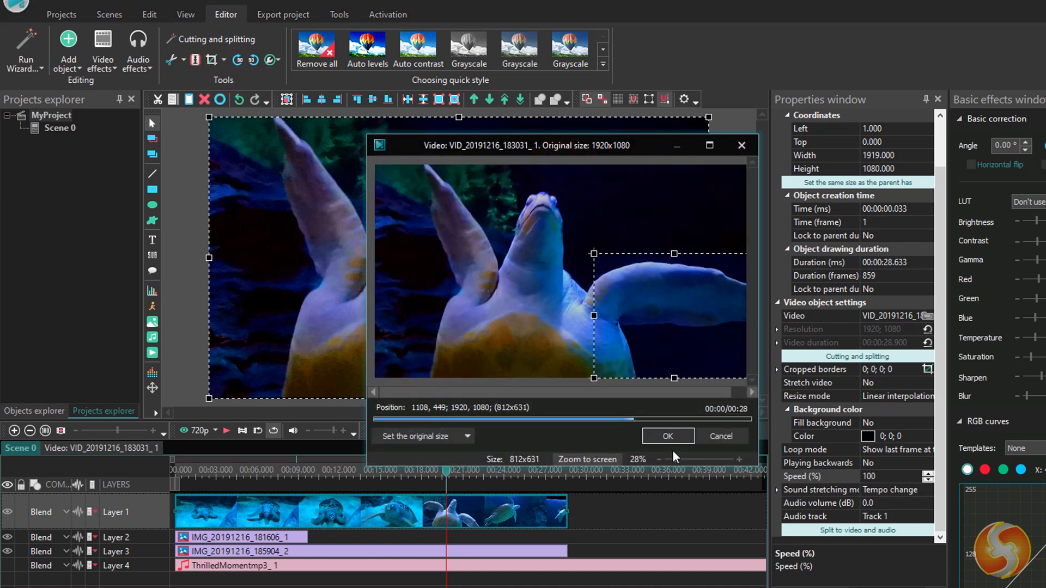
pyautogui.click(668, 436)
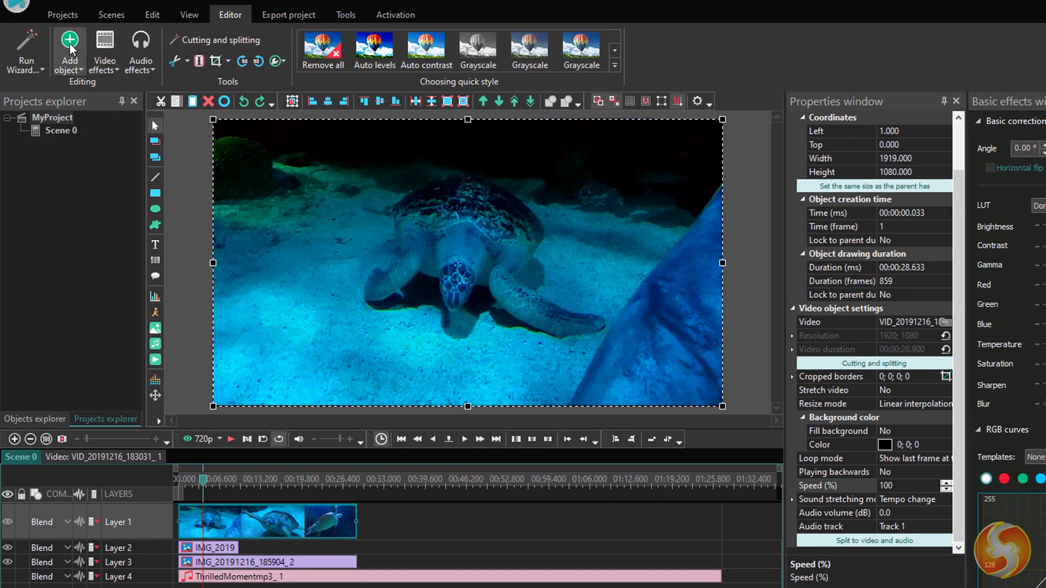
# Step: Add an Ellipse object with its default timeline placement, ready to draw in the lower left
pyautogui.click(70, 50)
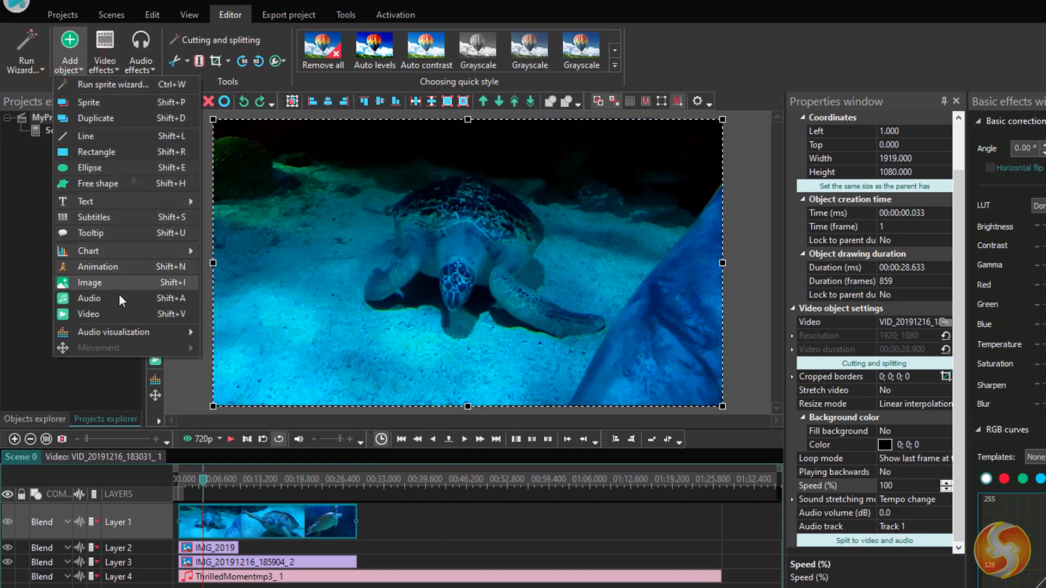
pyautogui.moveTo(133, 168)
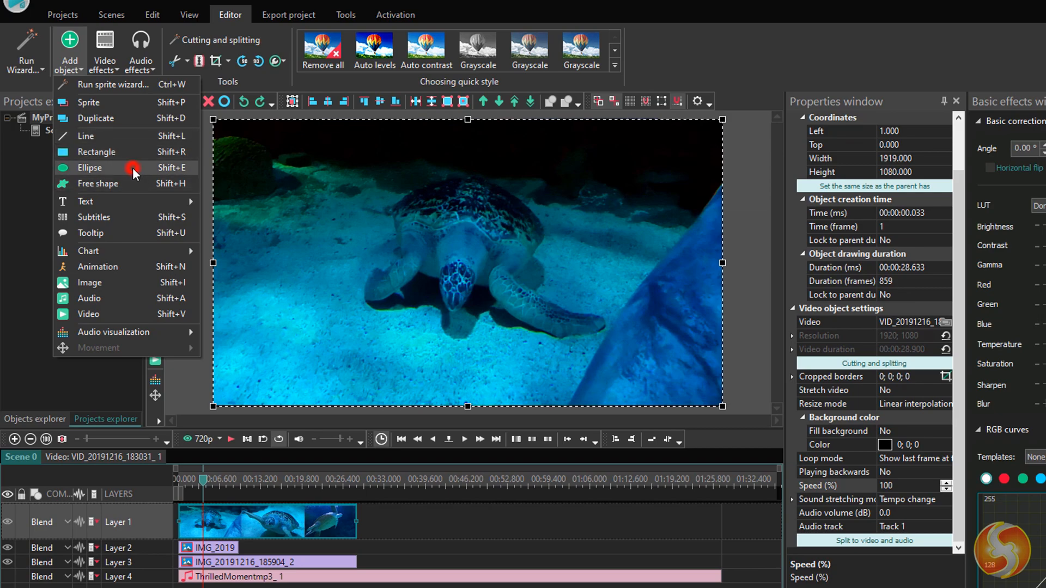
pyautogui.click(90, 167)
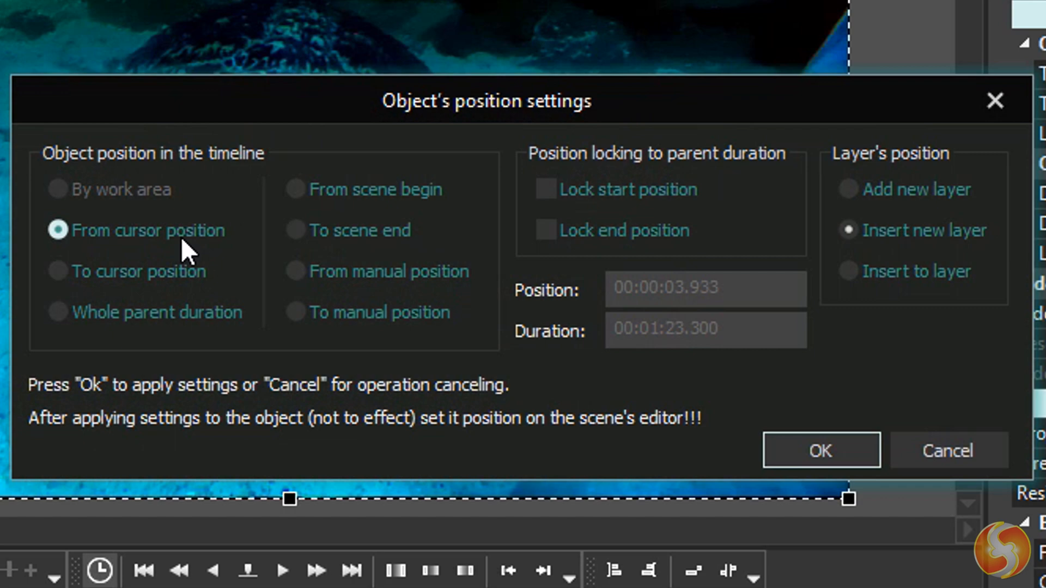
pyautogui.moveTo(614, 166)
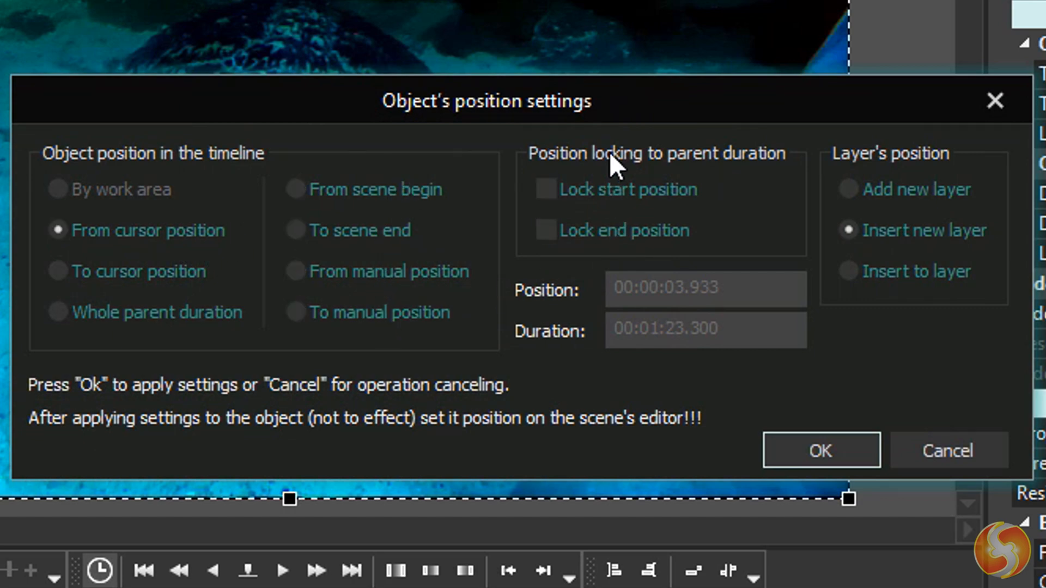
pyautogui.click(819, 450)
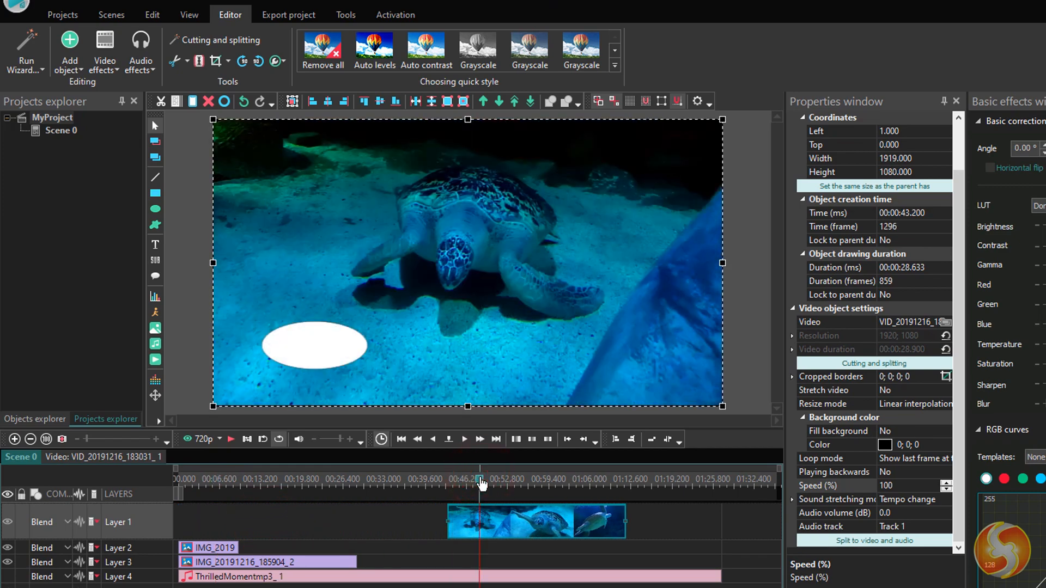
# Step: Add a Rectangle object with default placement and draw it below the turtle
pyautogui.click(70, 47)
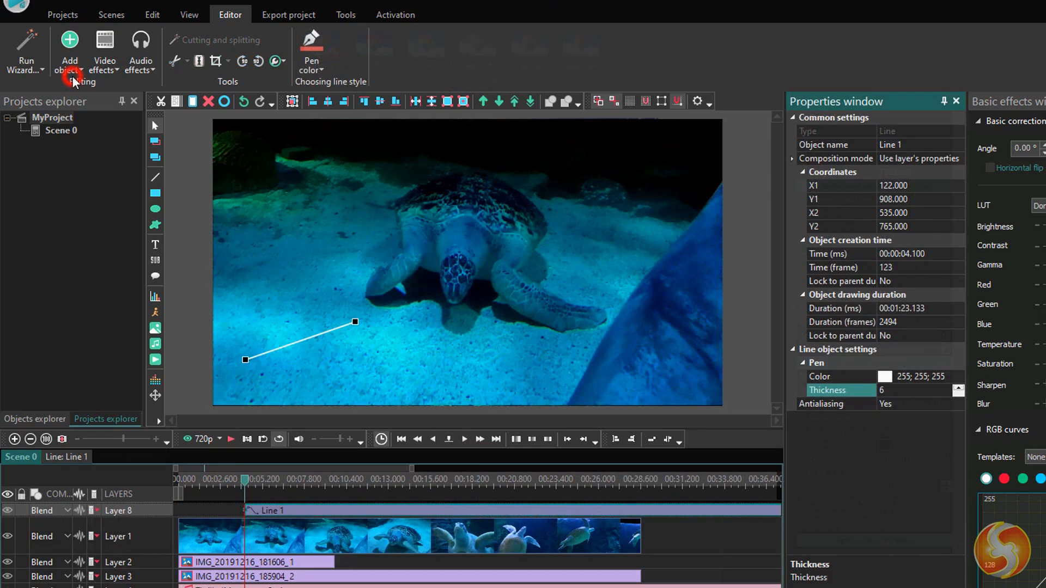
pyautogui.click(70, 50)
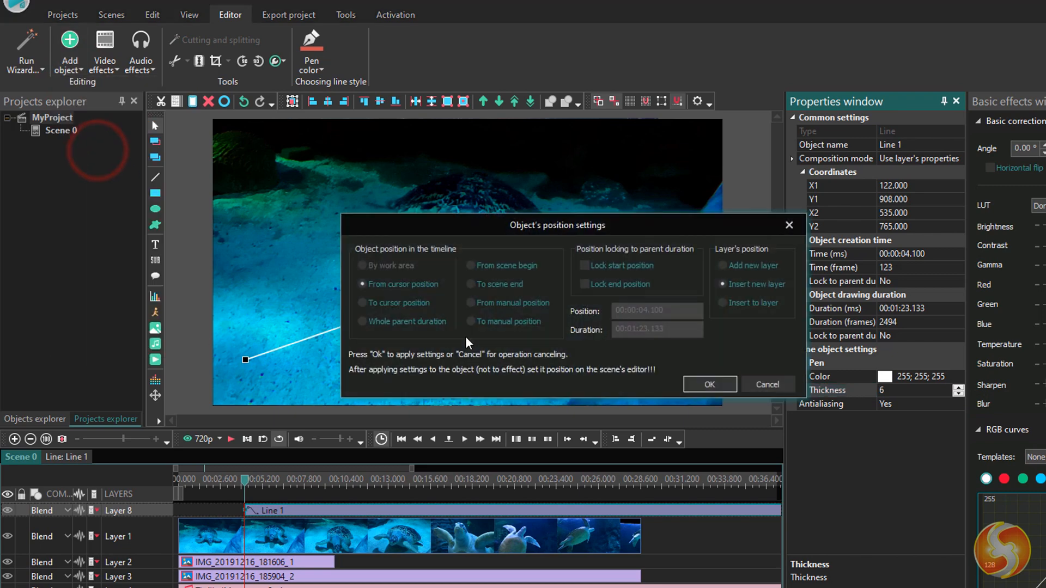
pyautogui.click(708, 384)
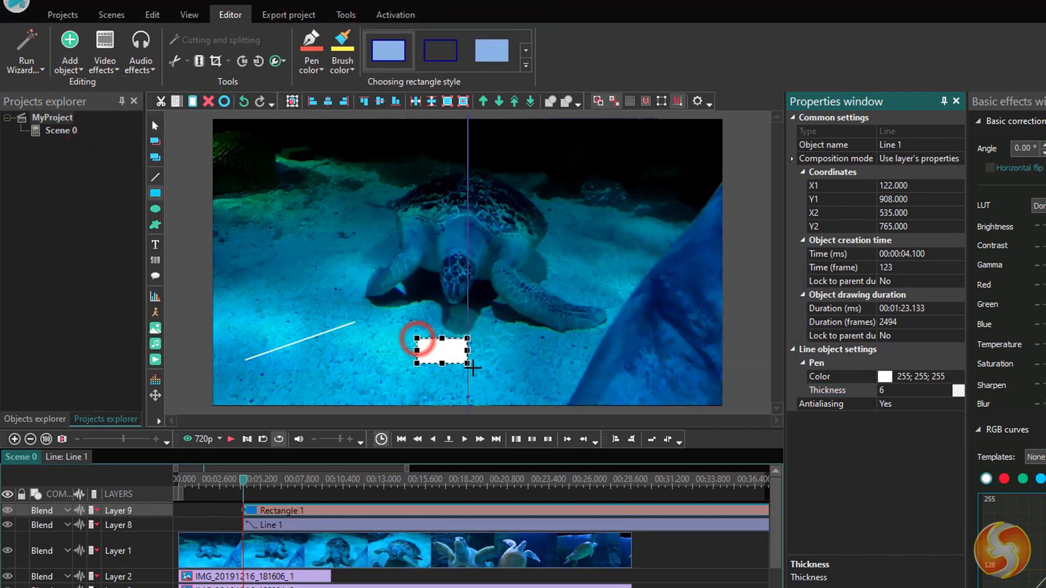
pyautogui.click(459, 361)
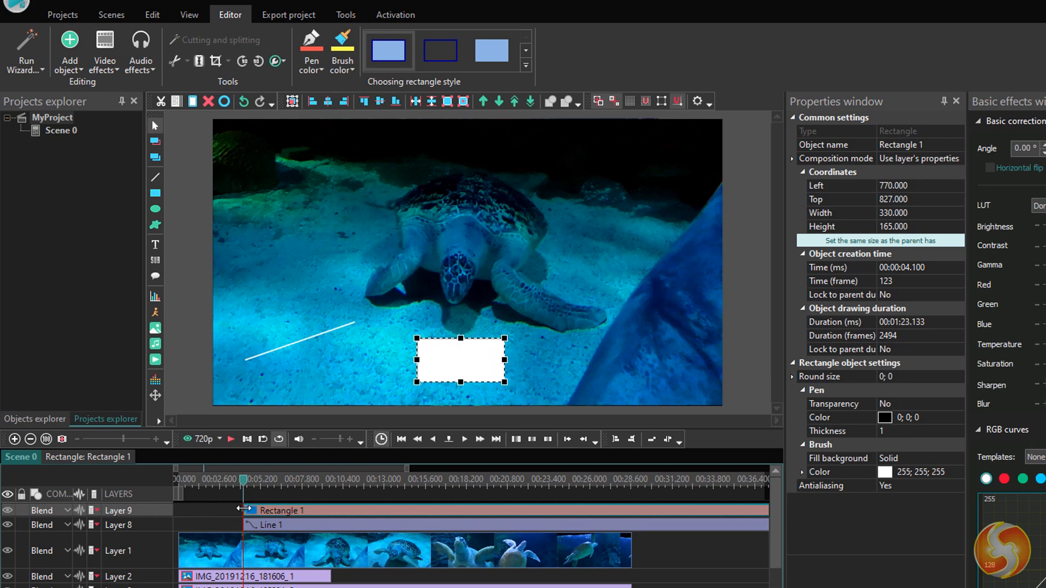
# Step: Give the rectangle a red outline of thickness 7 and a yellow fill, then start another object
pyautogui.click(884, 417)
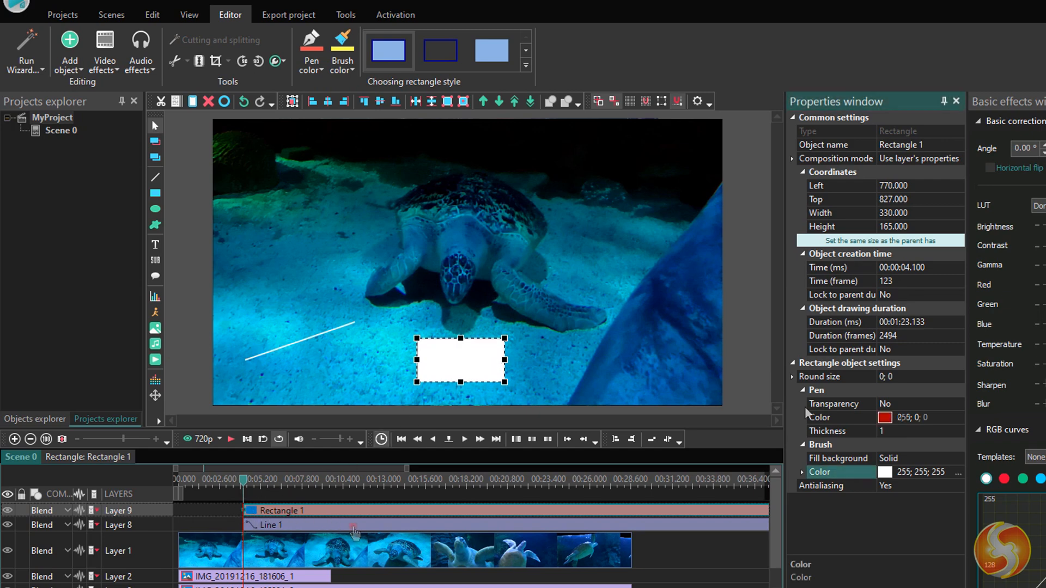
pyautogui.click(959, 430)
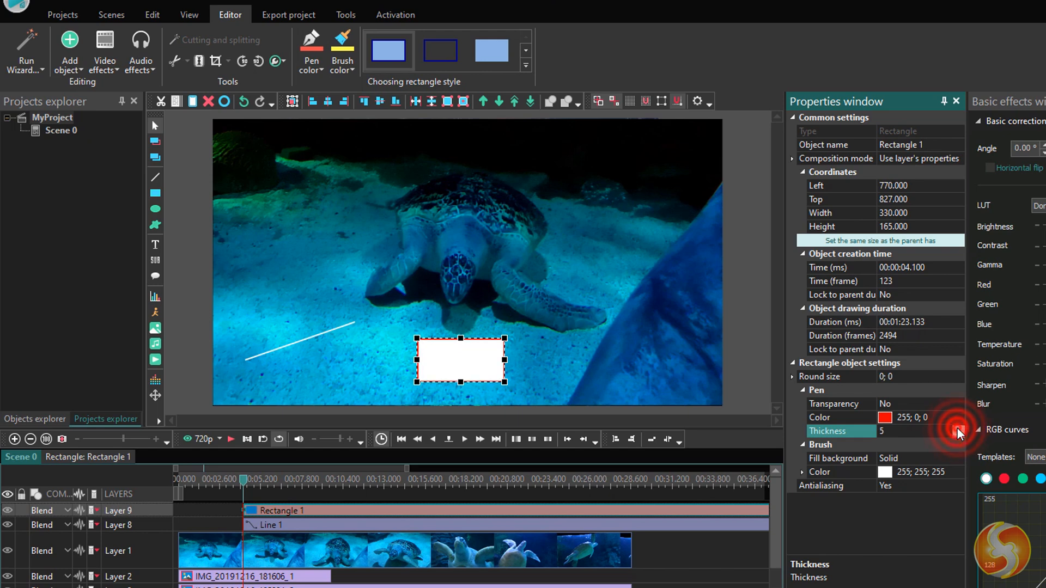
pyautogui.click(959, 430)
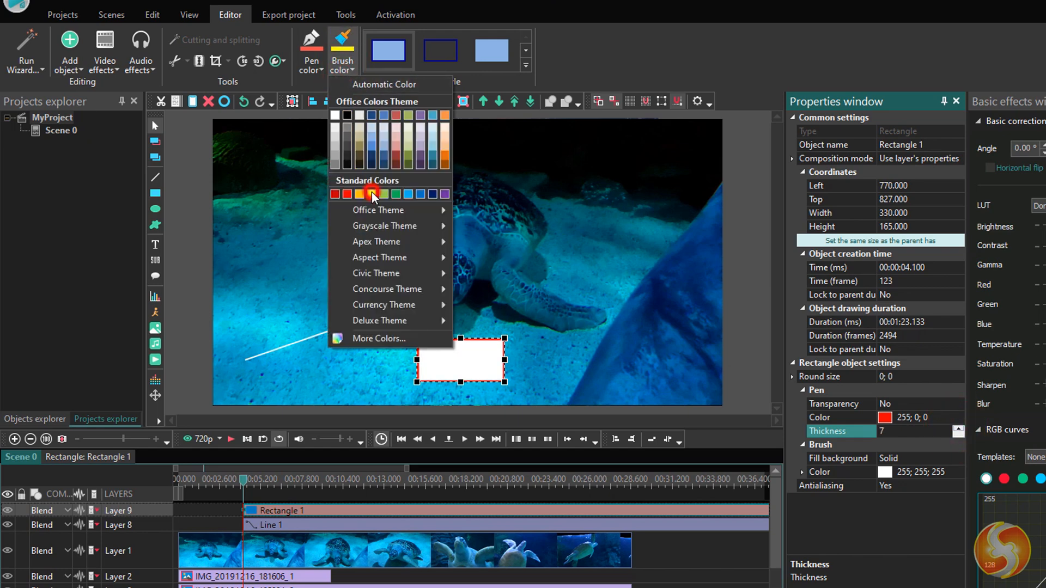
pyautogui.click(374, 194)
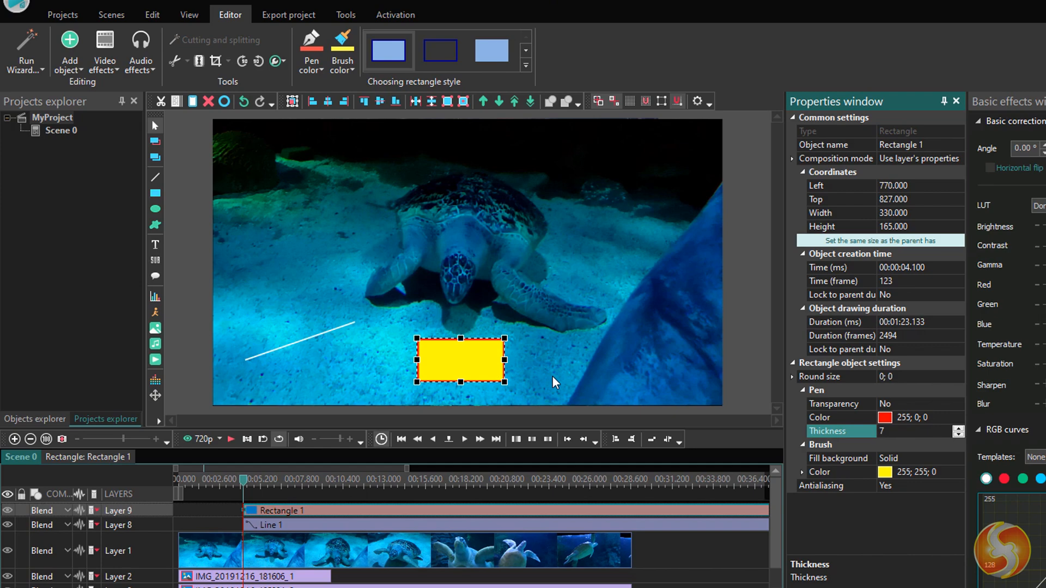
pyautogui.click(69, 50)
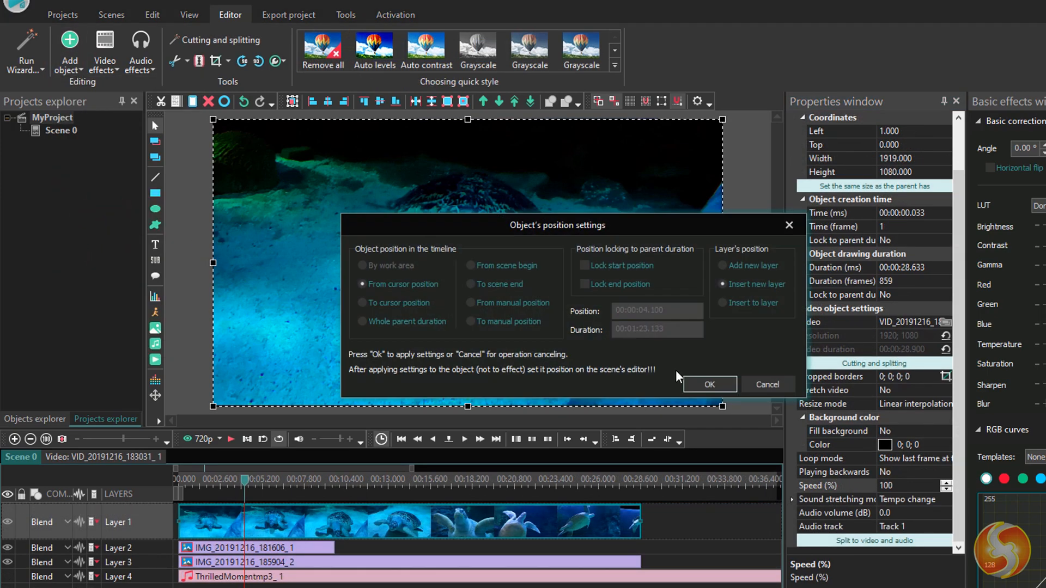
# Step: Place a text box below the turtle with default placement and enter 'Hello!!'
pyautogui.click(708, 384)
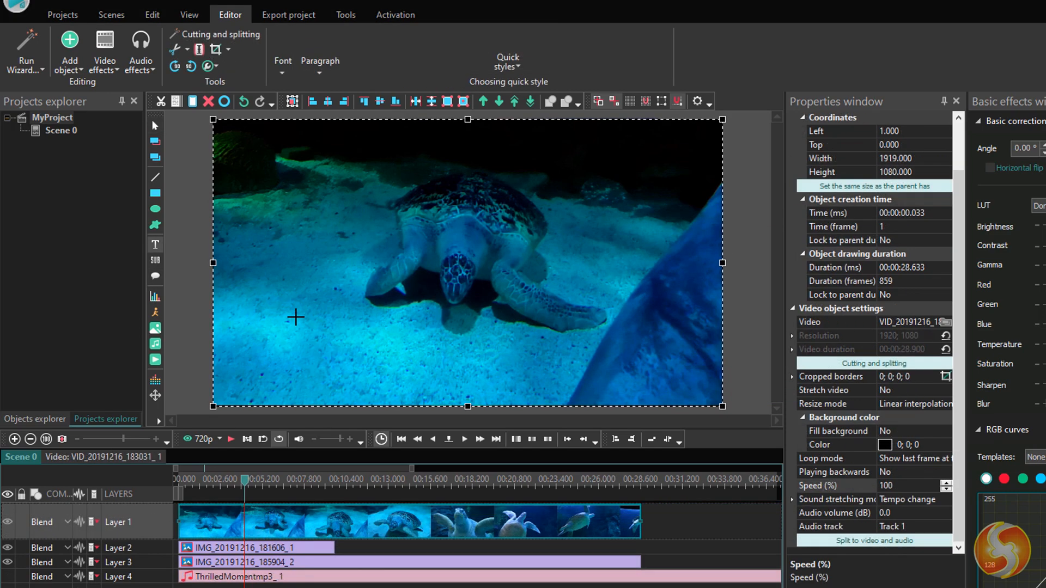
pyautogui.click(155, 245)
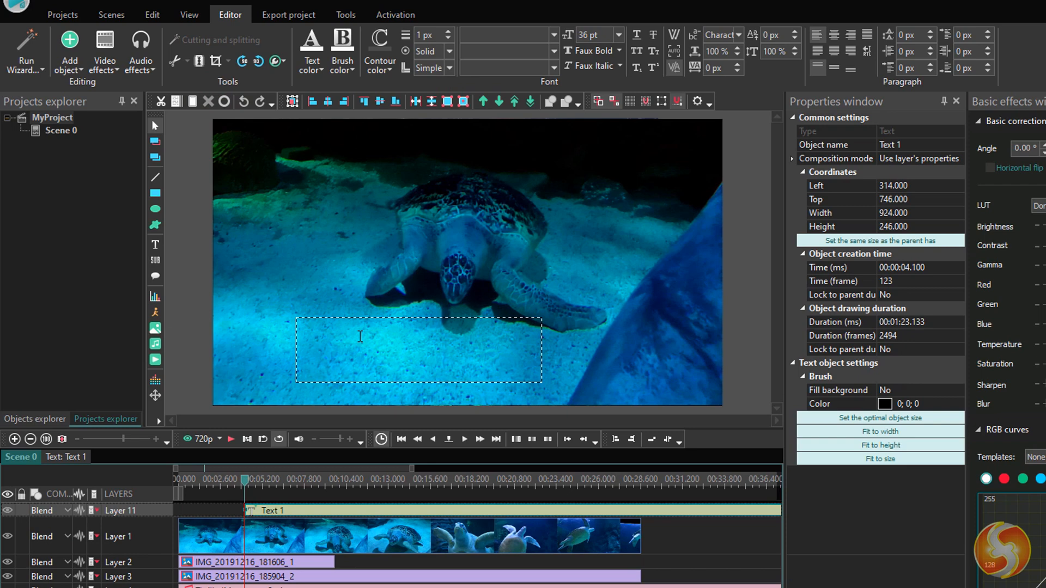
pyautogui.write('Hel')
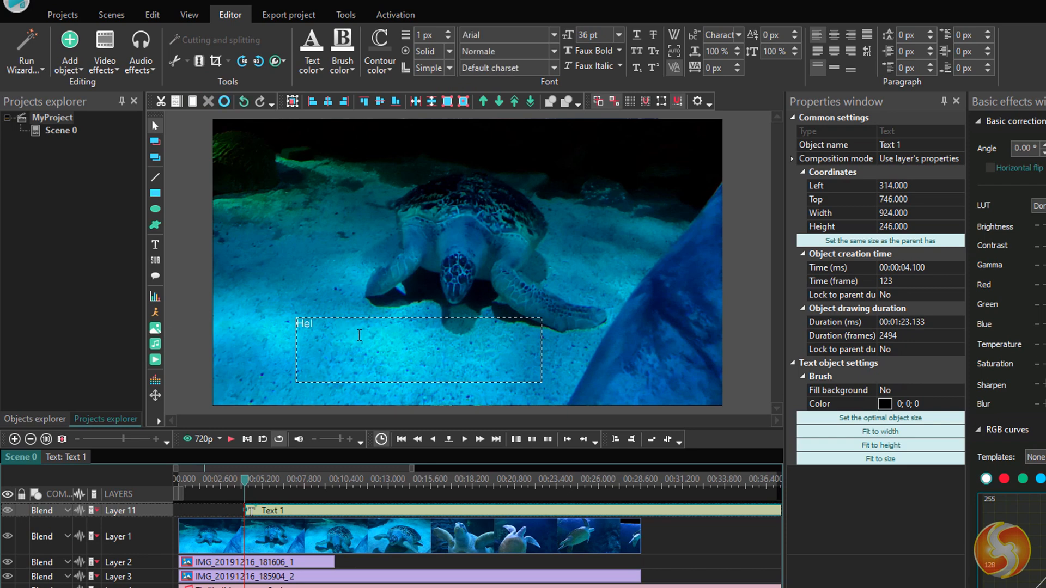
pyautogui.write('lo!!')
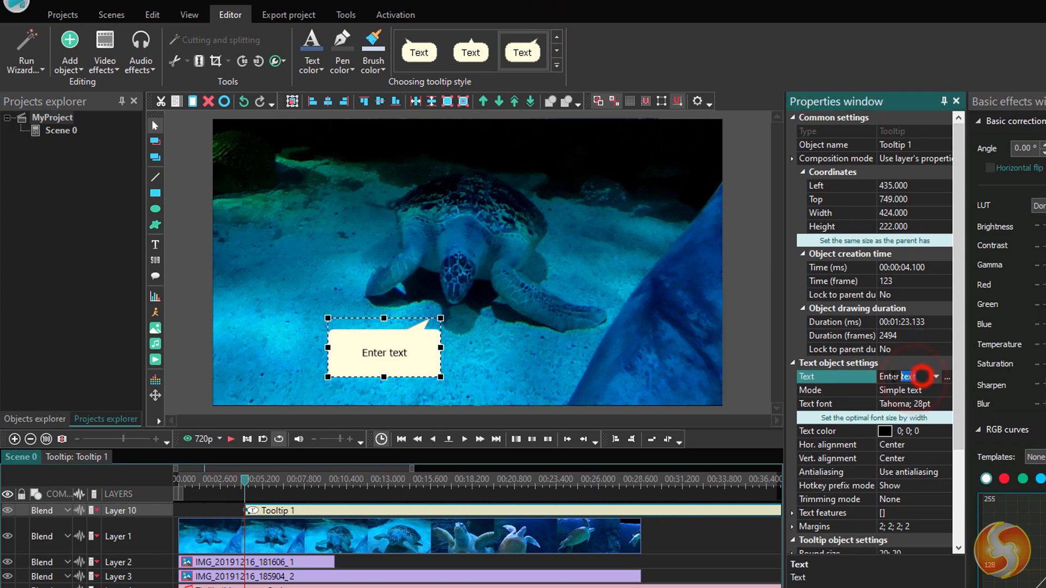
pyautogui.write('Hello!!')
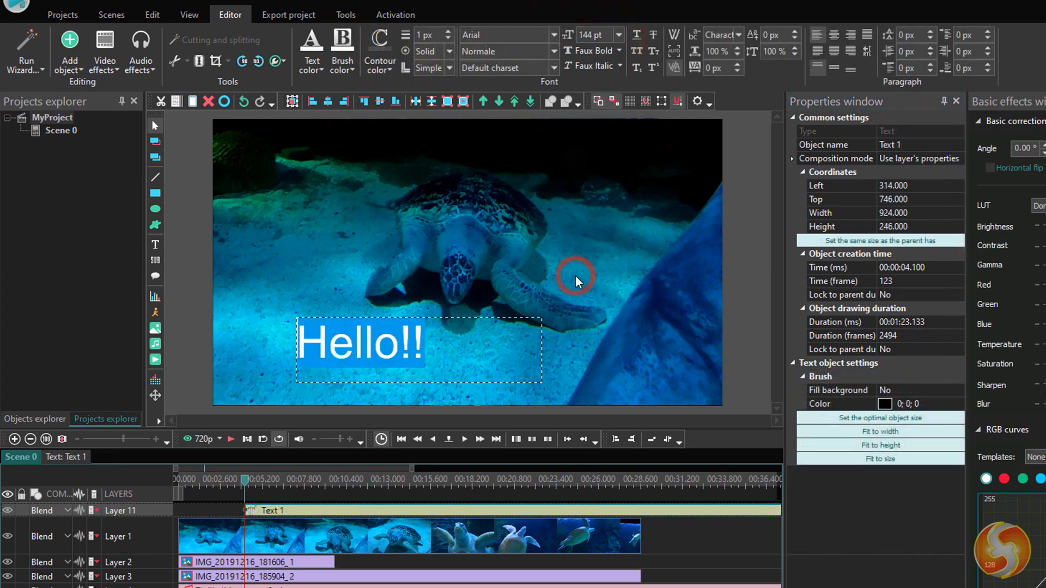
# Step: Style the Hello!! caption yellow with a 4 px red contour, trying a different font
pyautogui.click(311, 50)
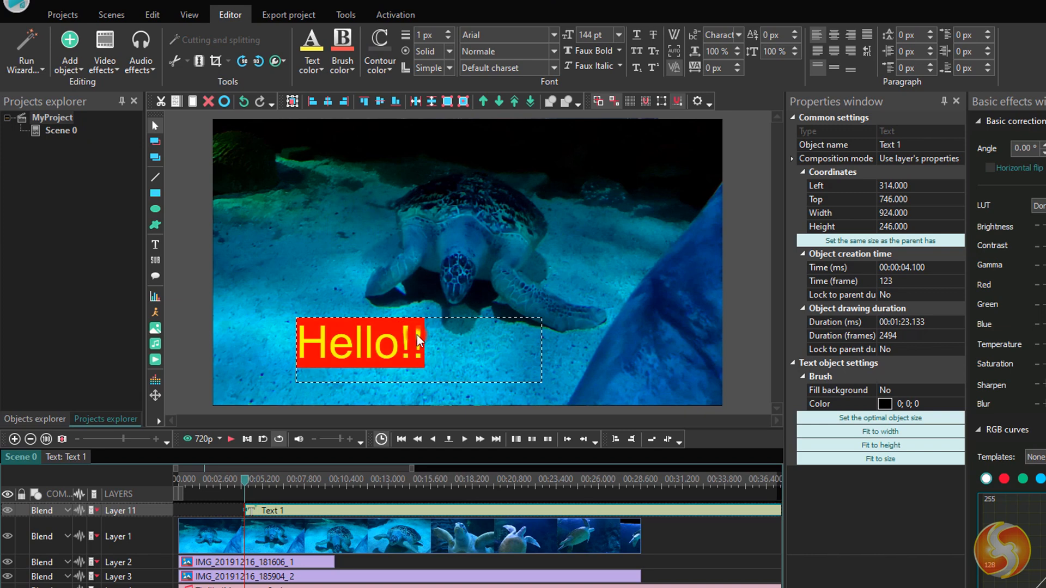
pyautogui.click(379, 51)
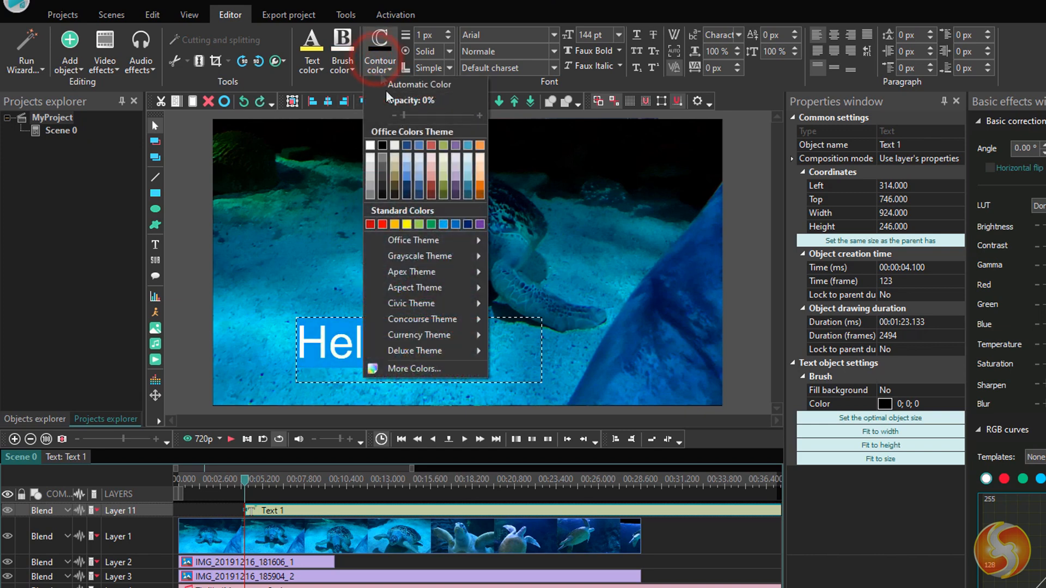
pyautogui.click(507, 35)
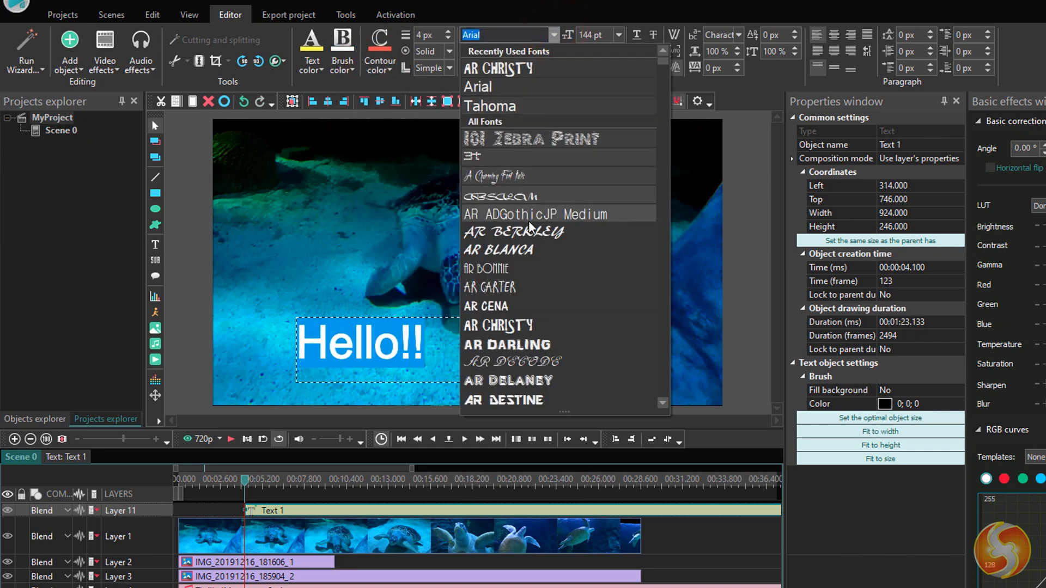
pyautogui.click(487, 306)
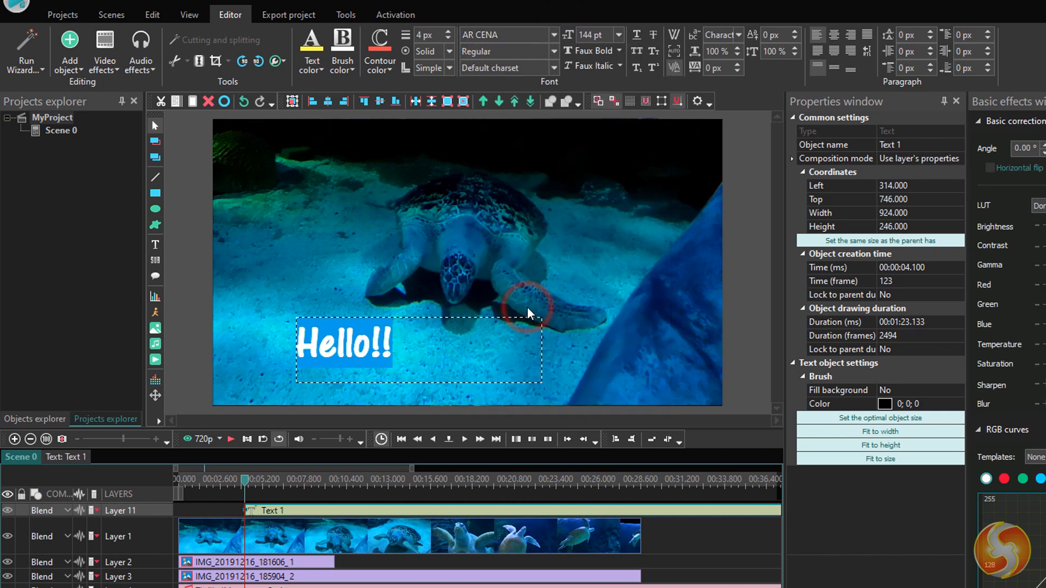
pyautogui.click(509, 34)
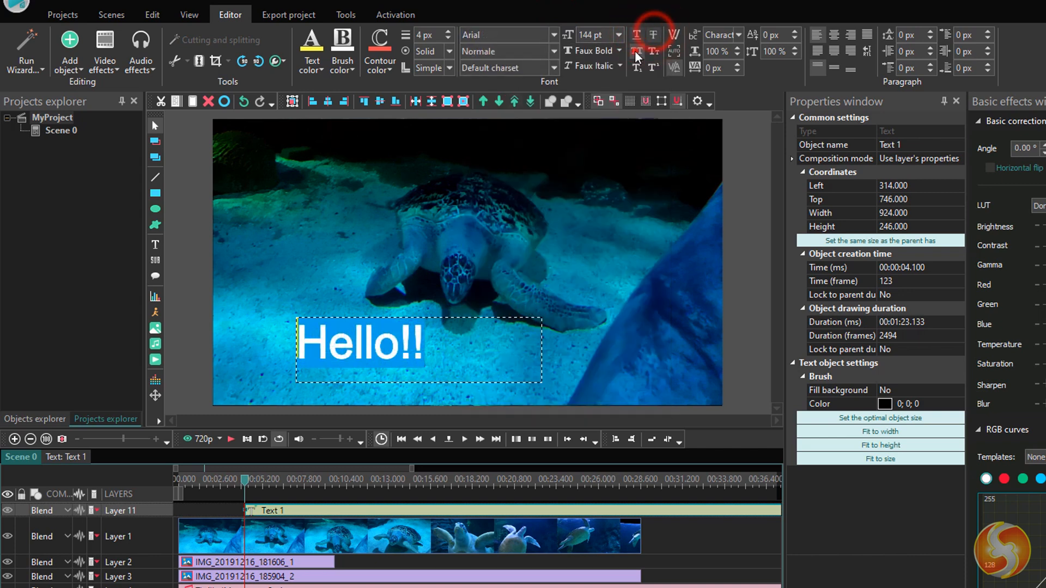
pyautogui.click(104, 50)
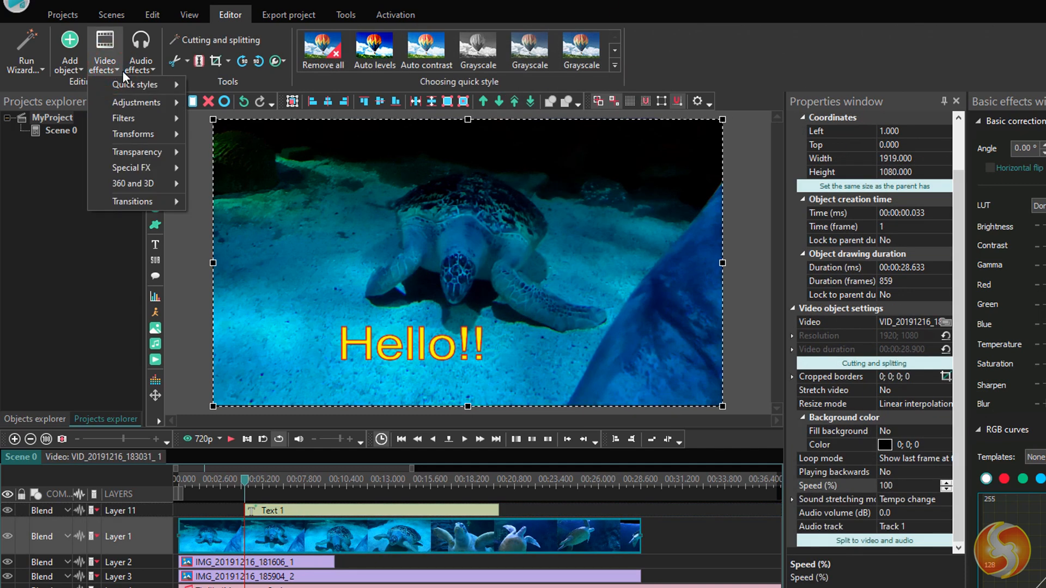
# Step: Apply a Page turn transition to the coral fish photo with default placement
pyautogui.click(123, 117)
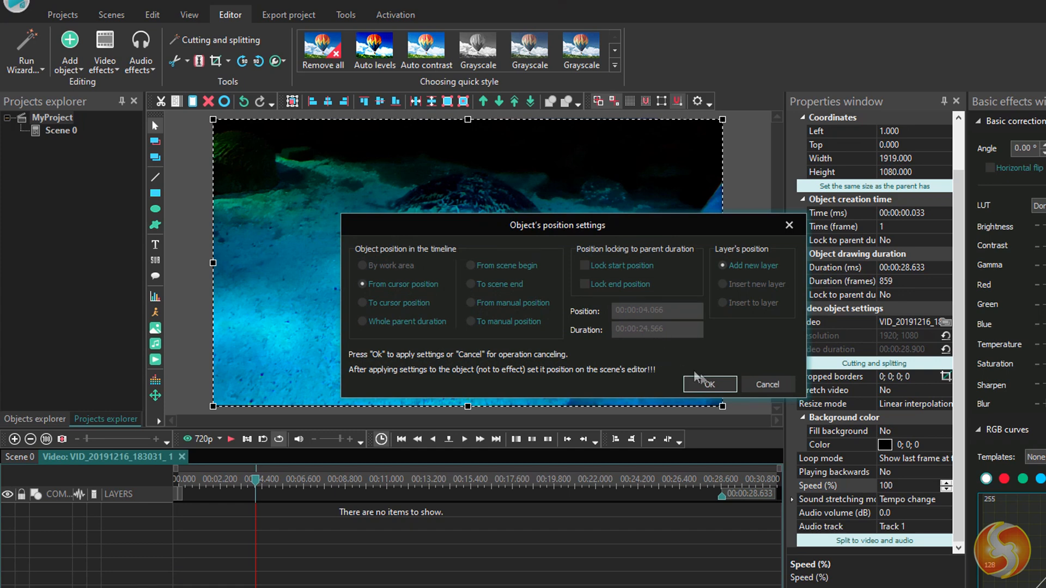
pyautogui.click(709, 384)
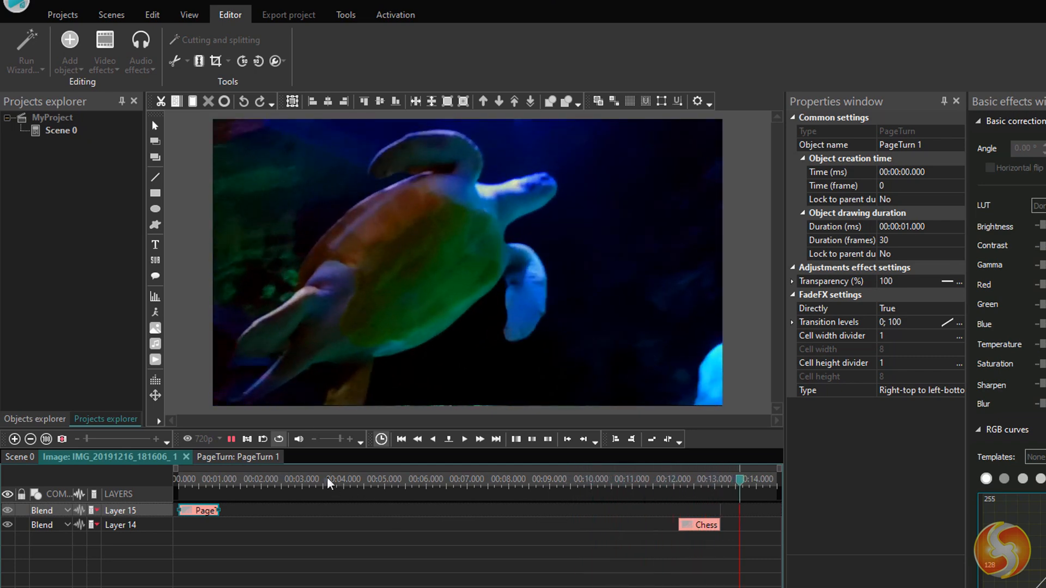
pyautogui.click(231, 439)
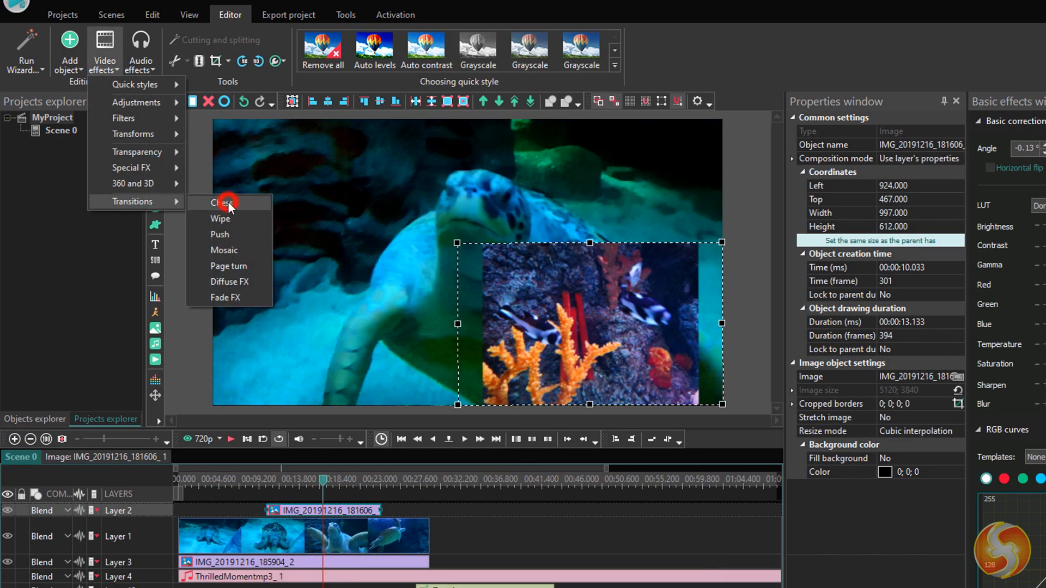
# Step: Add a Chess transition to the coral photo starting from the scene beginning
pyautogui.click(220, 203)
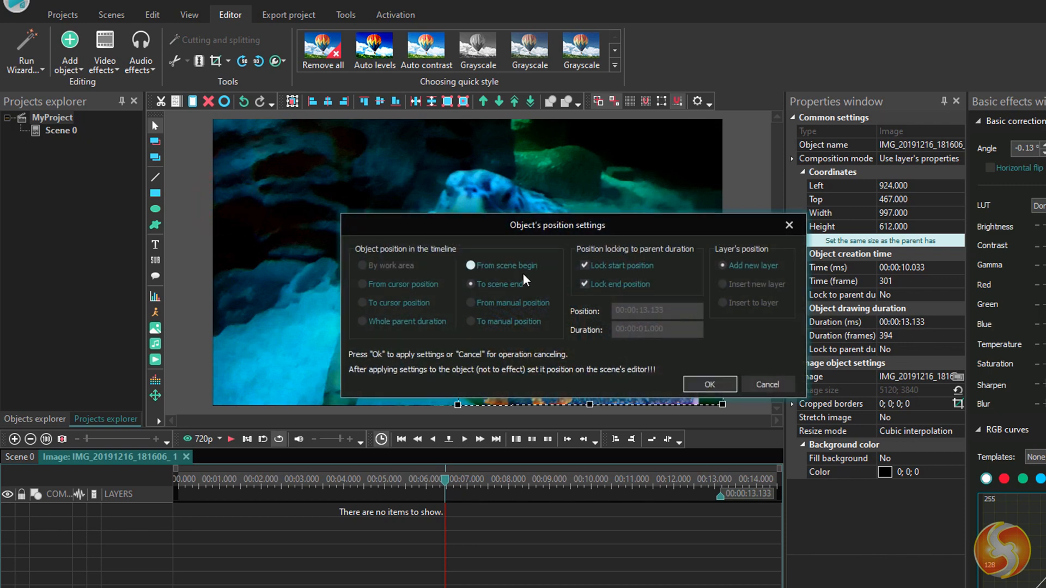
pyautogui.click(708, 385)
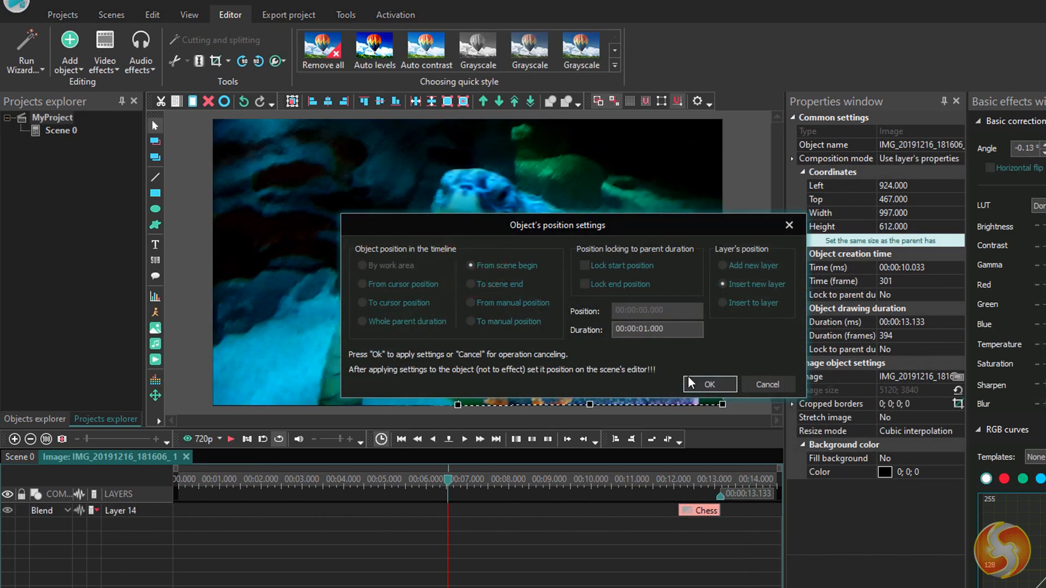
pyautogui.click(709, 384)
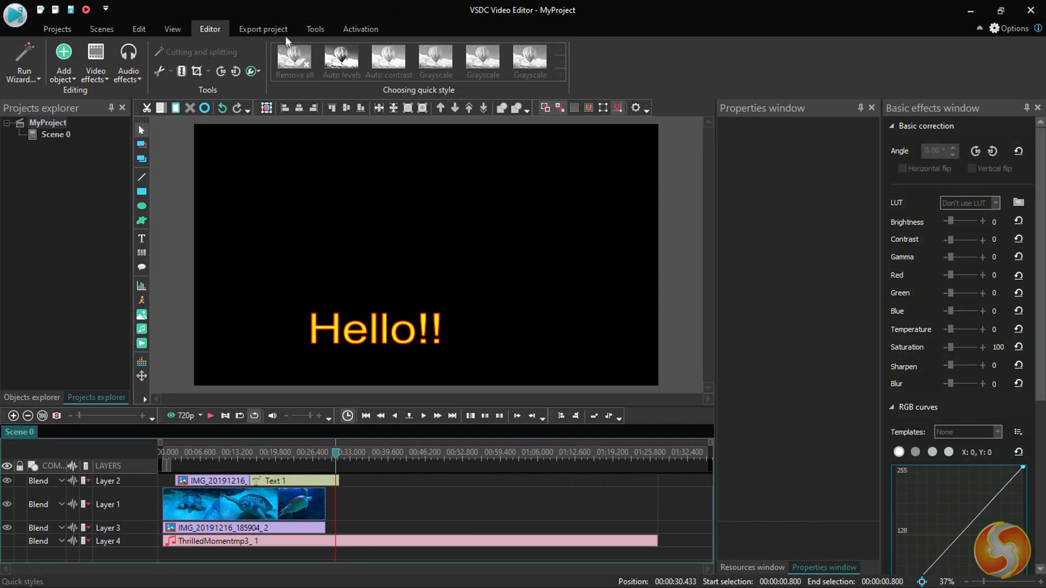
# Step: In Export project, browse iPhone and Facebook targets and keep Web MP4 at 1080p Full HD
pyautogui.click(262, 28)
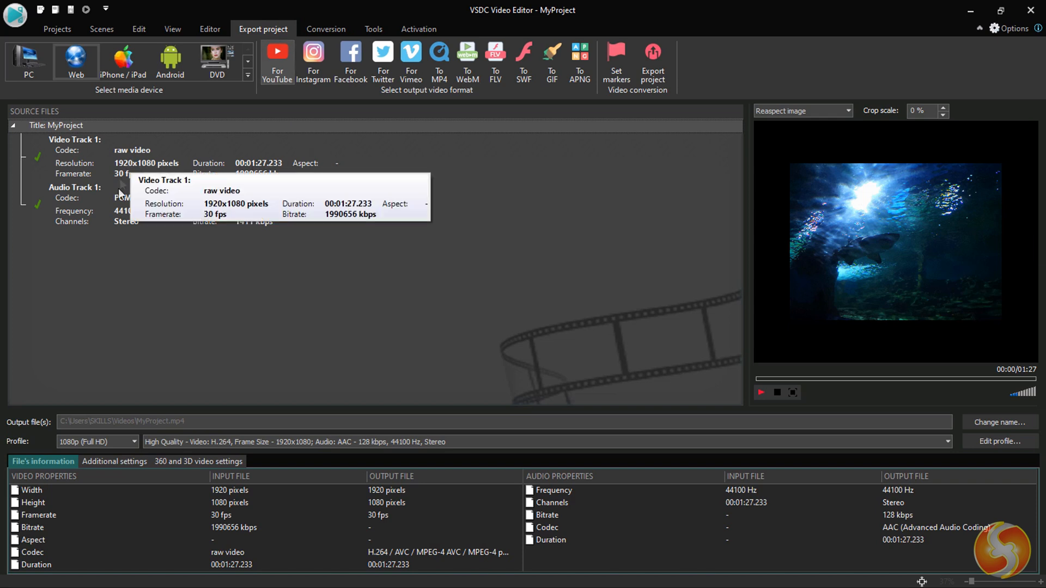
pyautogui.moveTo(263, 221)
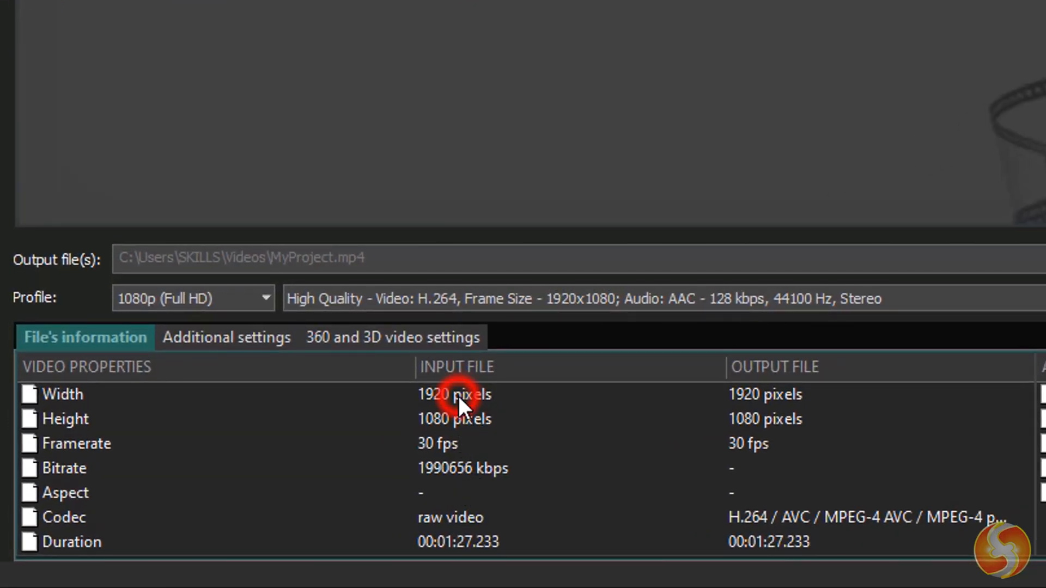
pyautogui.moveTo(795, 409)
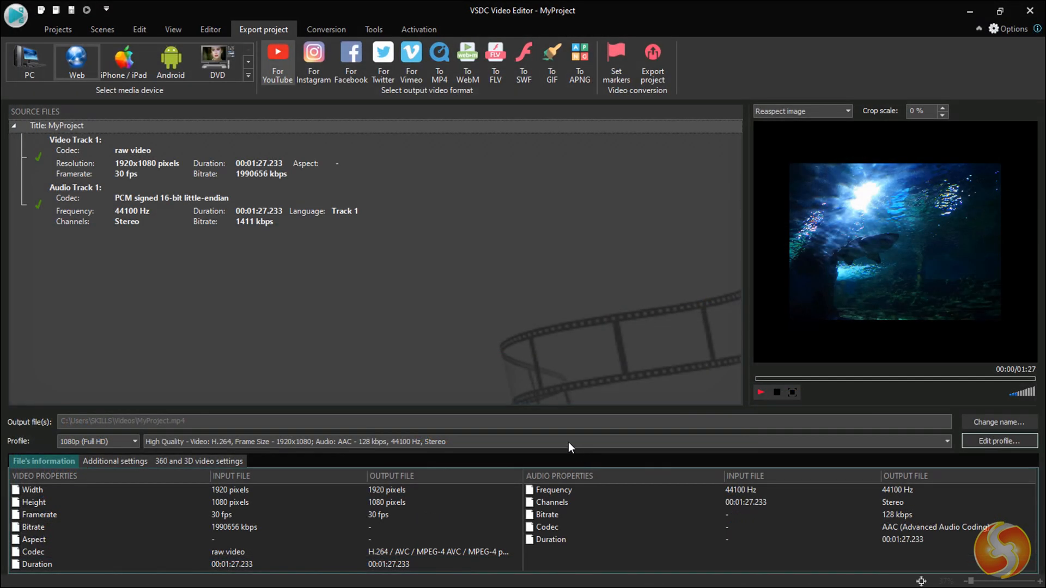
pyautogui.click(123, 60)
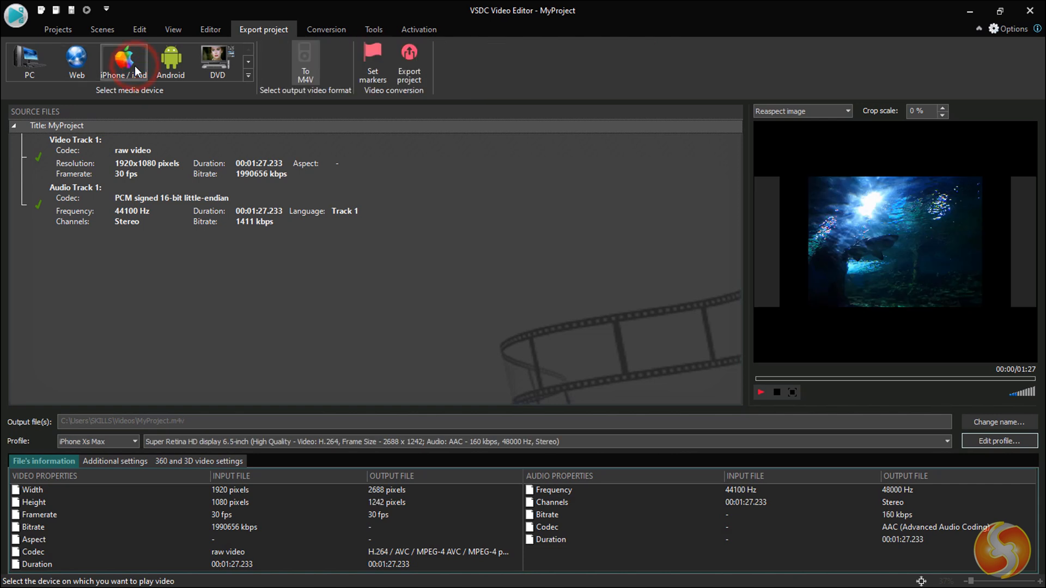
pyautogui.click(76, 60)
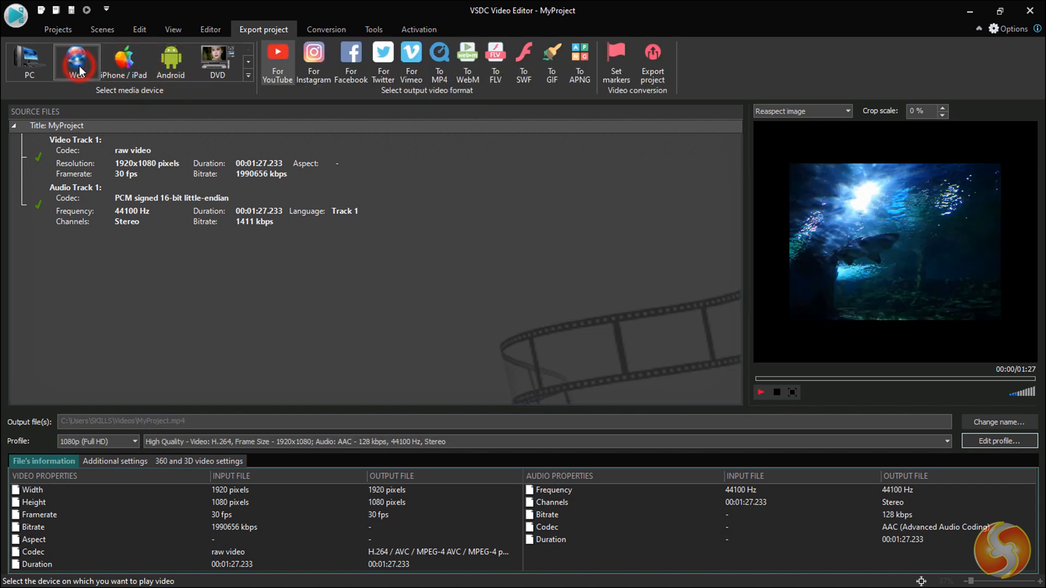
pyautogui.click(350, 60)
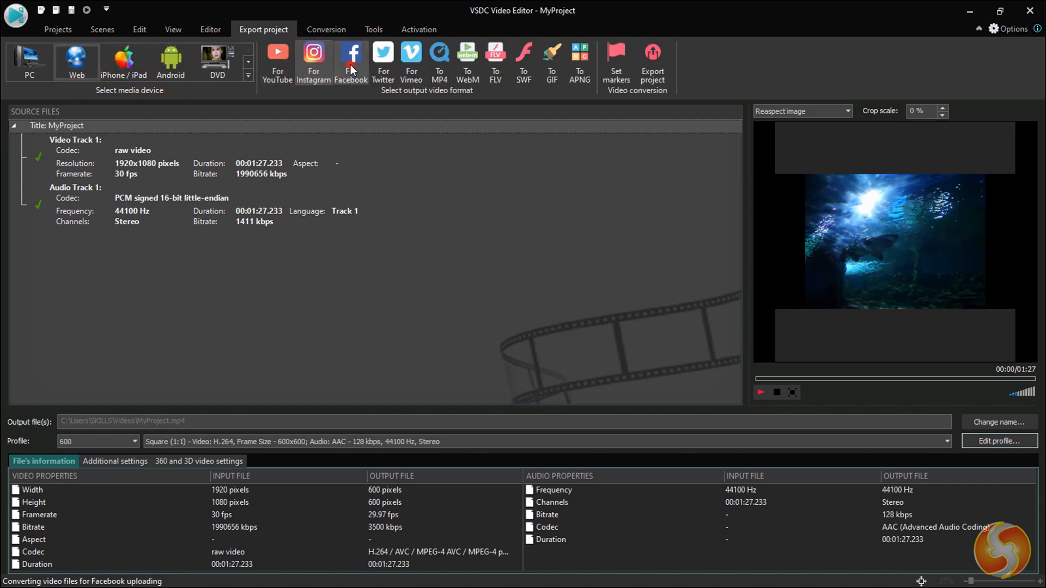
pyautogui.click(579, 60)
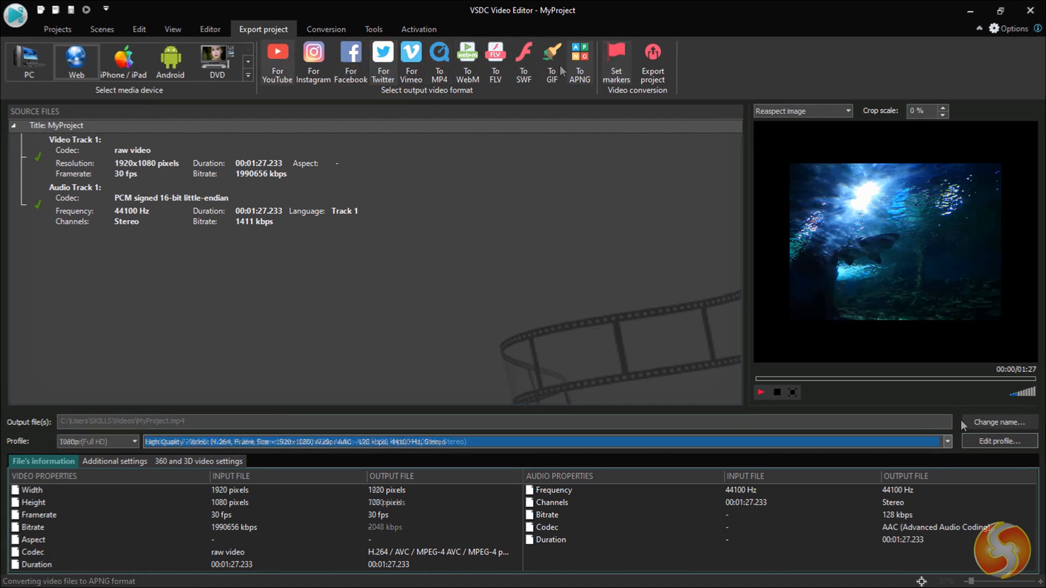
# Step: Change options in the export profile settings for the MP4 output
pyautogui.click(999, 423)
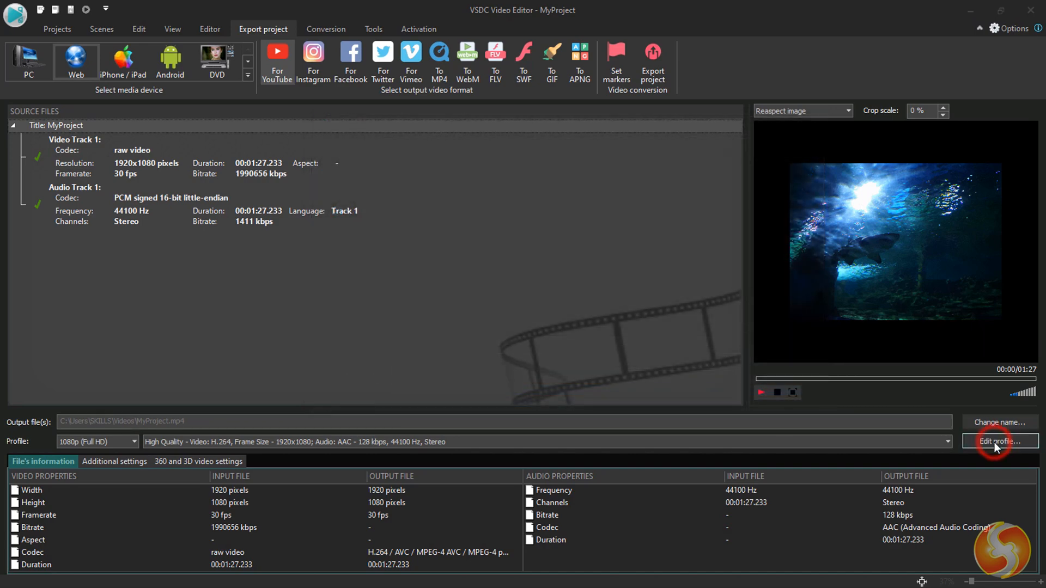
pyautogui.click(999, 441)
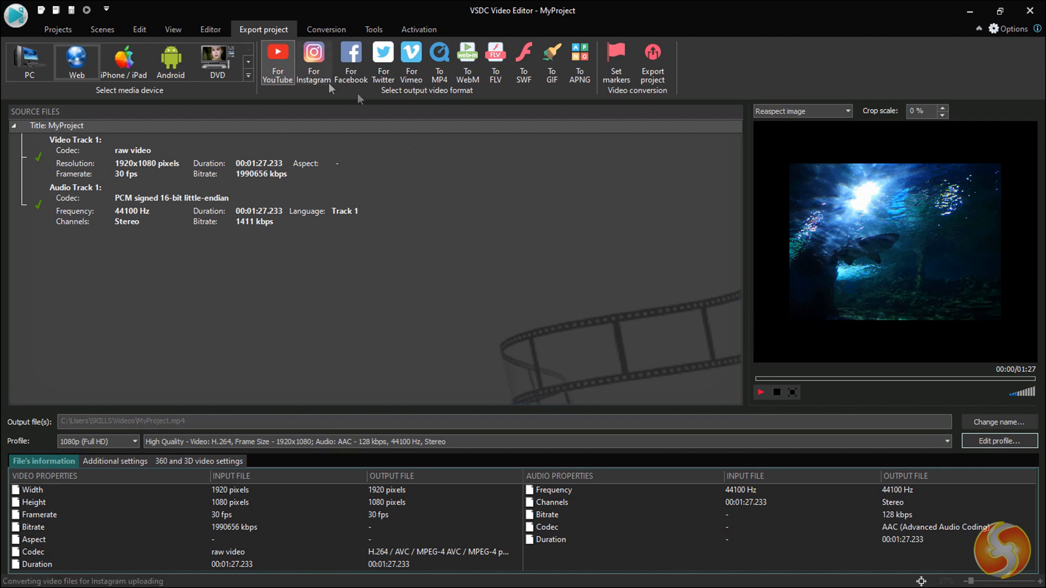
pyautogui.moveTo(651, 63)
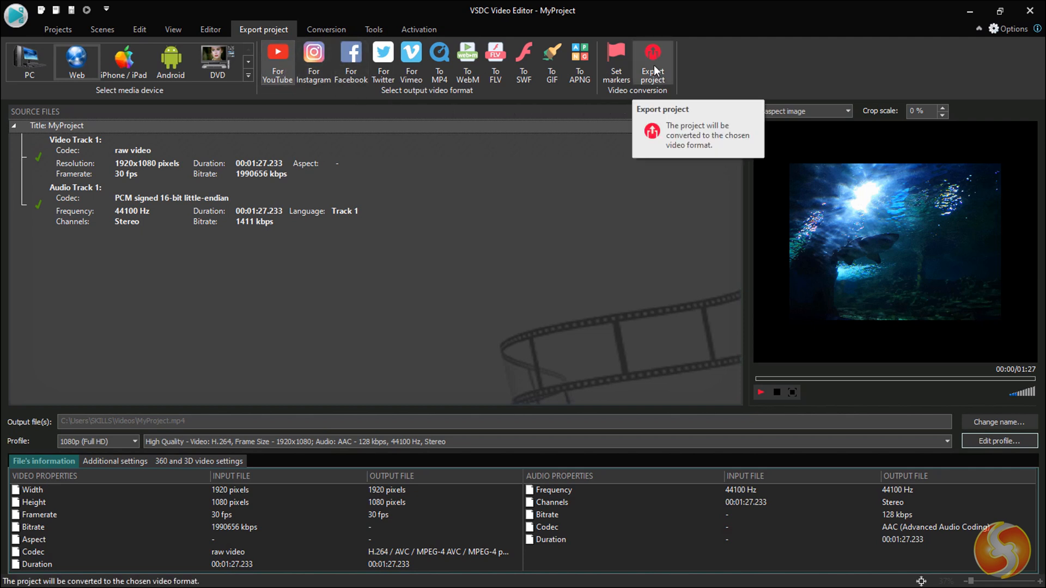
# Step: Start converting MyProject to MP4, continuing without premium features
pyautogui.click(652, 63)
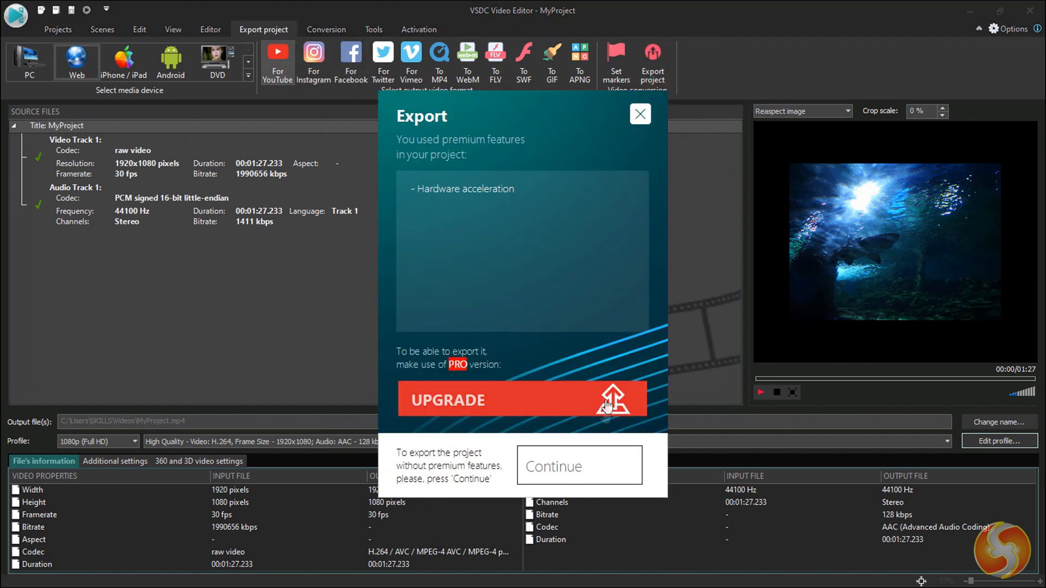
pyautogui.click(578, 465)
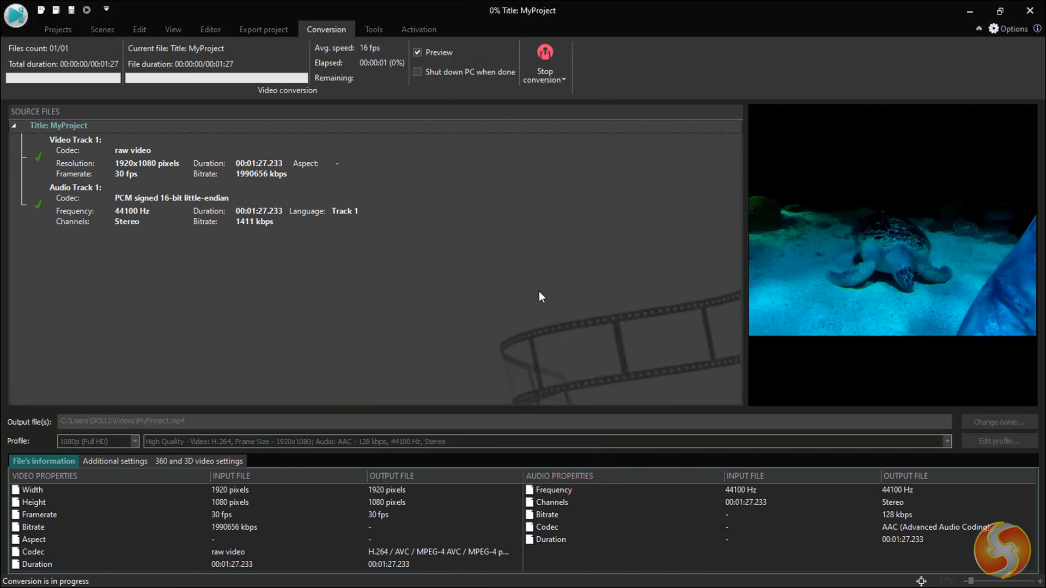